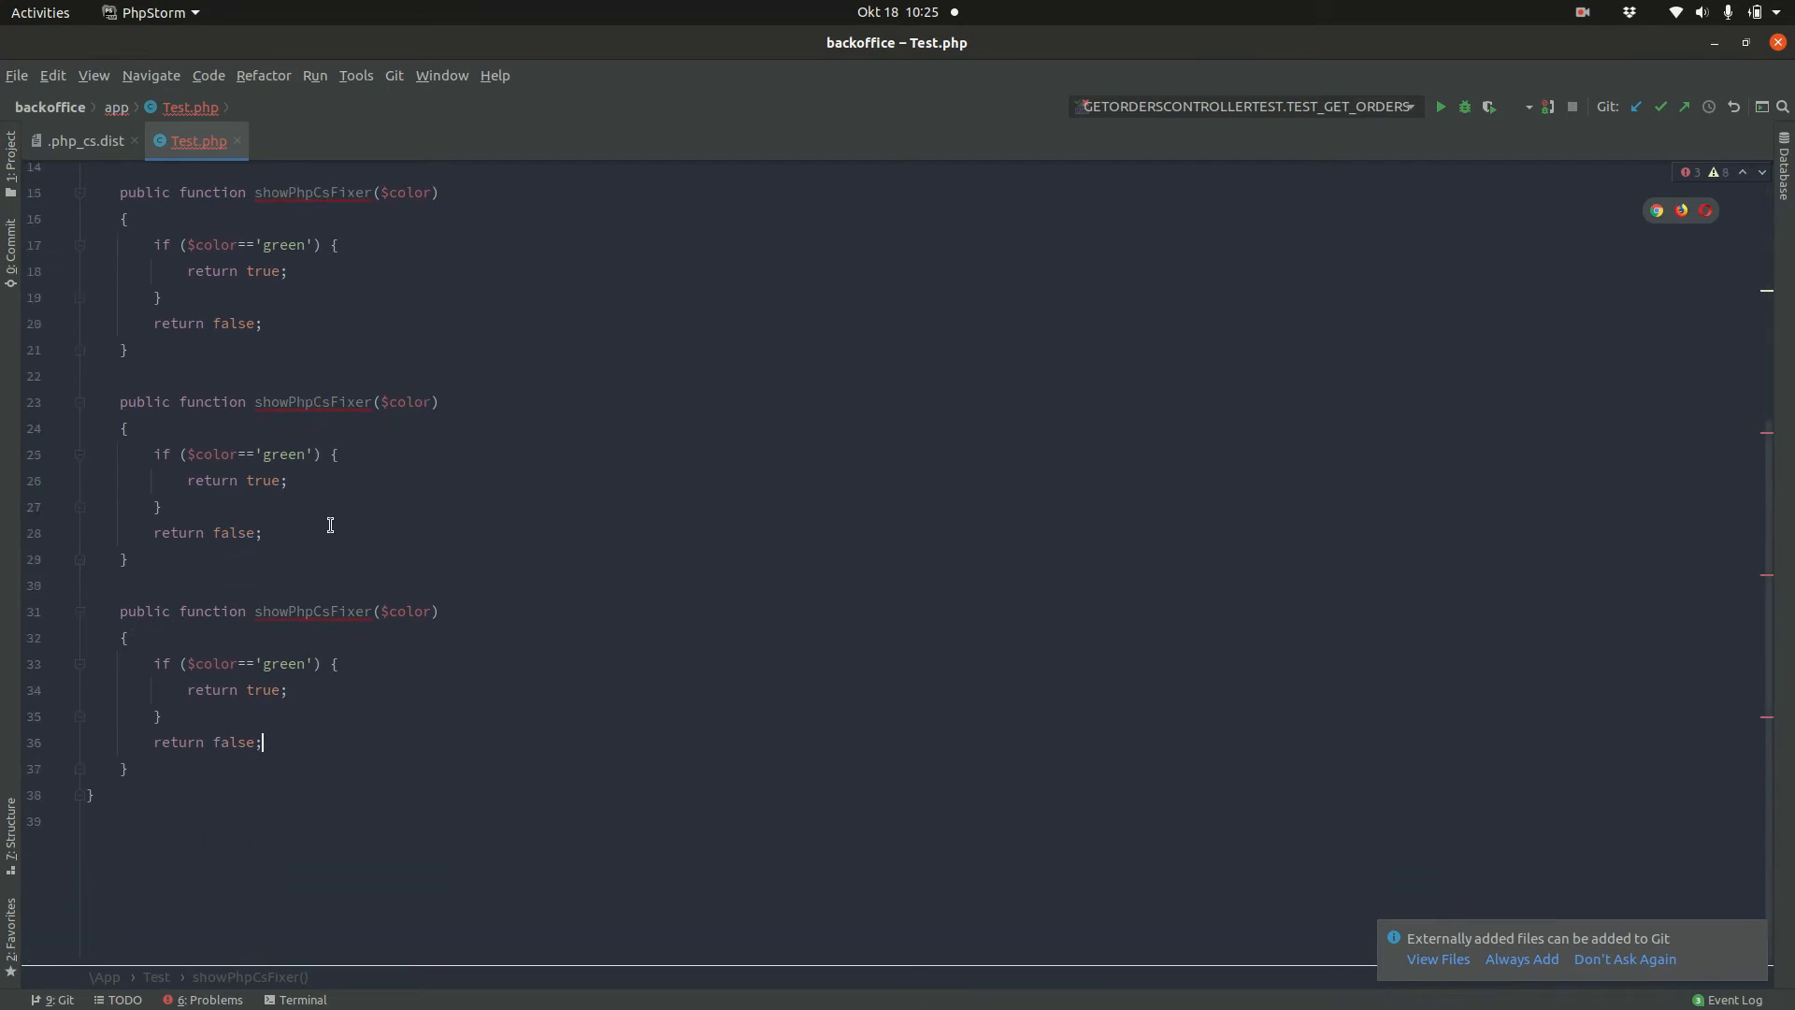
Step: Scroll up in Test.php to show the unformatted color-check functions
scroll(up, 3)
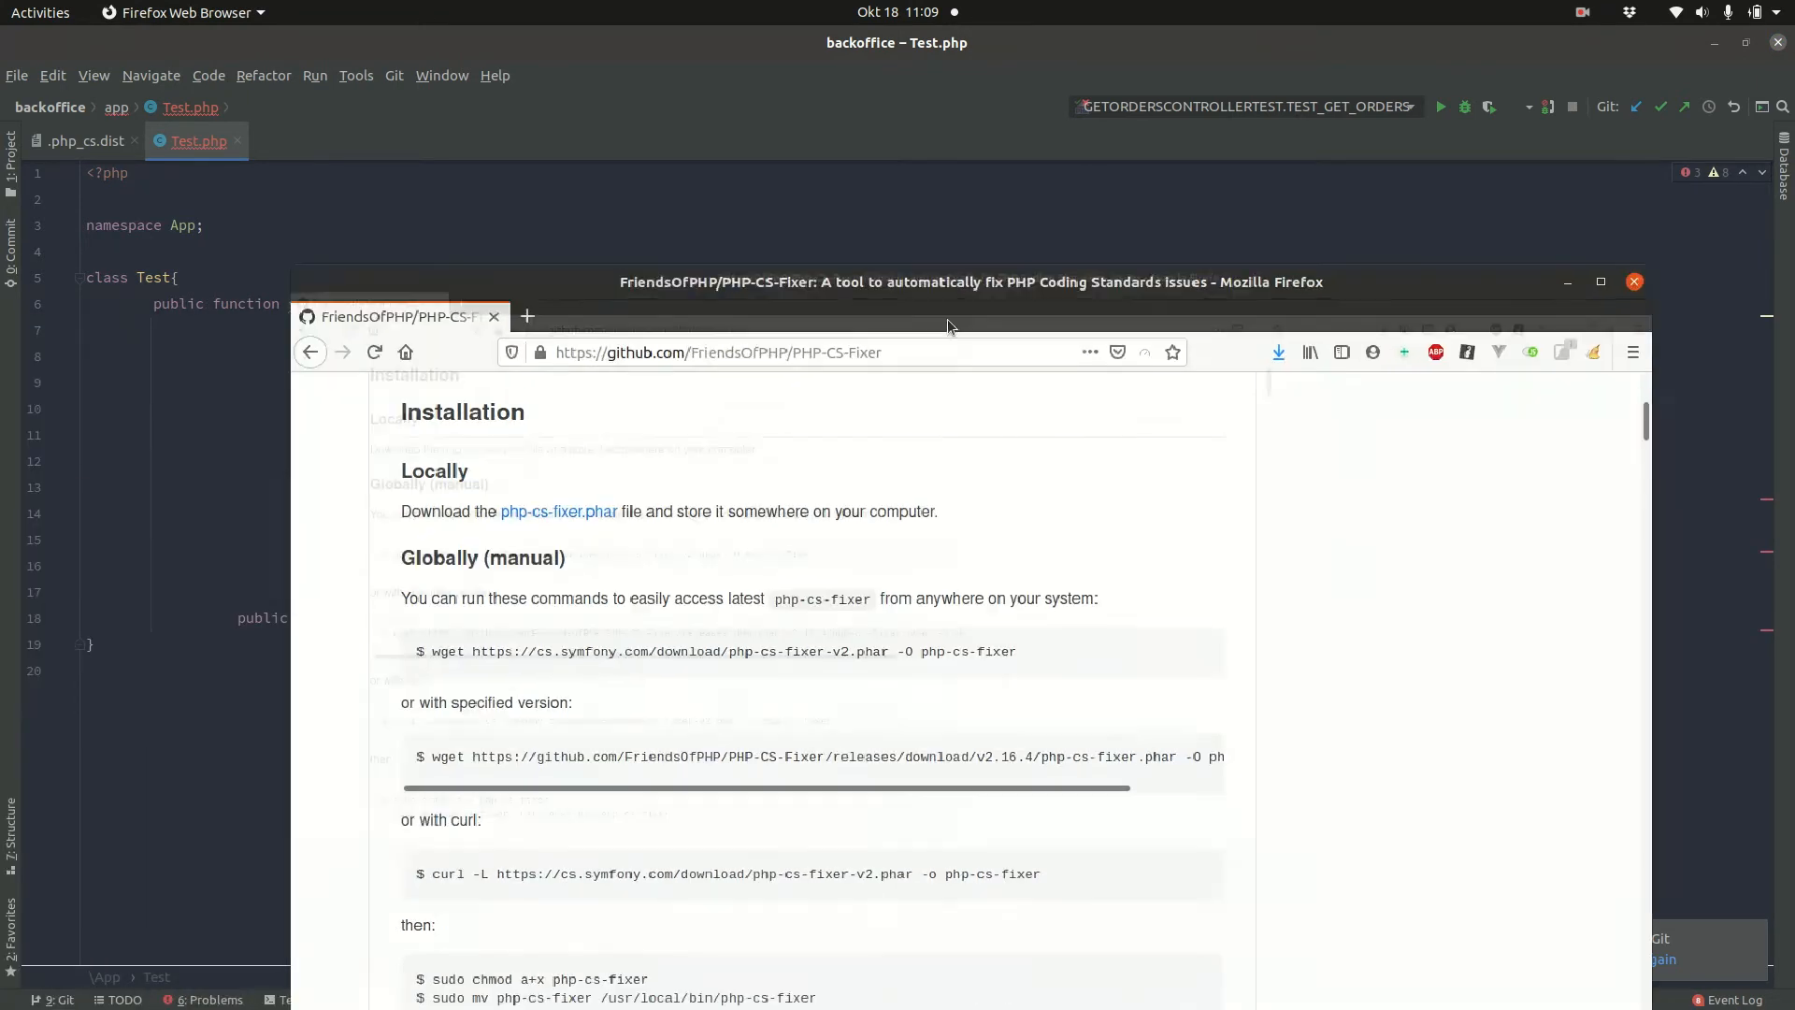
Step: Maximize Firefox and scroll the README to the Installation > Globally (manual) wget command
click(1599, 282)
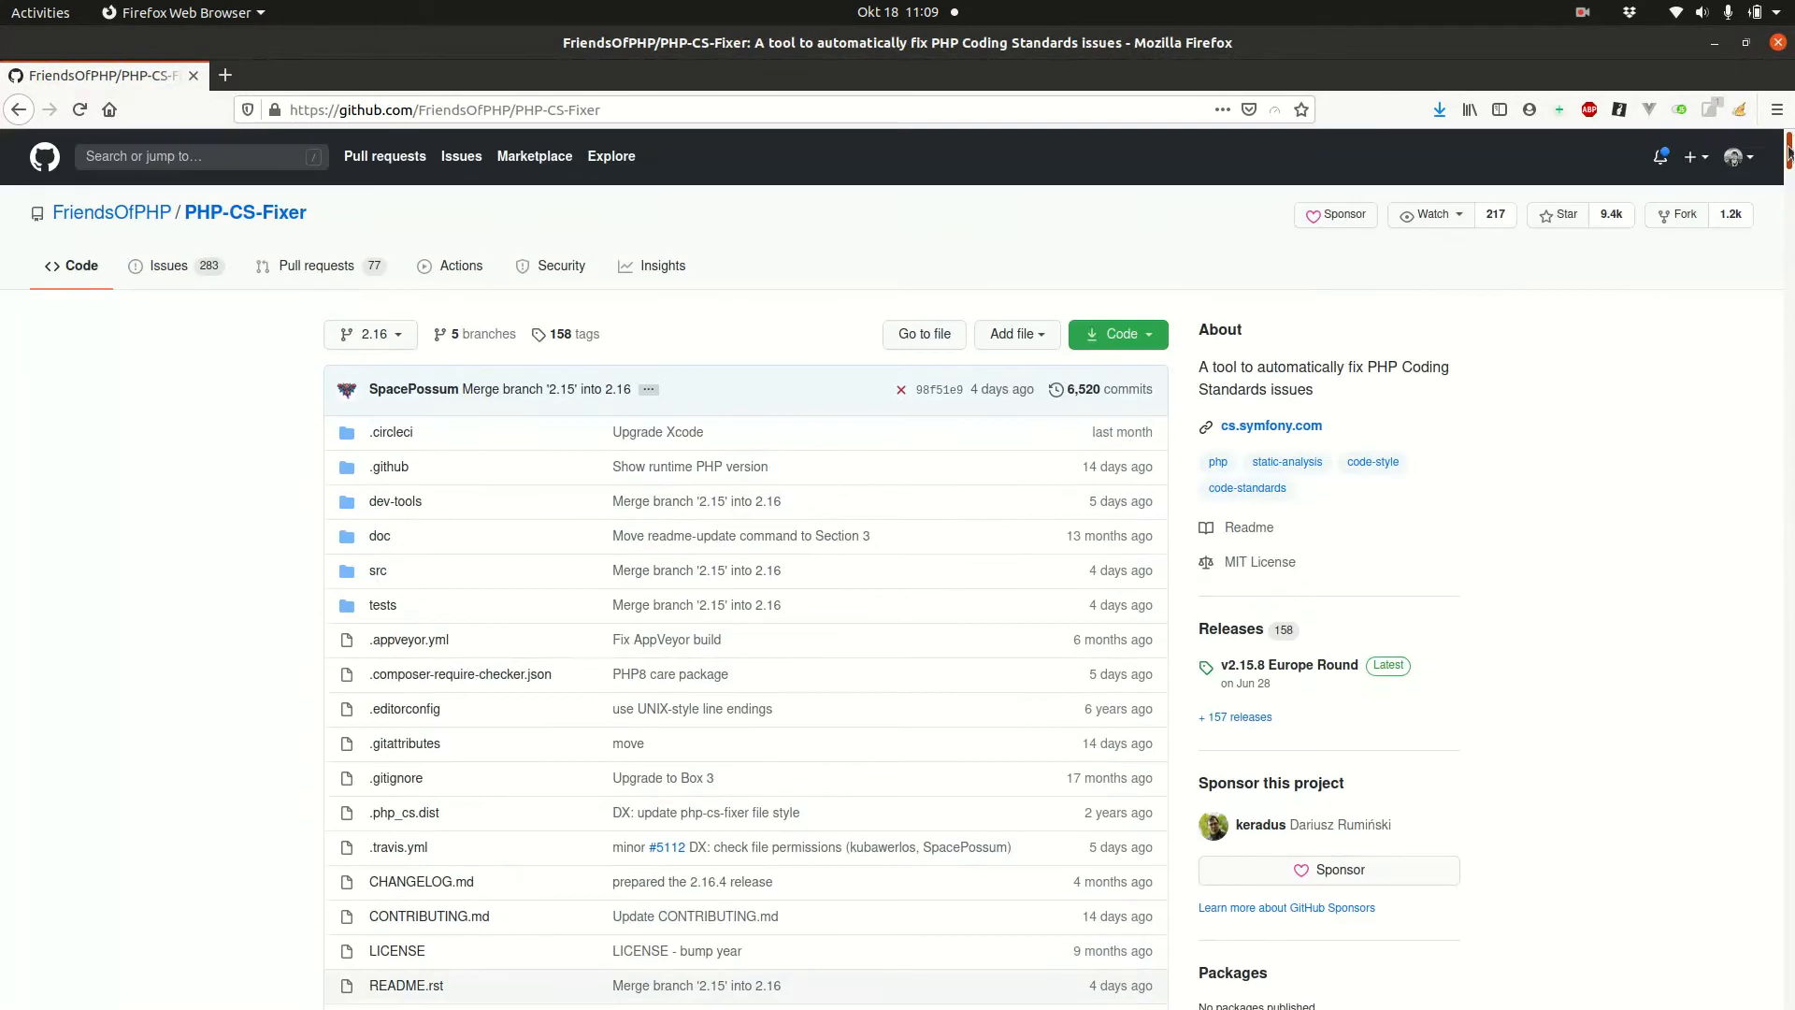
scroll(down, 3)
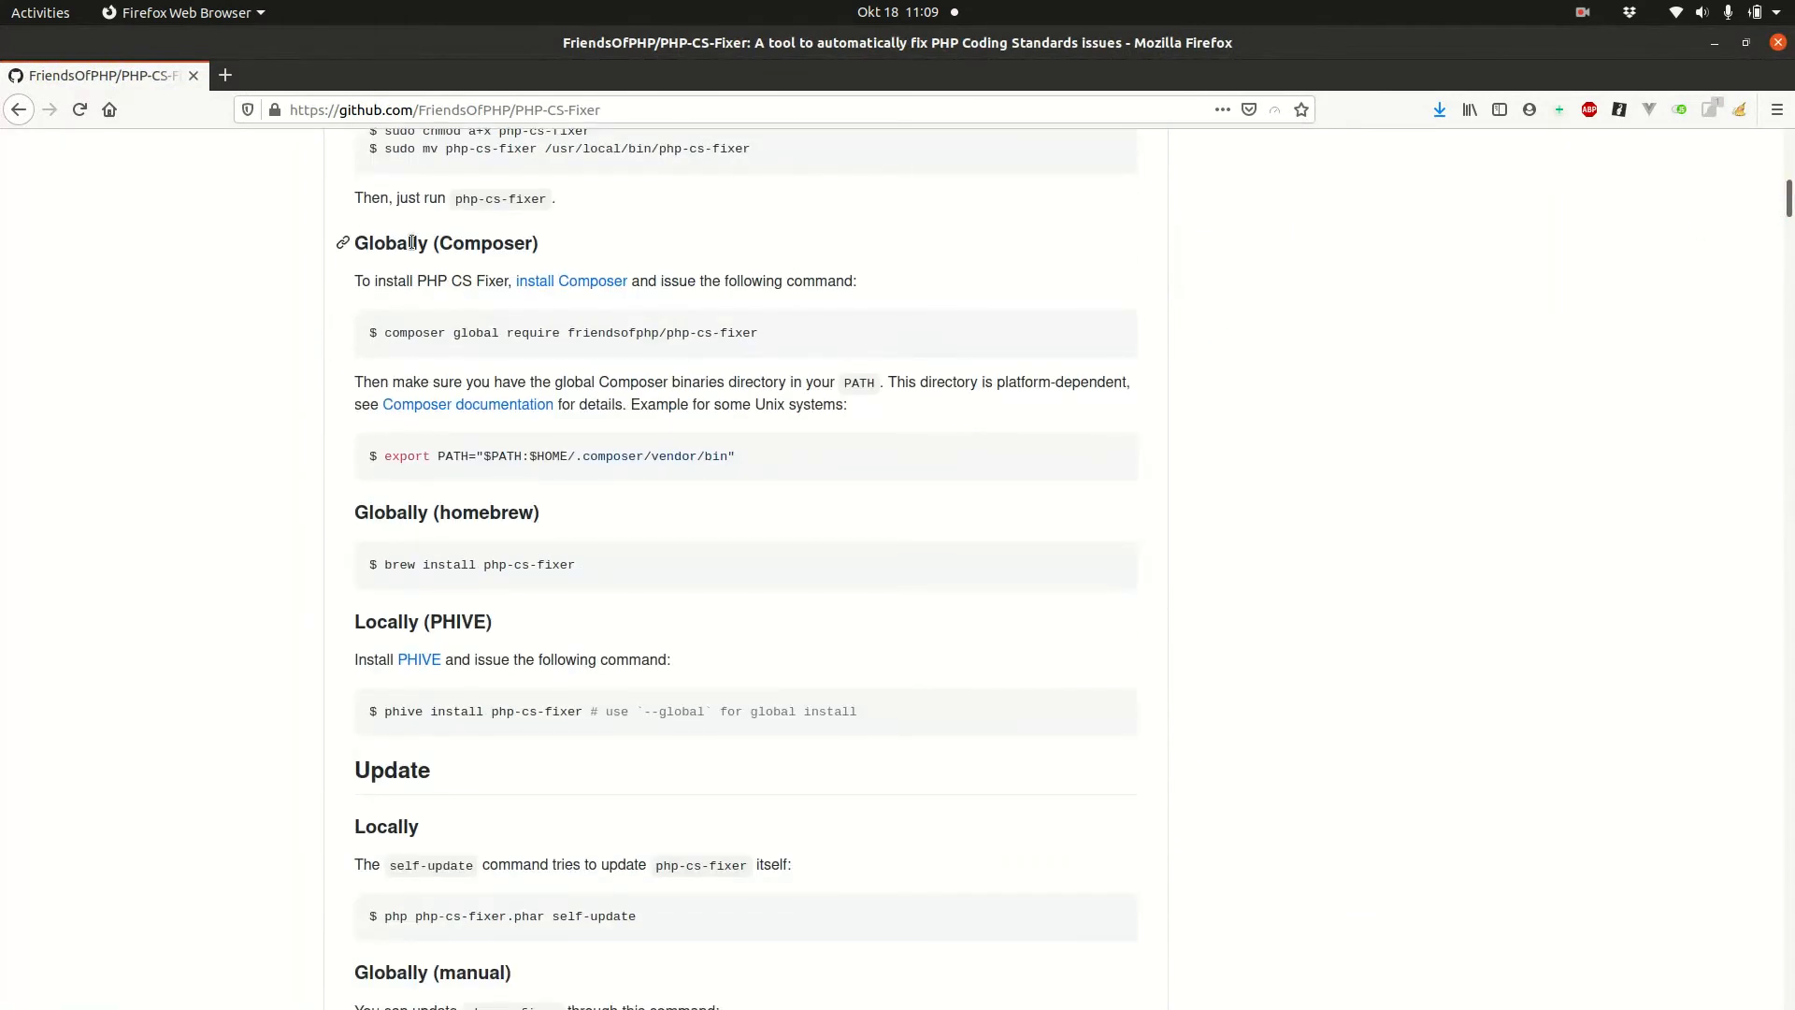
scroll(up, 3)
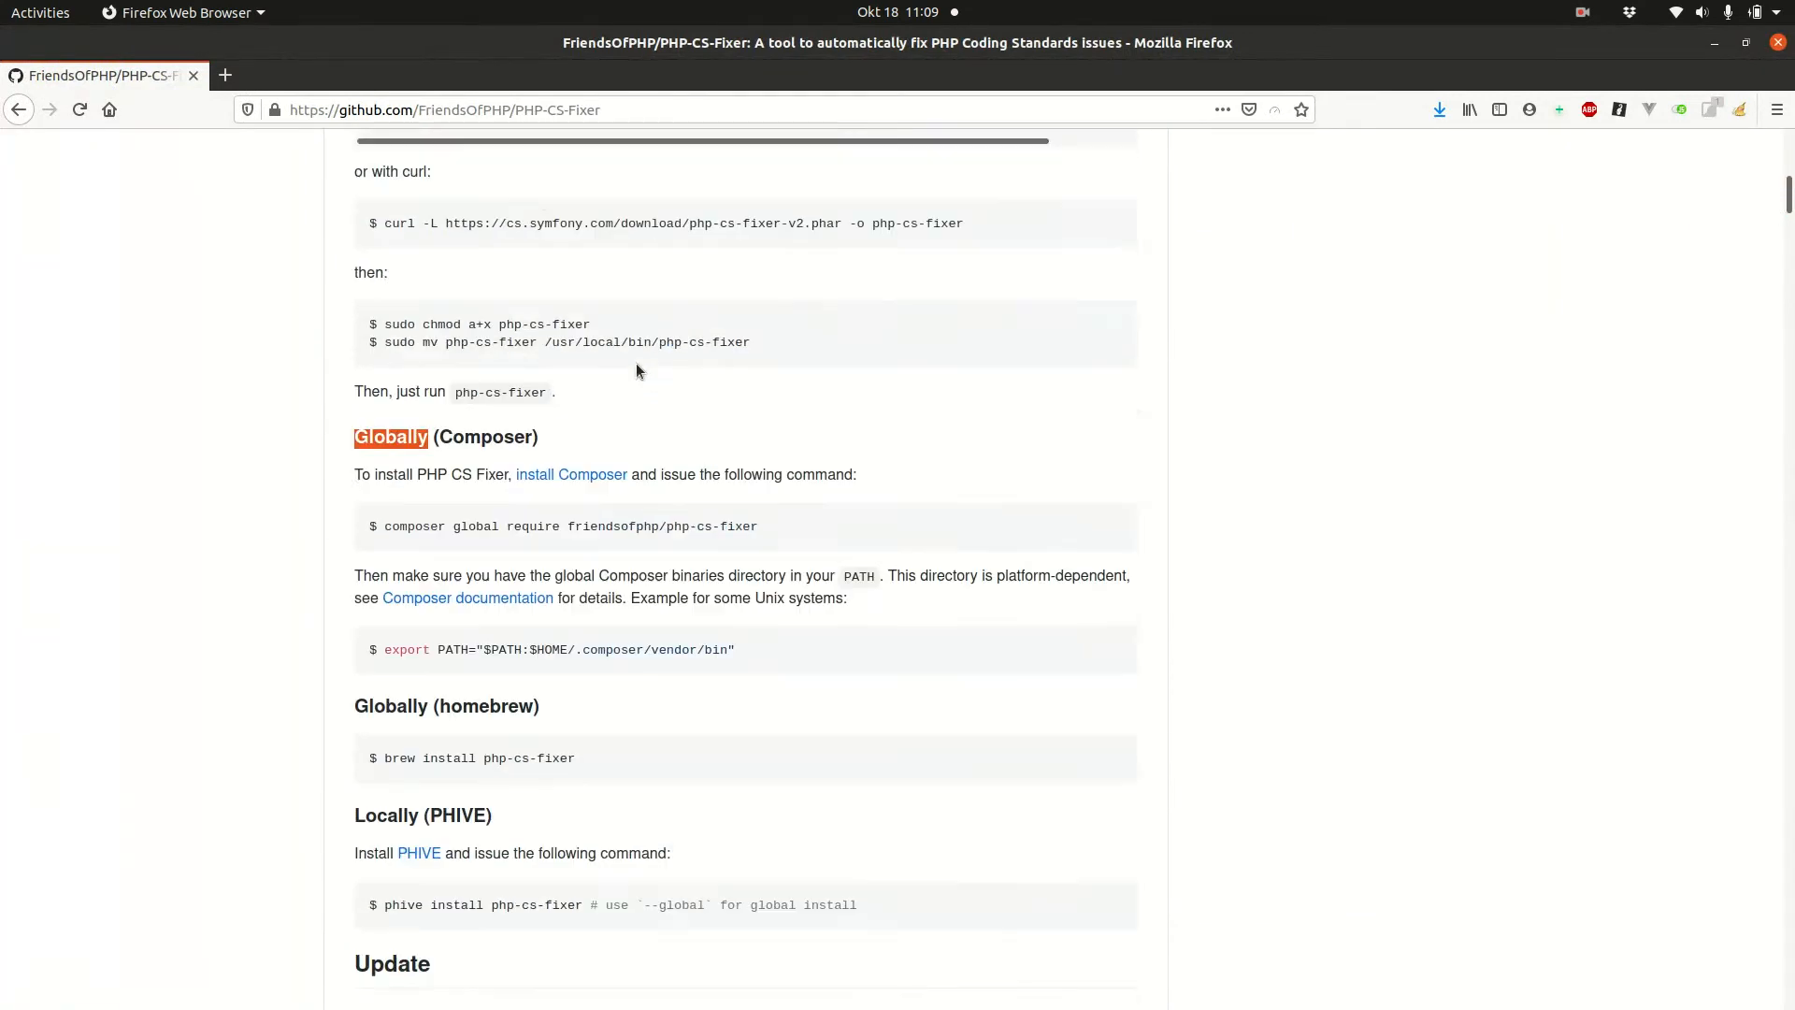
scroll(up, 3)
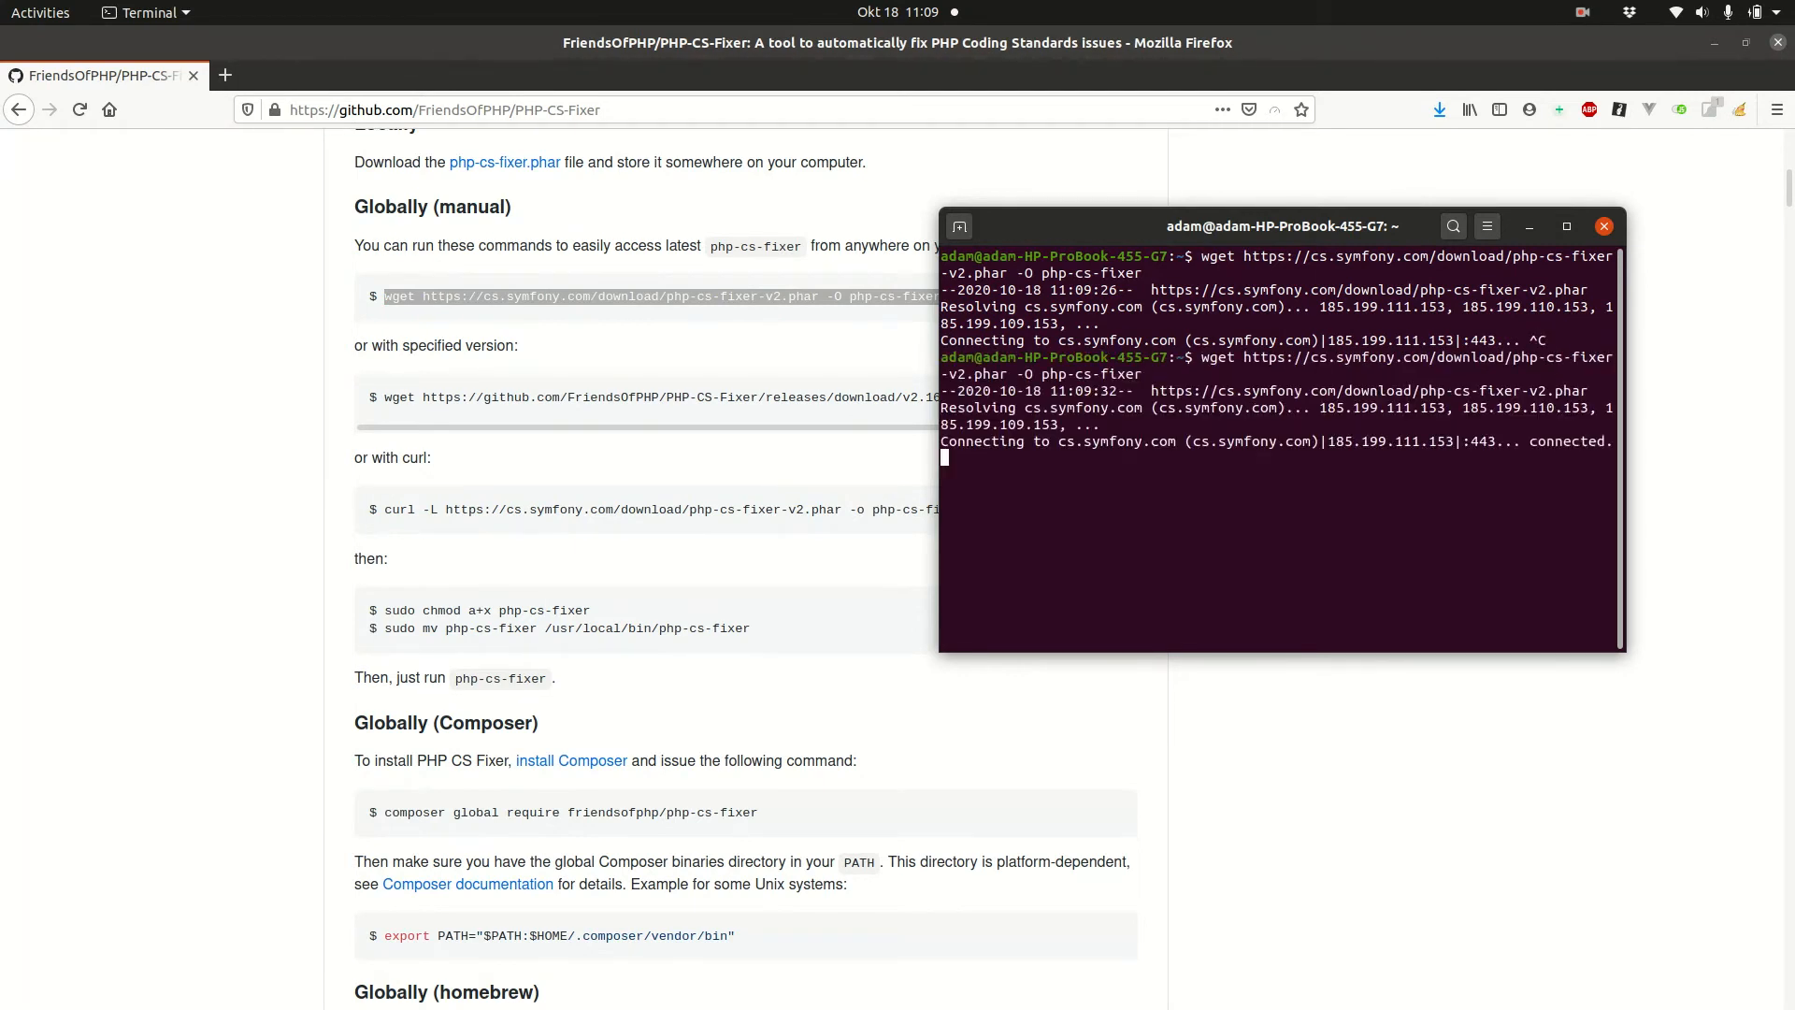
Step: Run ls to confirm php-cs-fixer is in the home folder and maximize the terminal
text(ls)
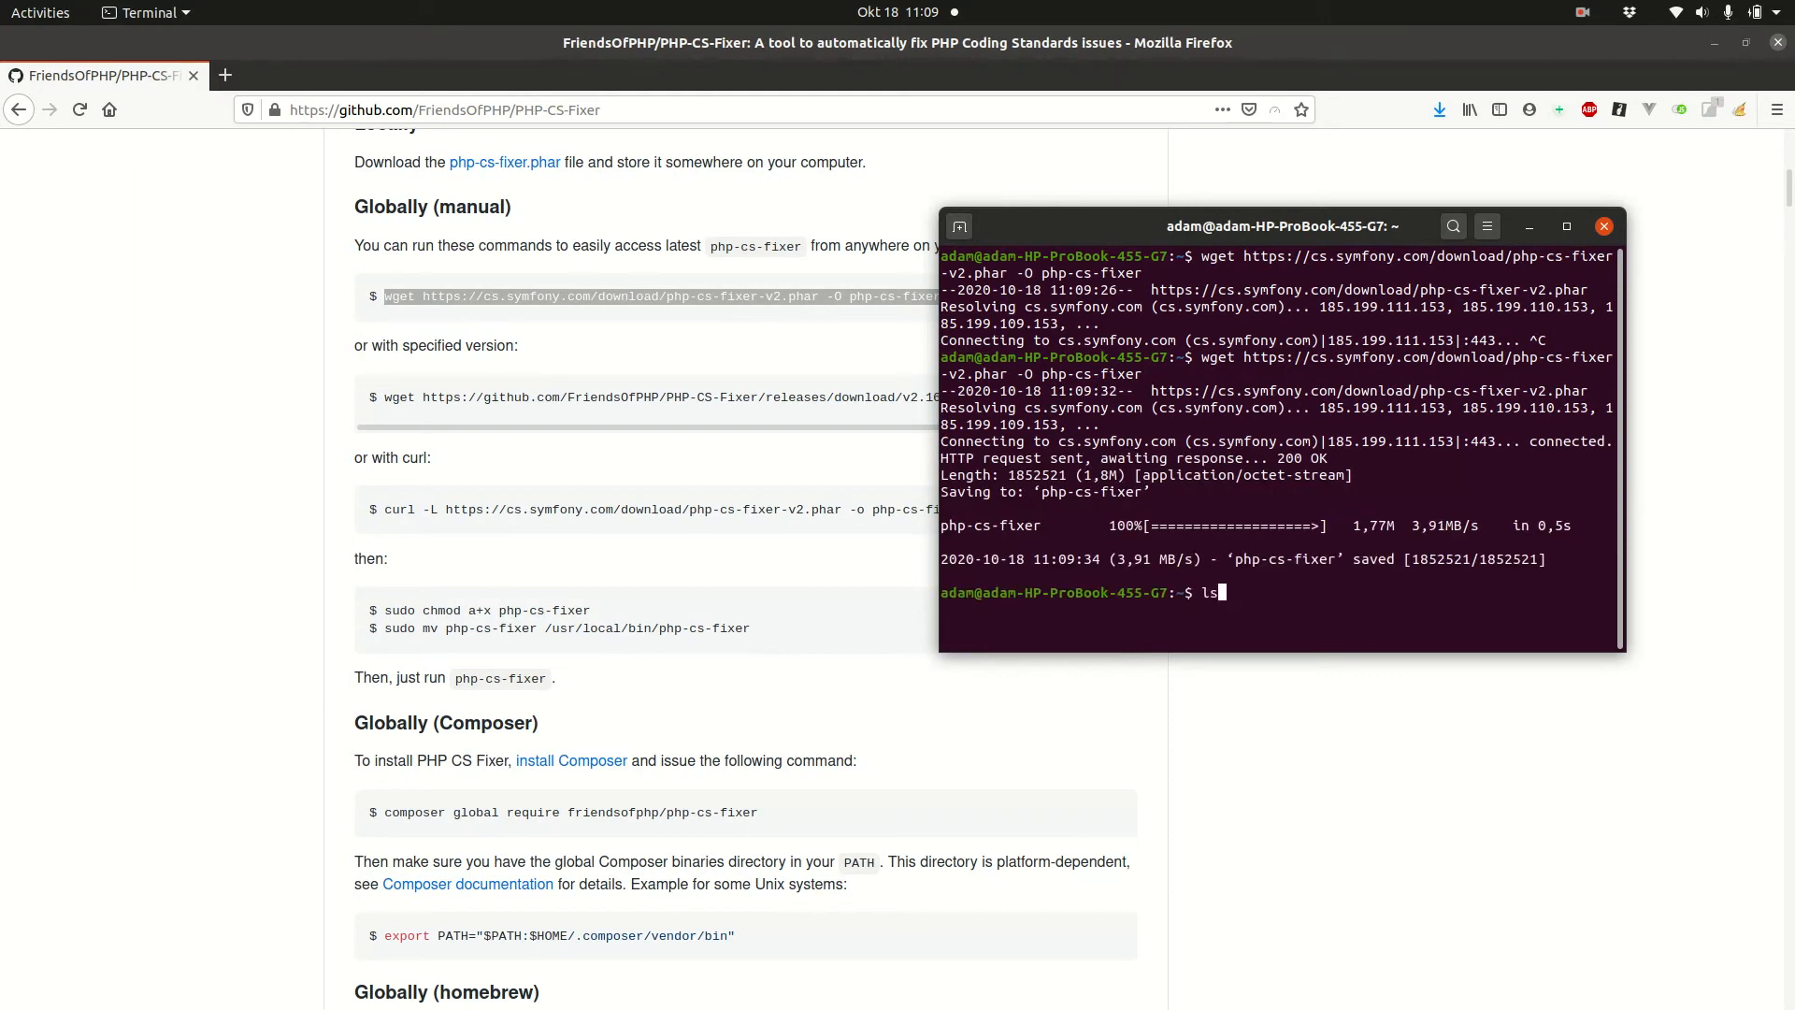
key(Return)
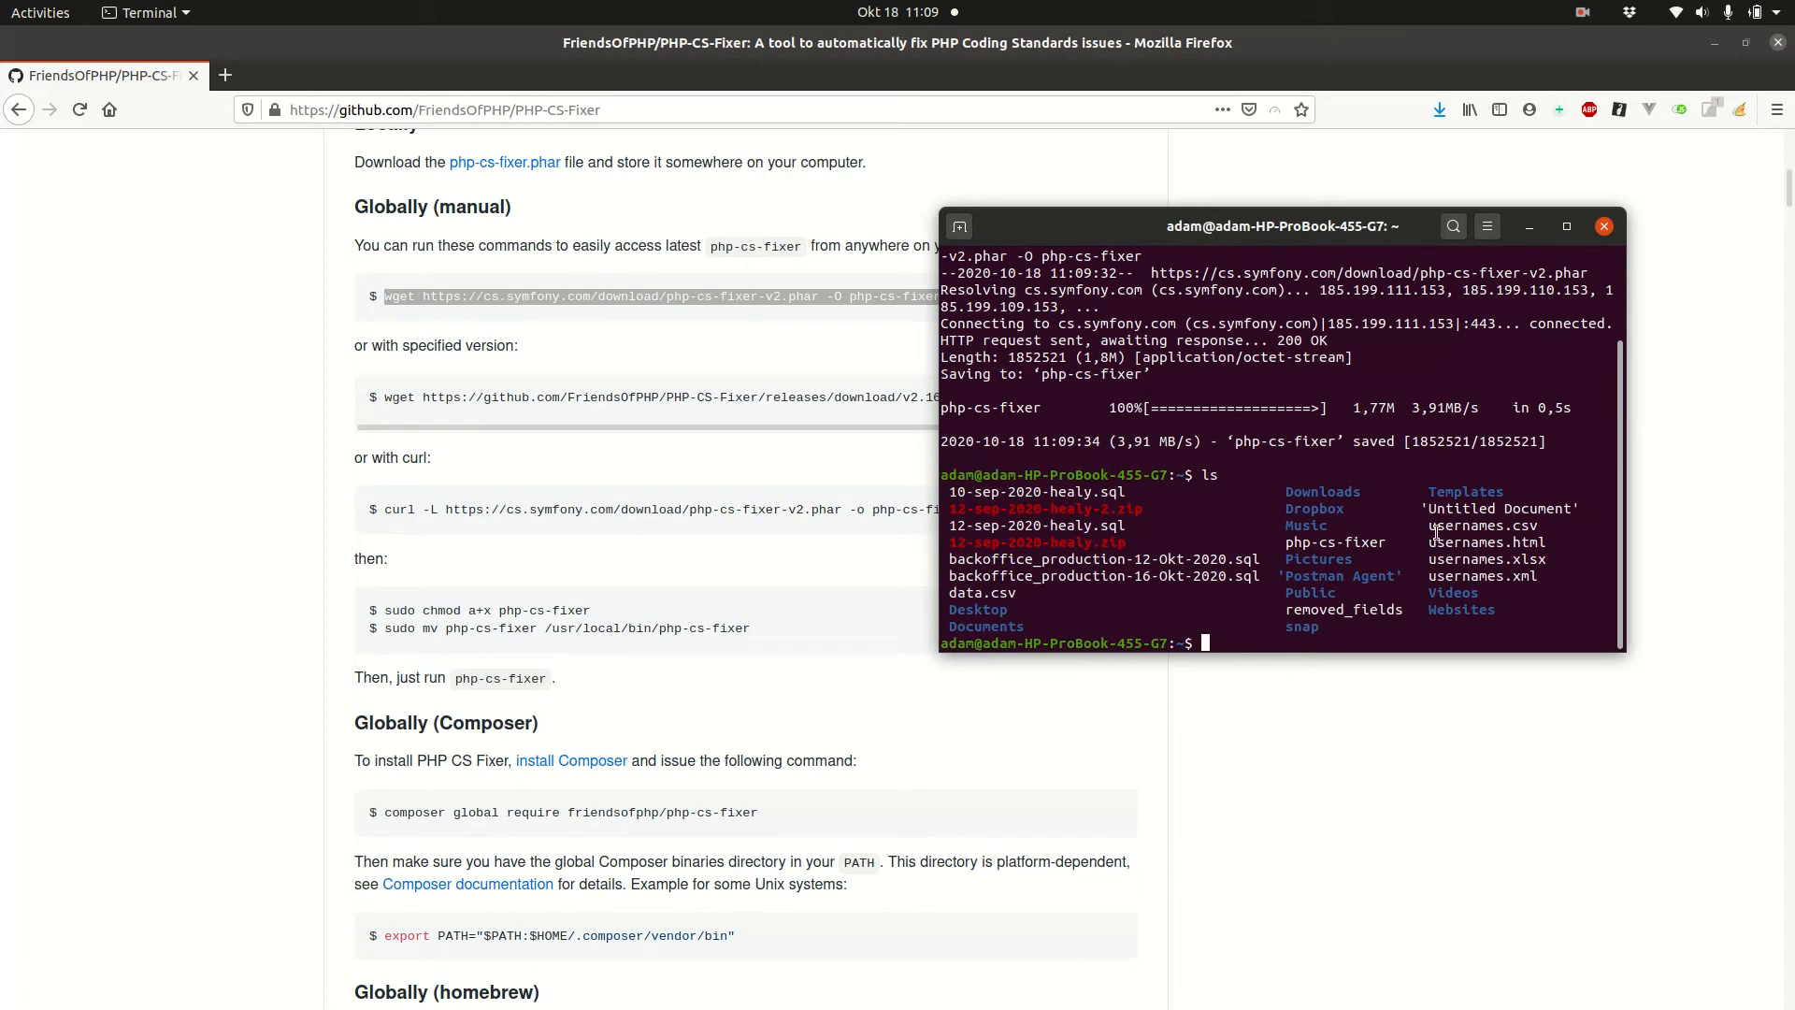
mouse_move(426, 460)
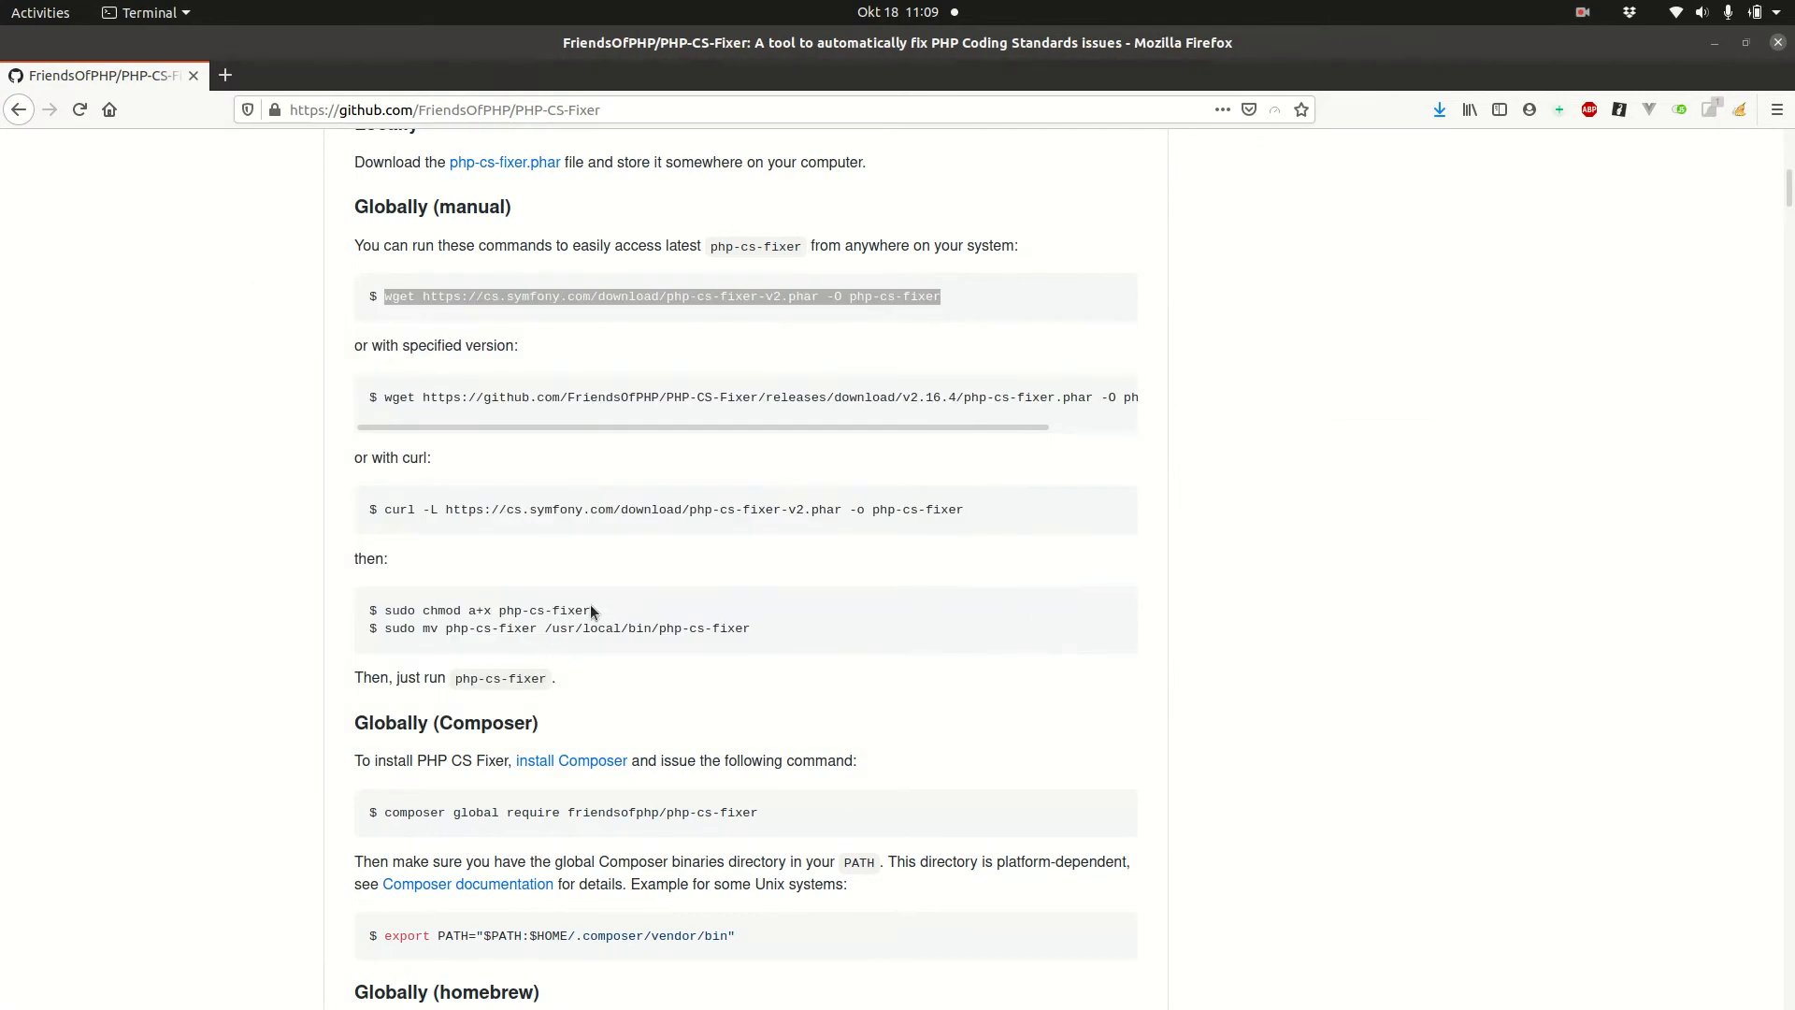
double_click(480, 610)
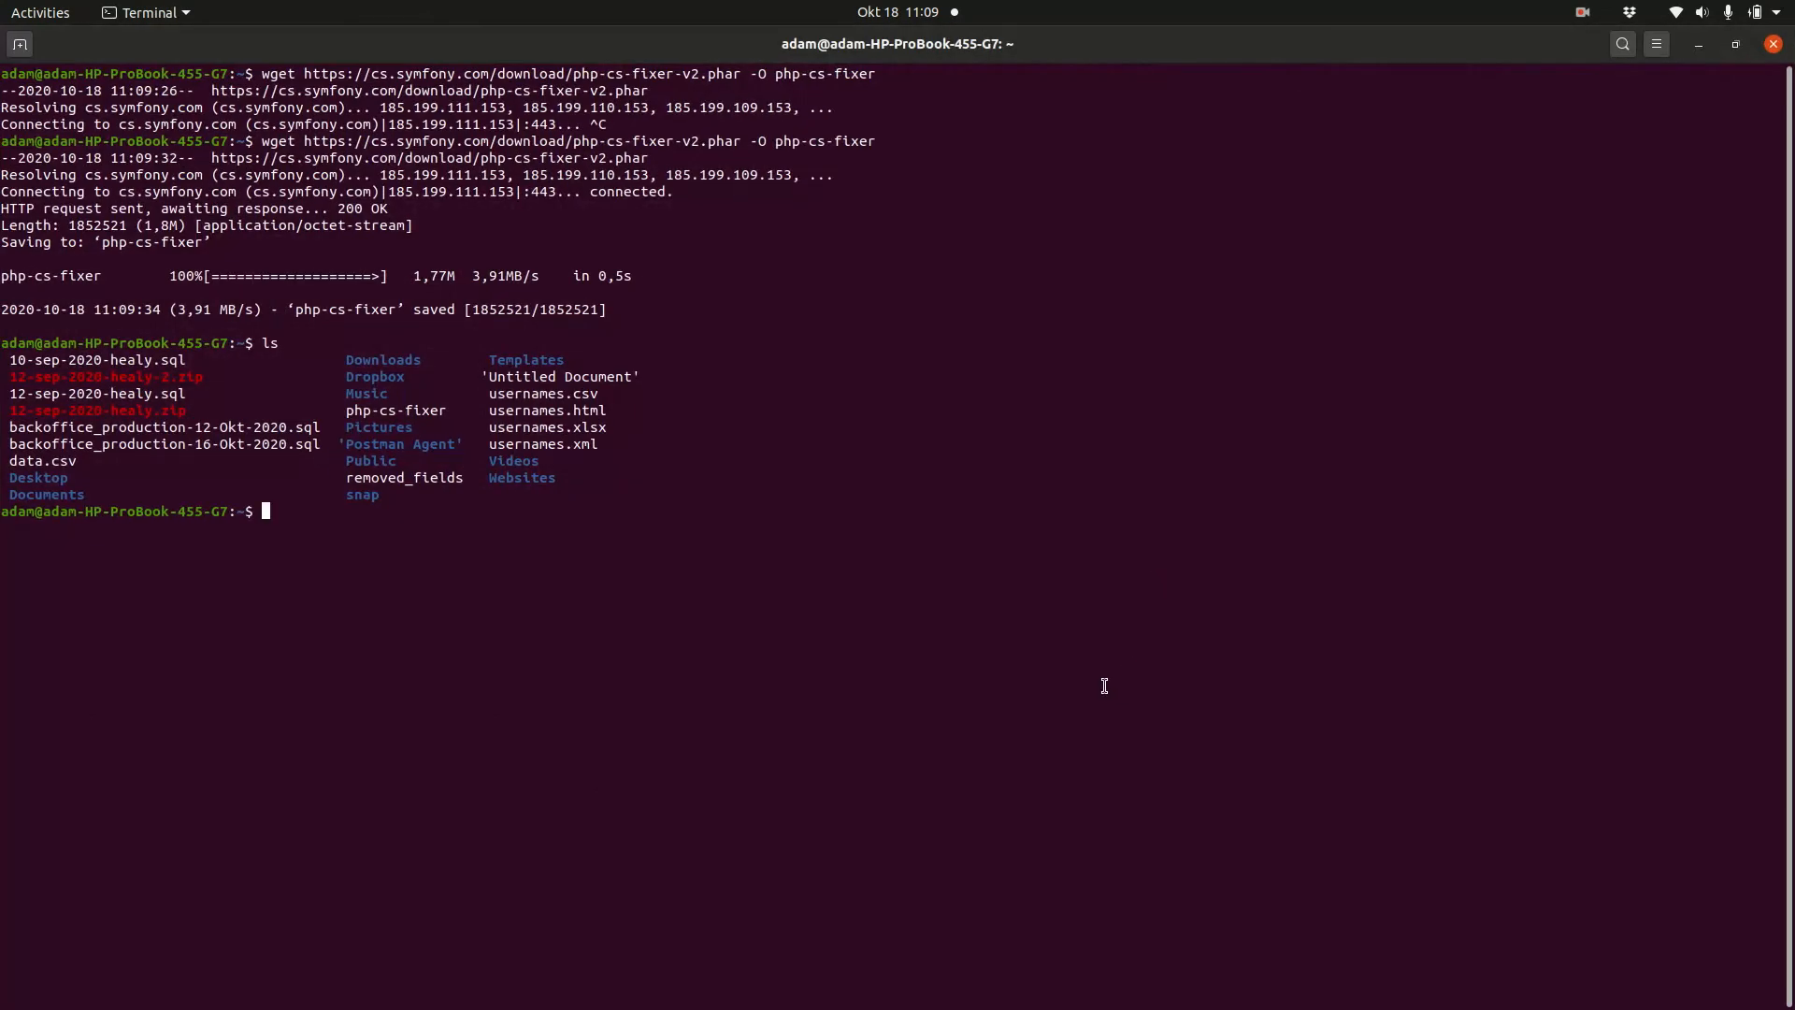
Step: Make php-cs-fixer executable with sudo chmod a+x and test running it as a command
key(Return)
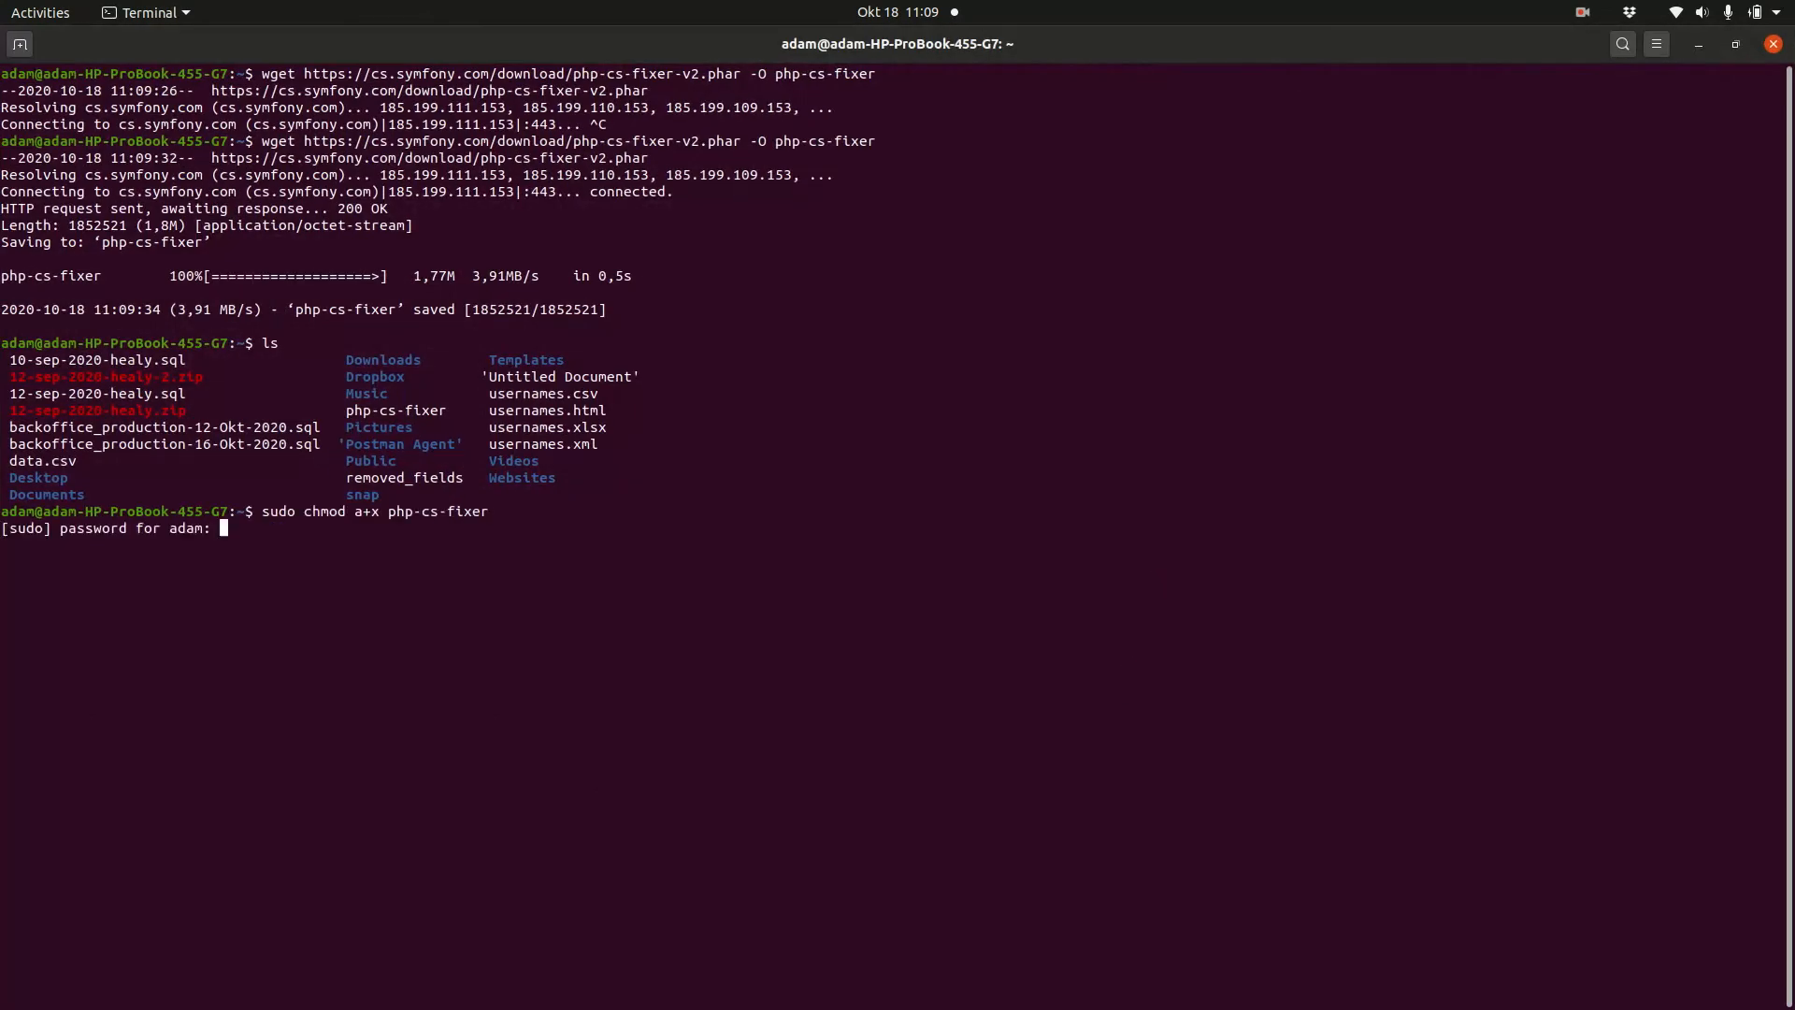
key(Return)
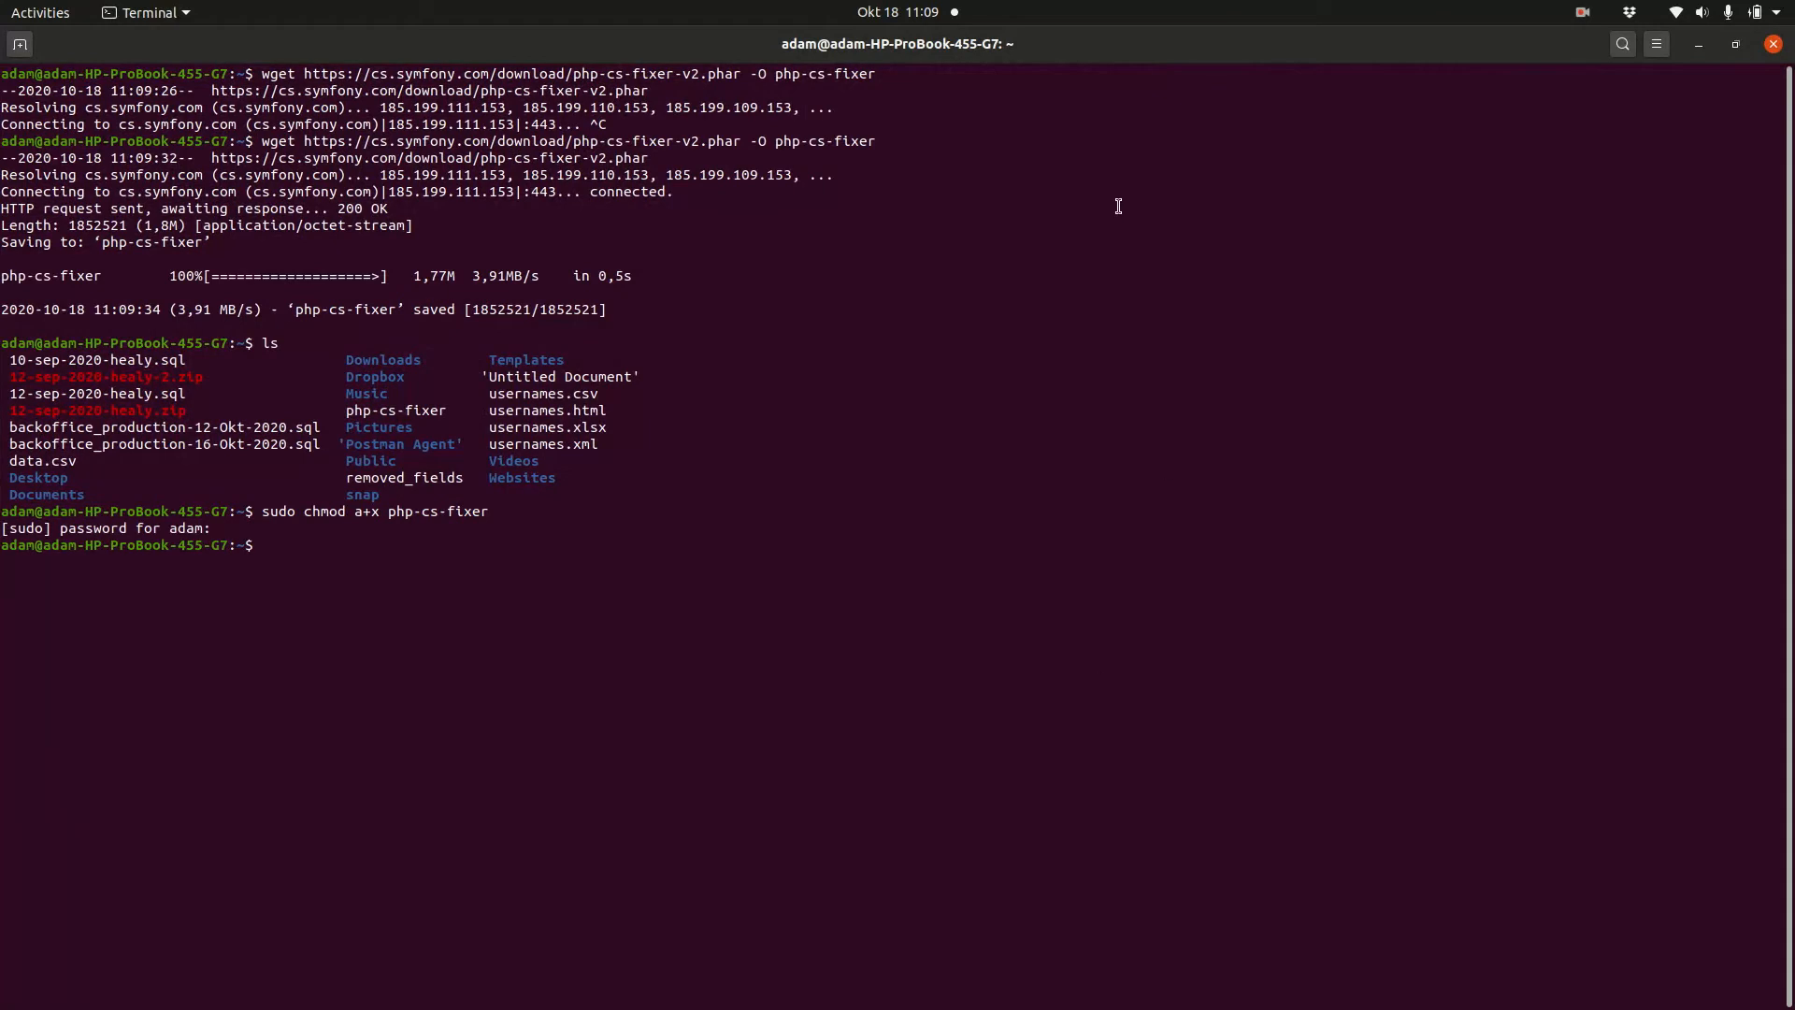
text(php)
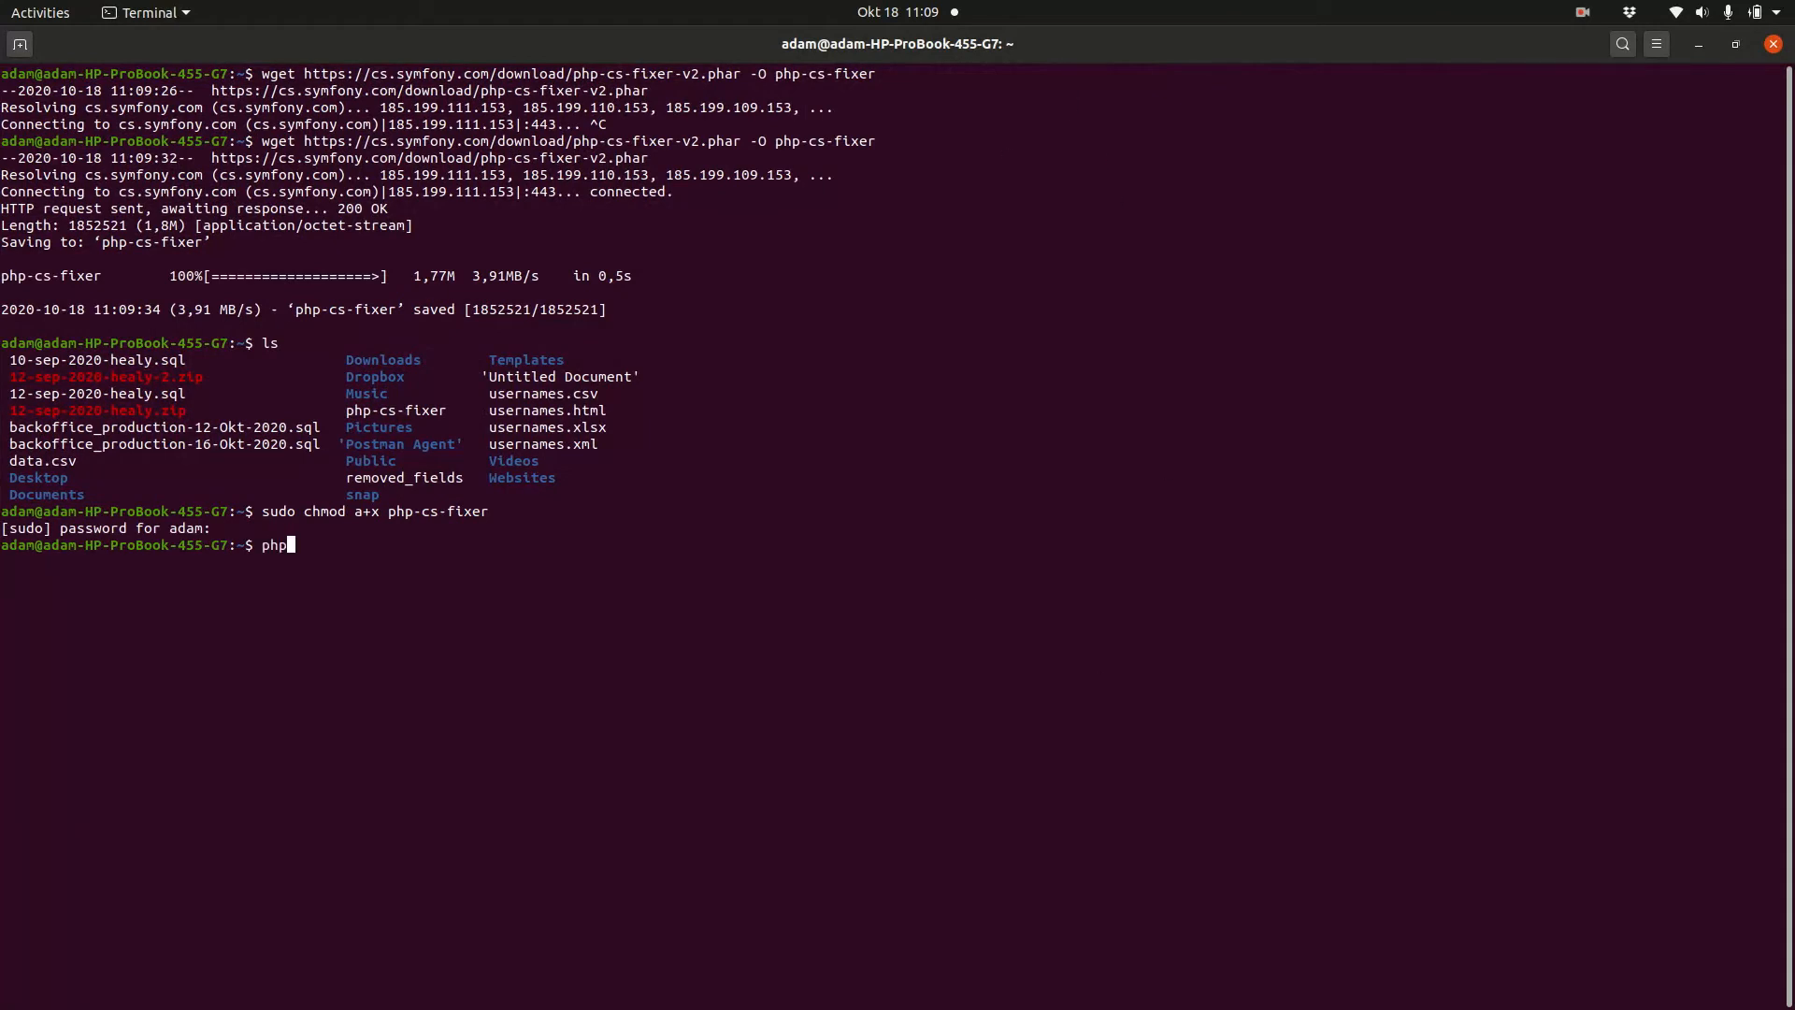
key(Return)
text(sudo mv php-cs-fixer /usr/local/bin/php-cs-fixer)
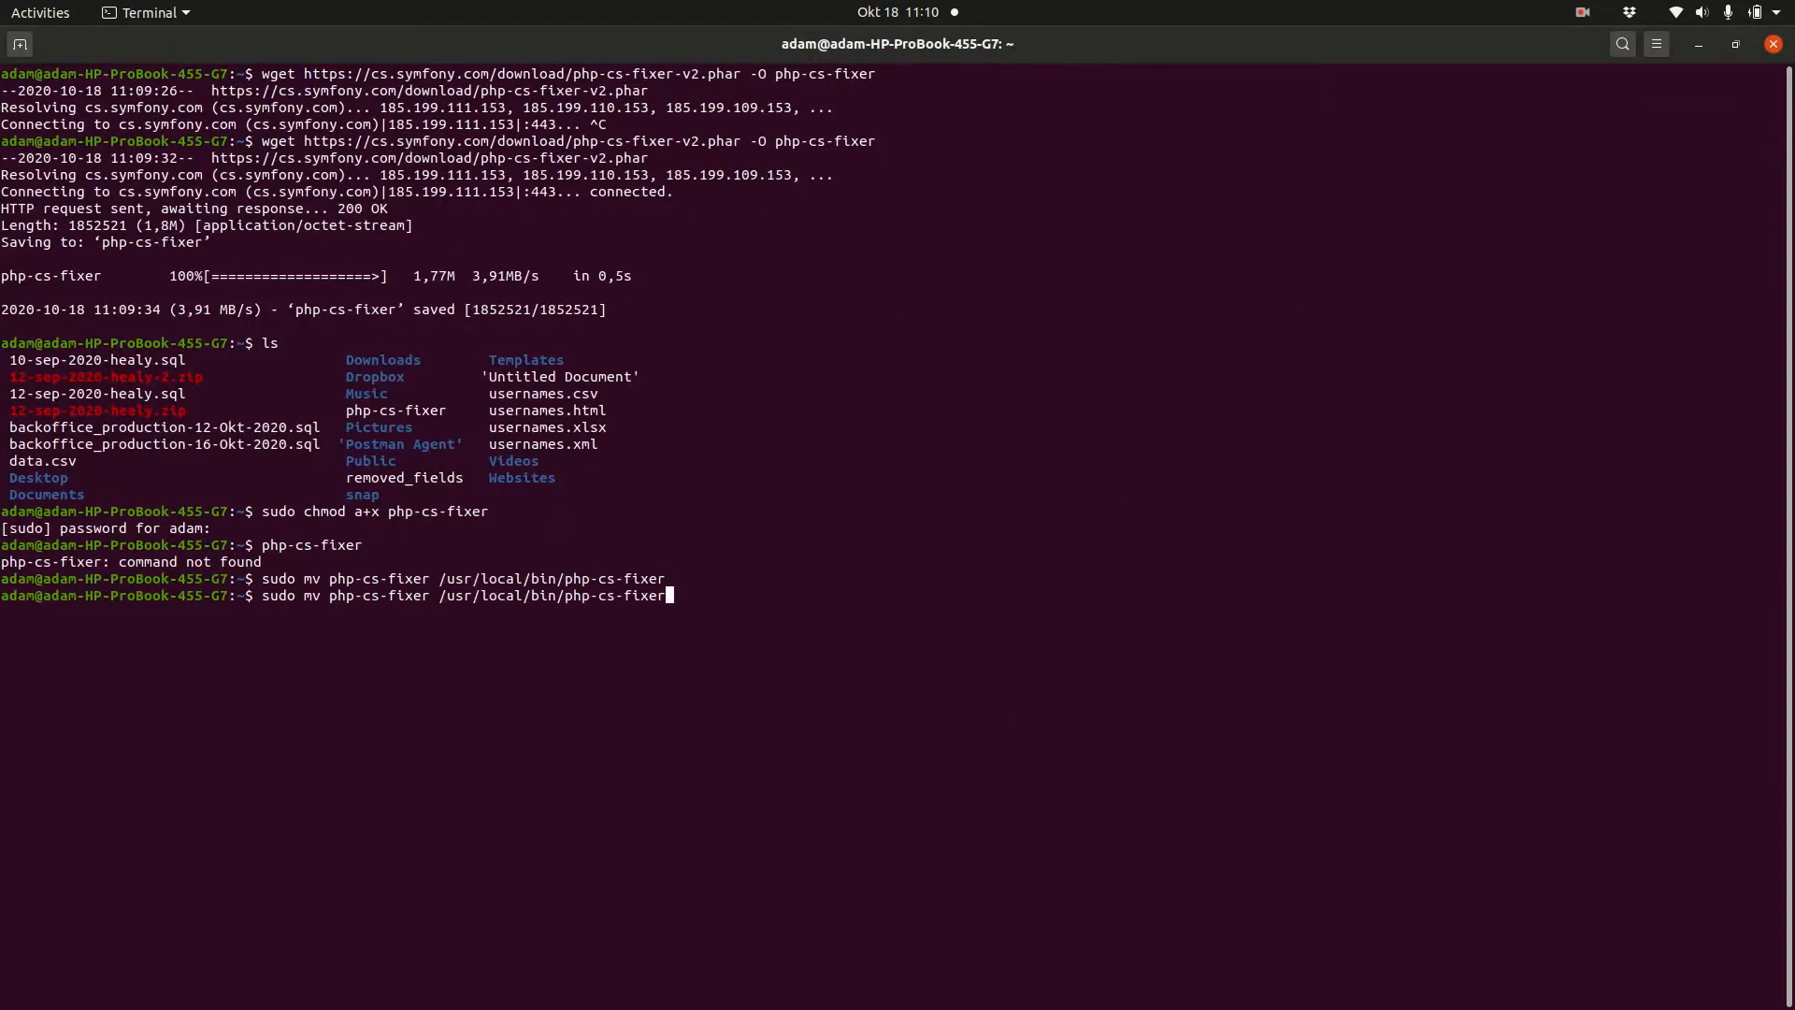
Step: Move php-cs-fixer into /usr/local/bin and run it globally, showing version 2.16.4
key(Return)
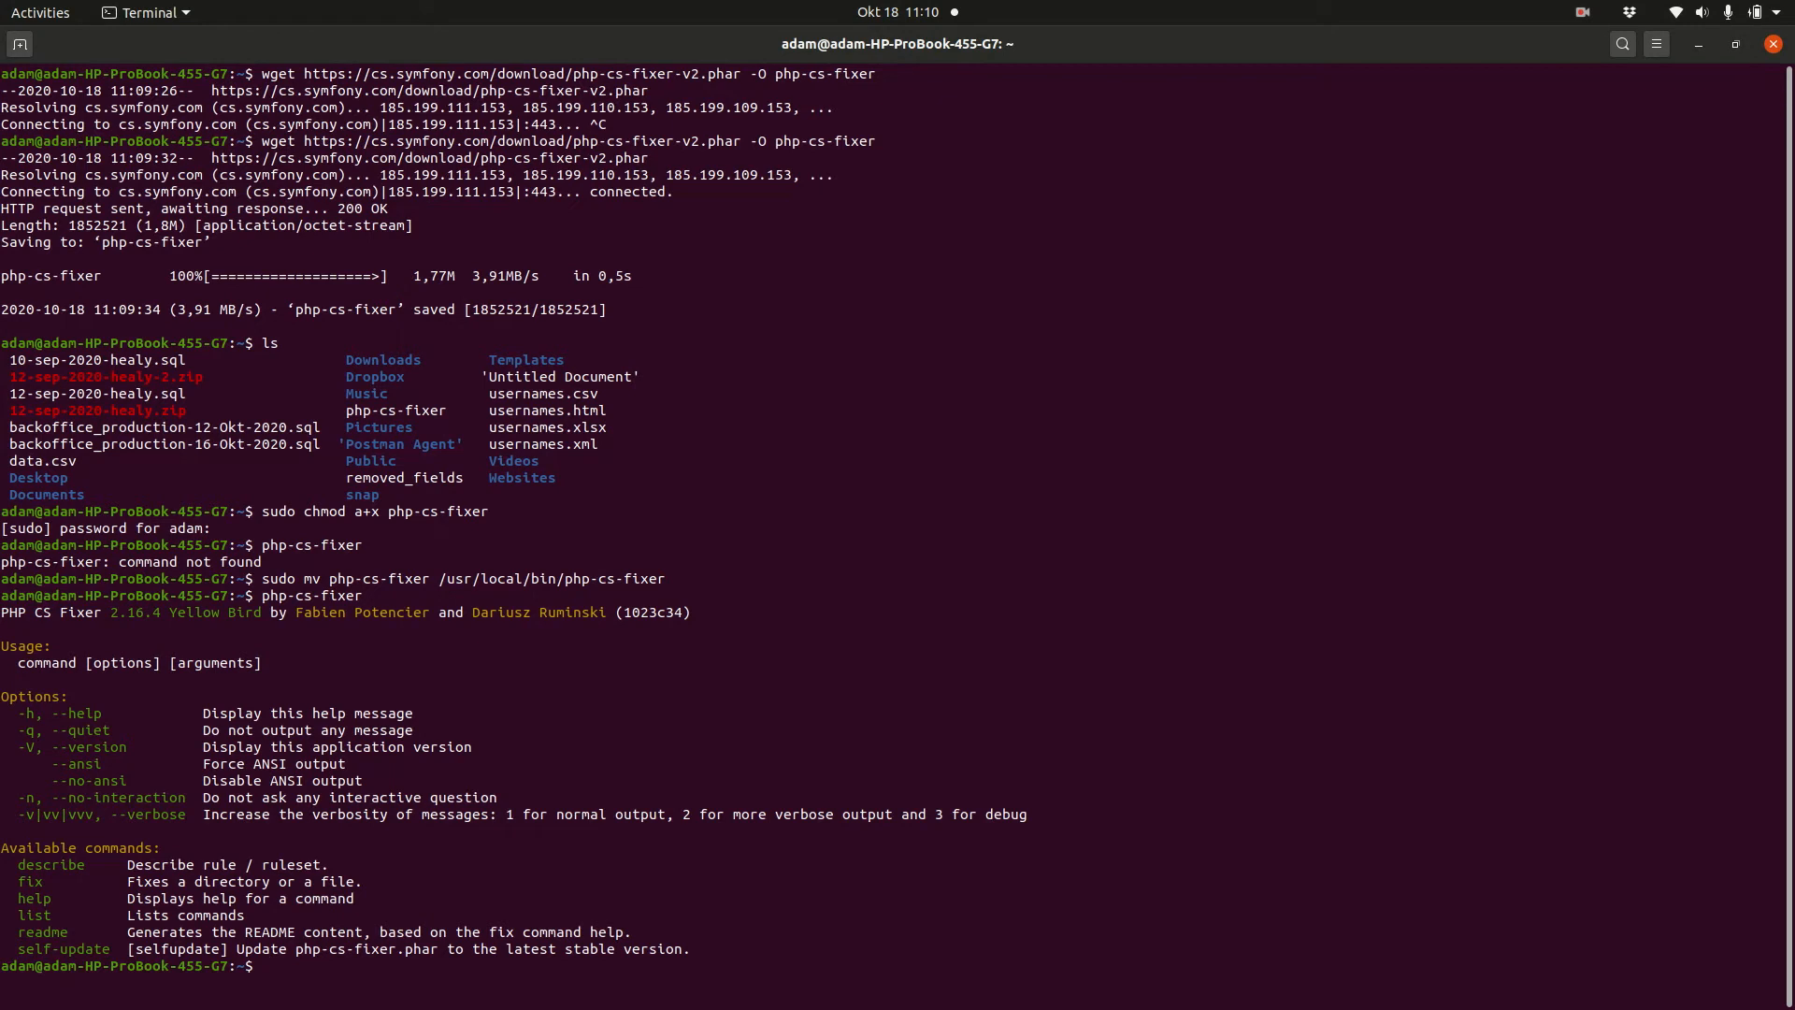
text(php-cs-fixer)
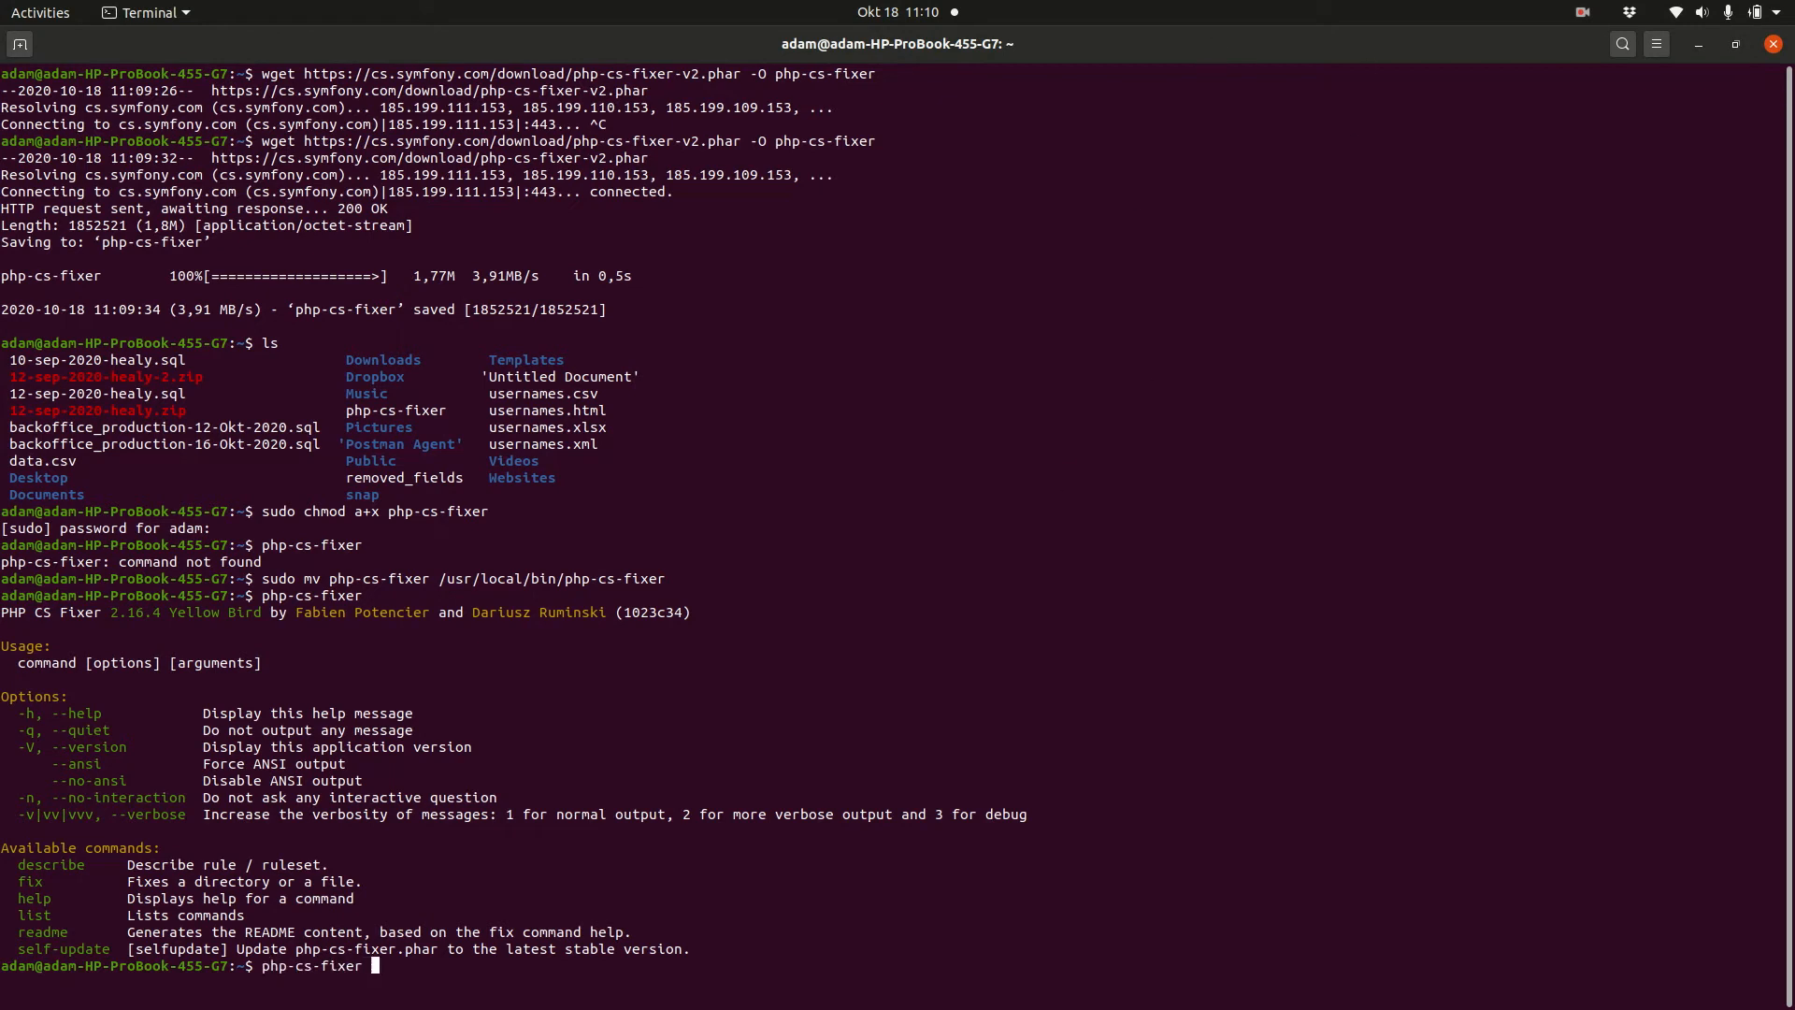
key(Return)
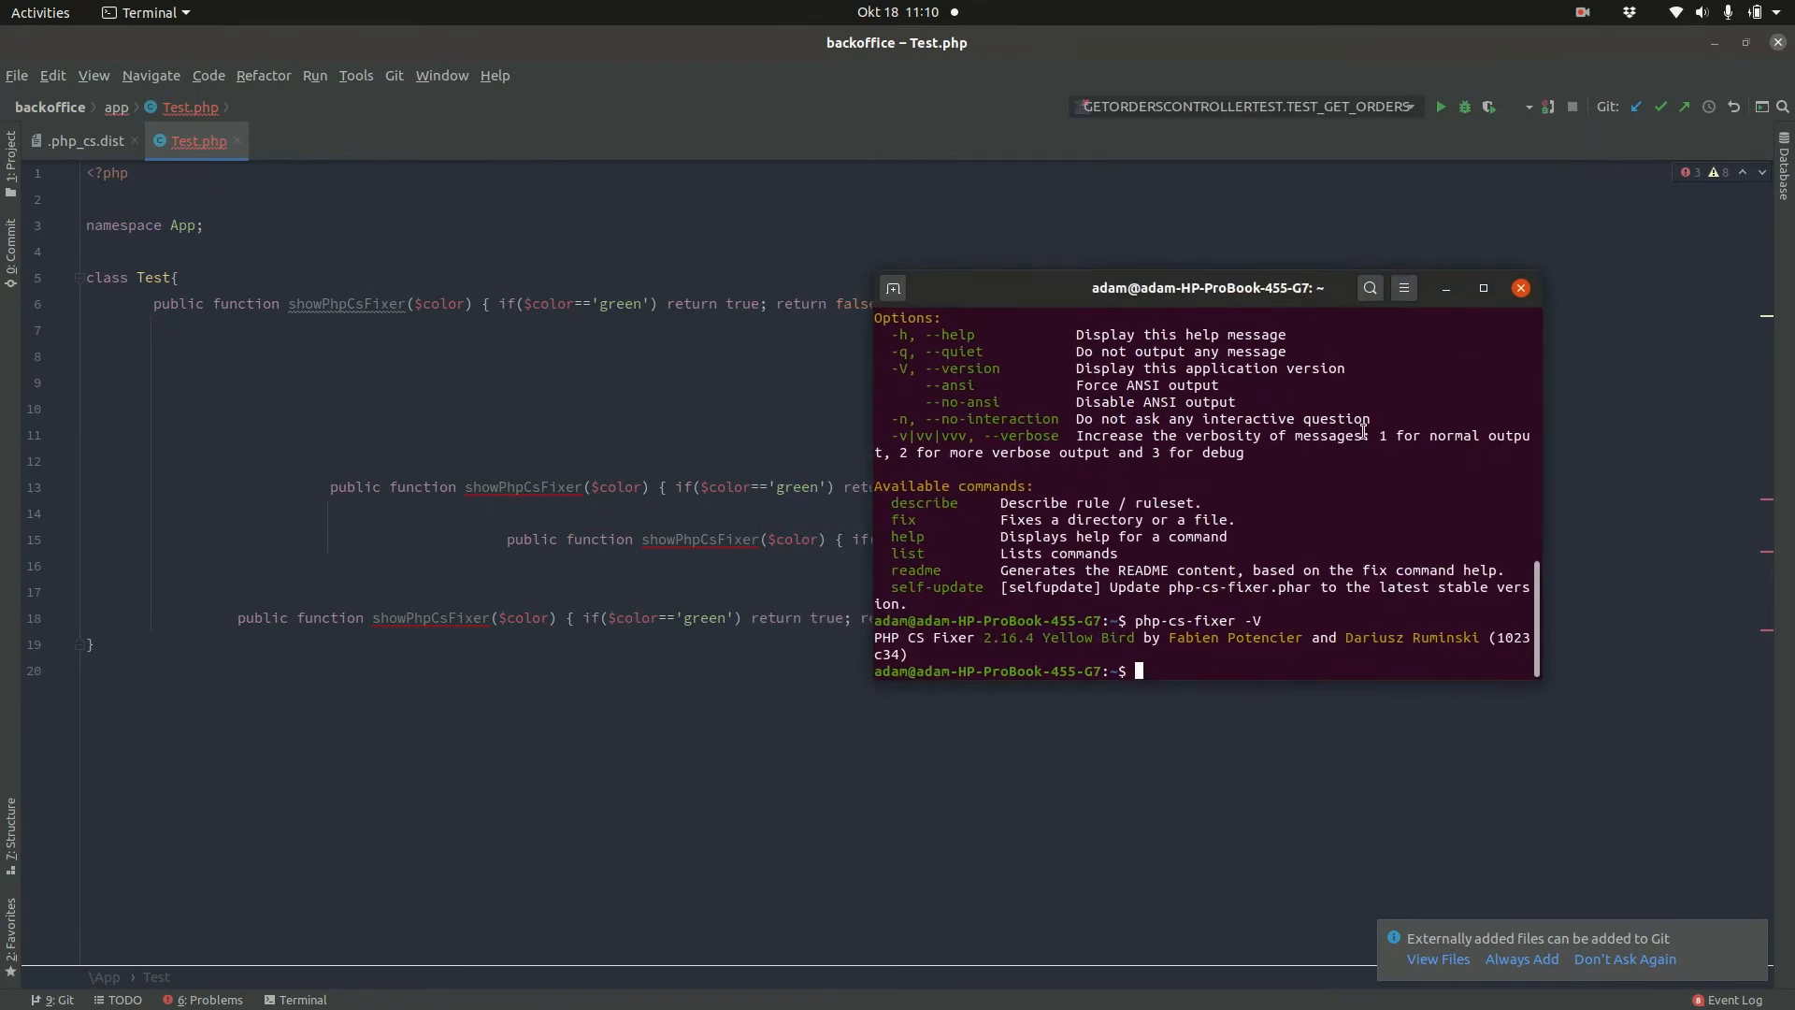
Step: Run php-cs-fixer fix on Websites/backoffice/app/Test.php from the terminal
text(php-cs-fixer)
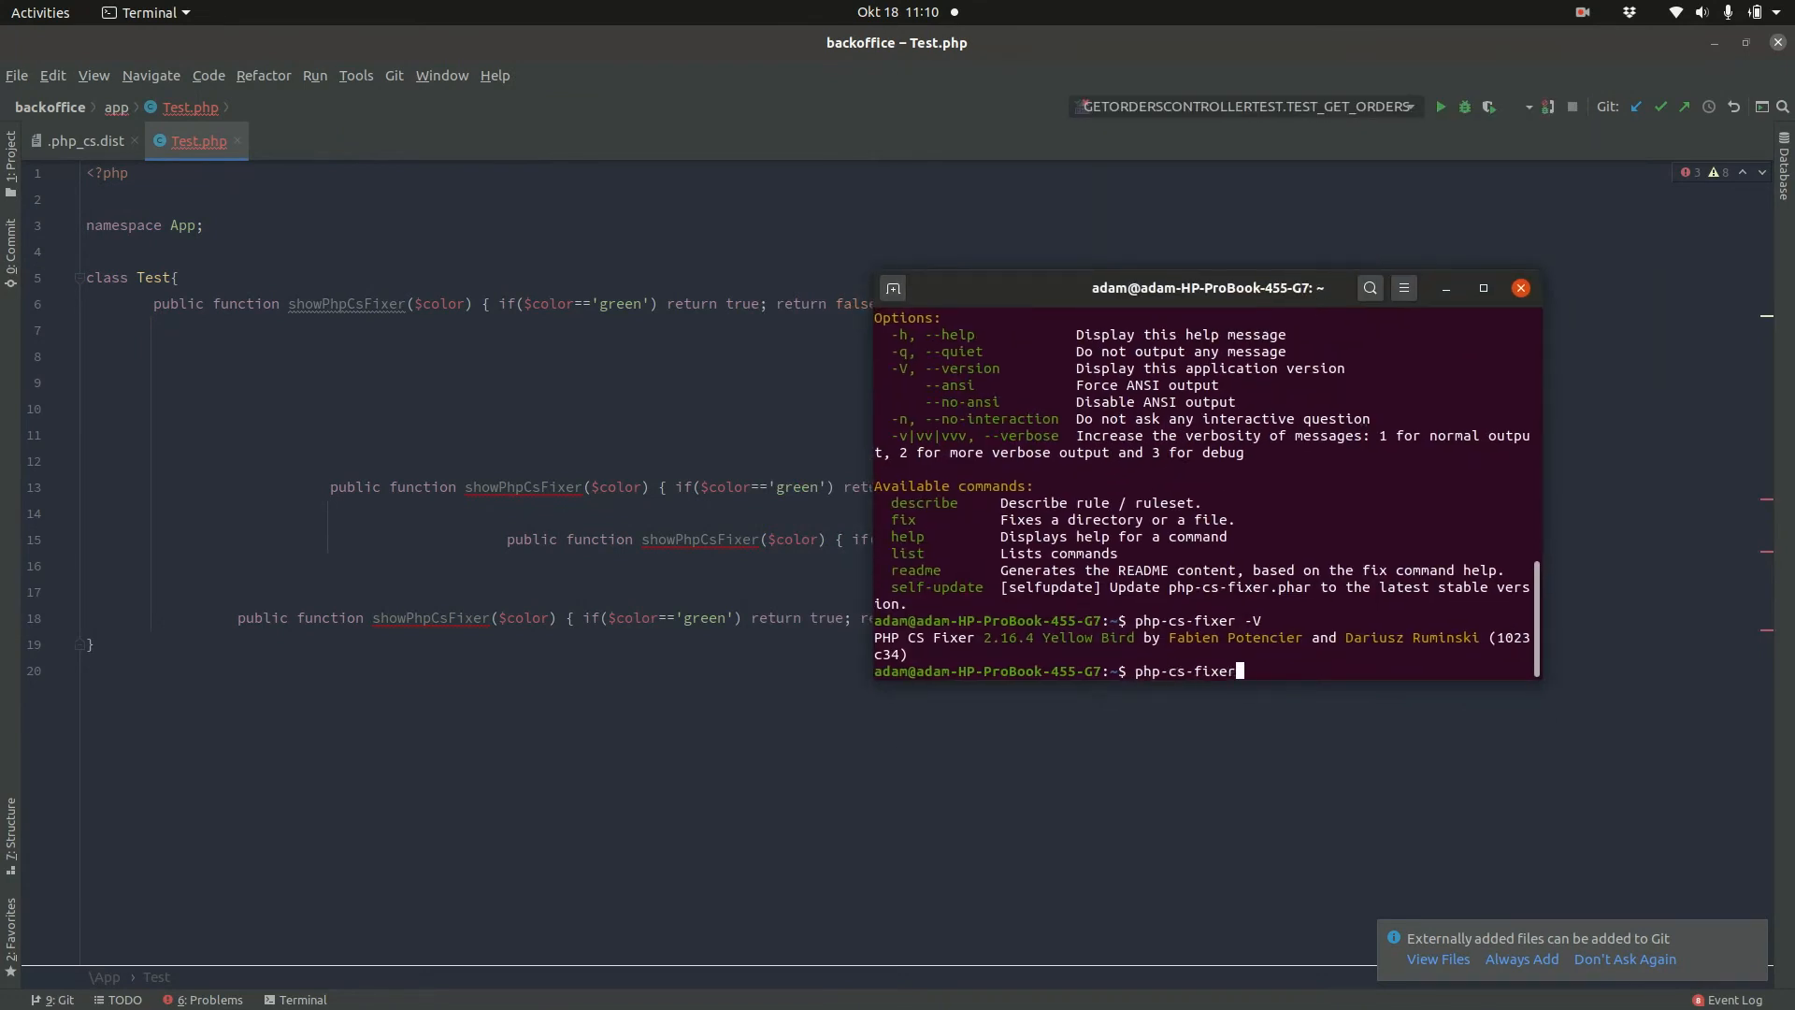
text(fix)
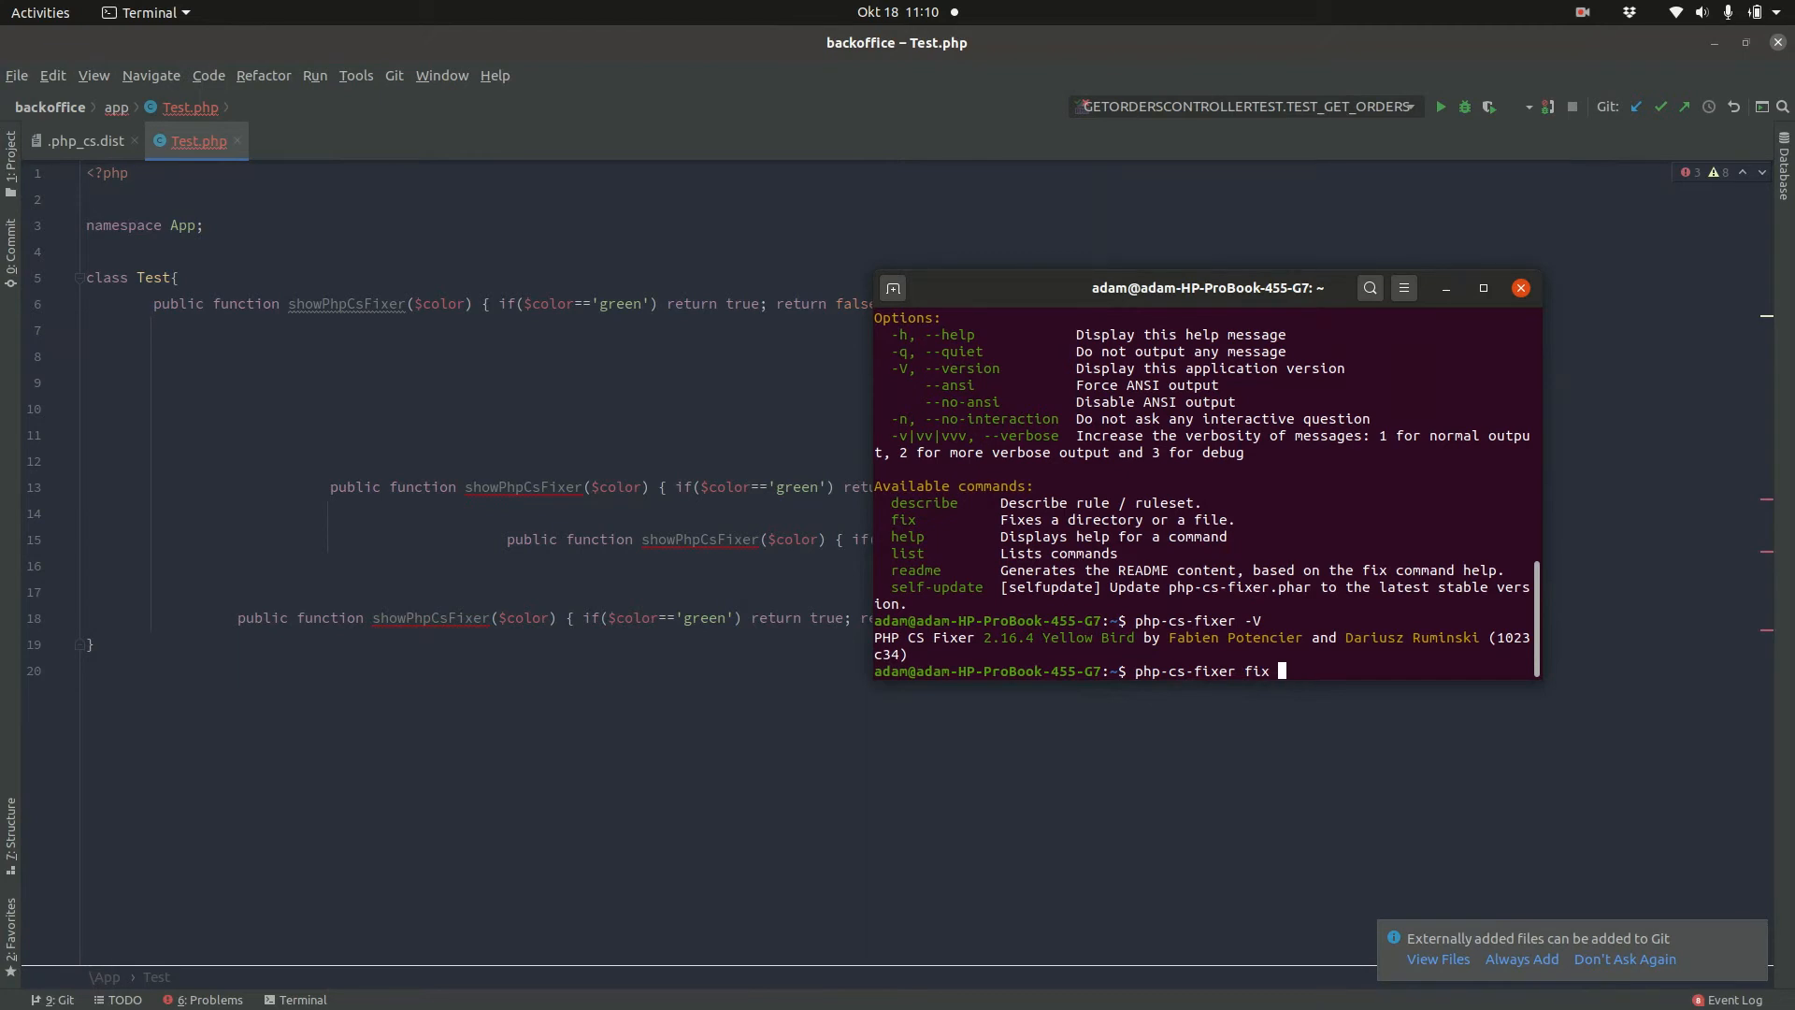
text(Websites/)
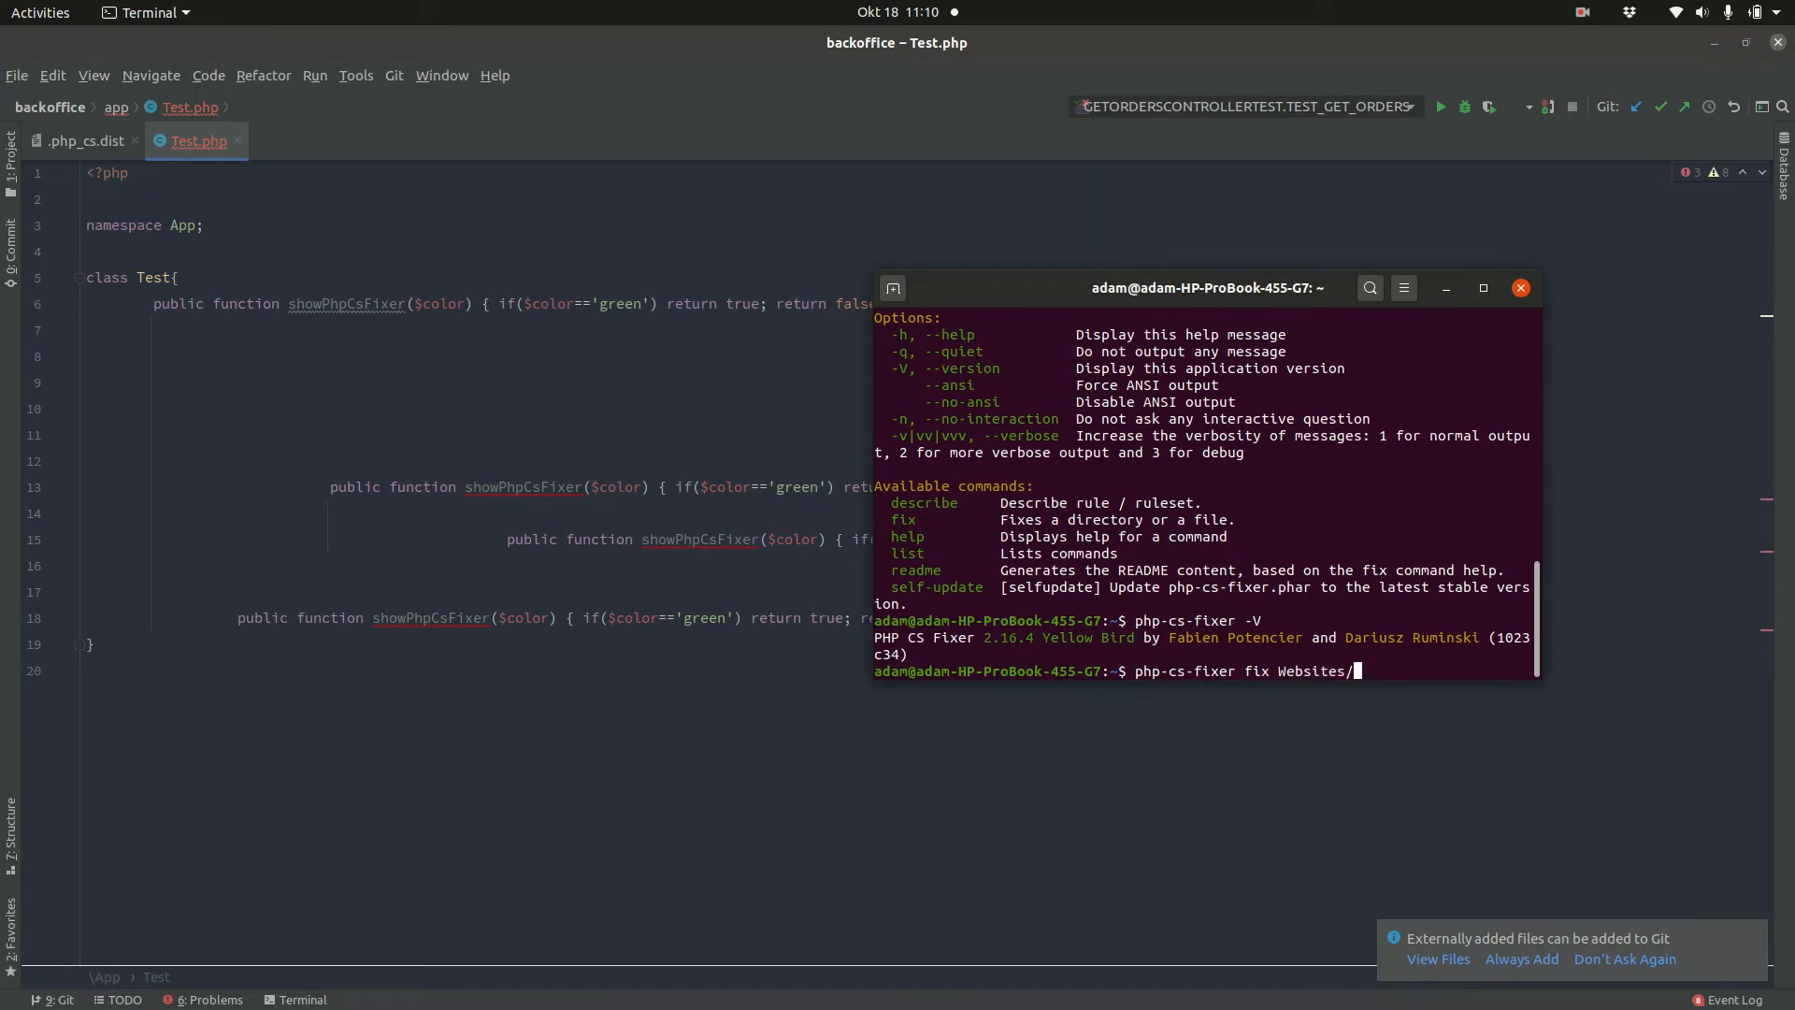
text(H)
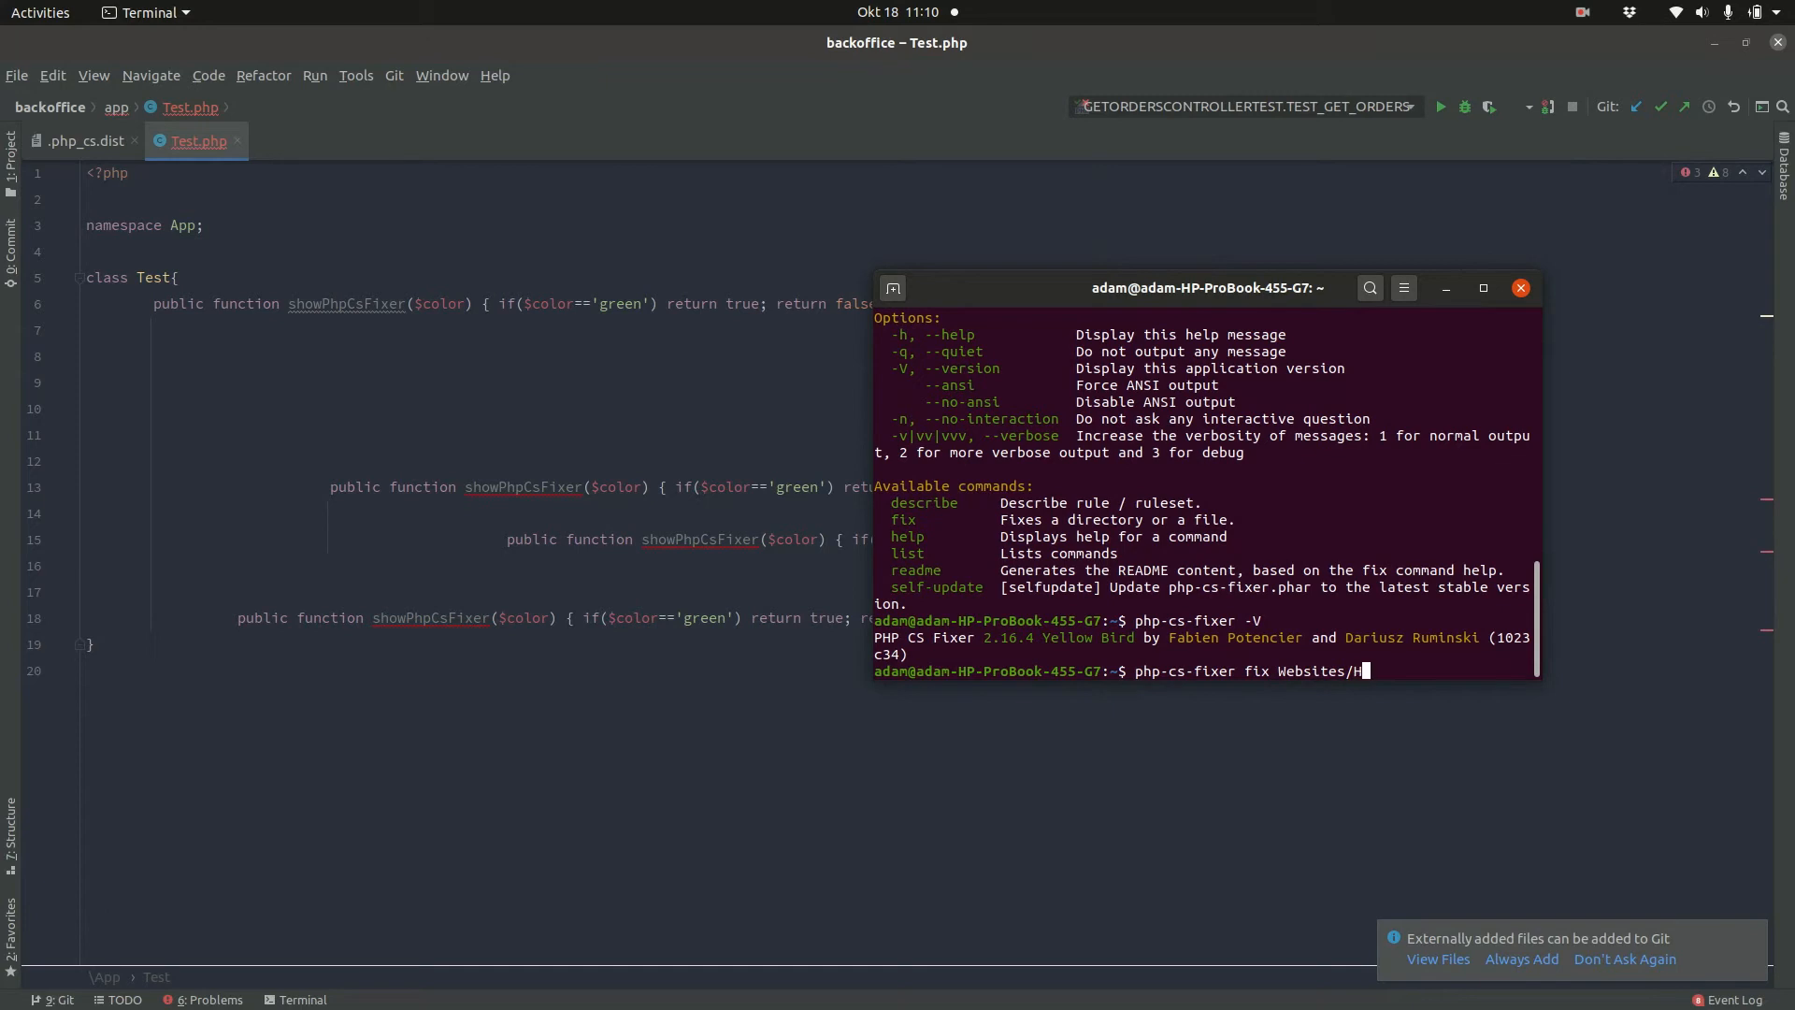
key(BackSpace)
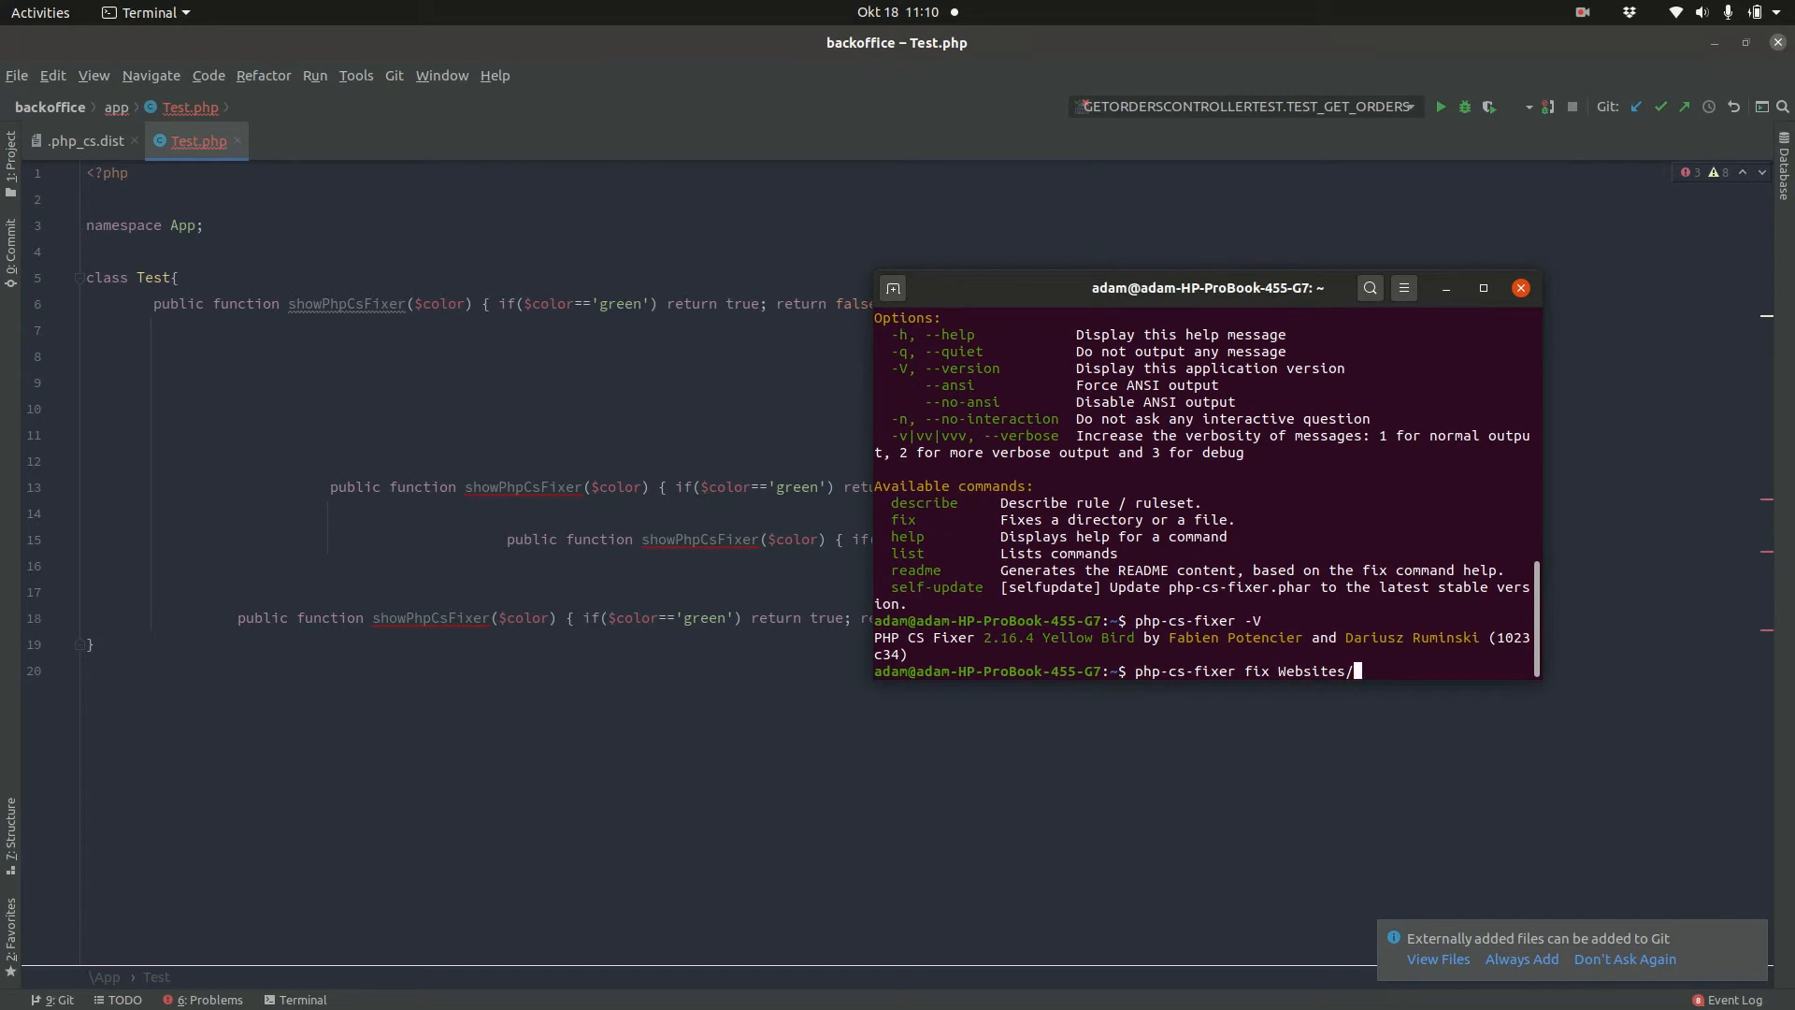
text(backoffice/app/Test.php)
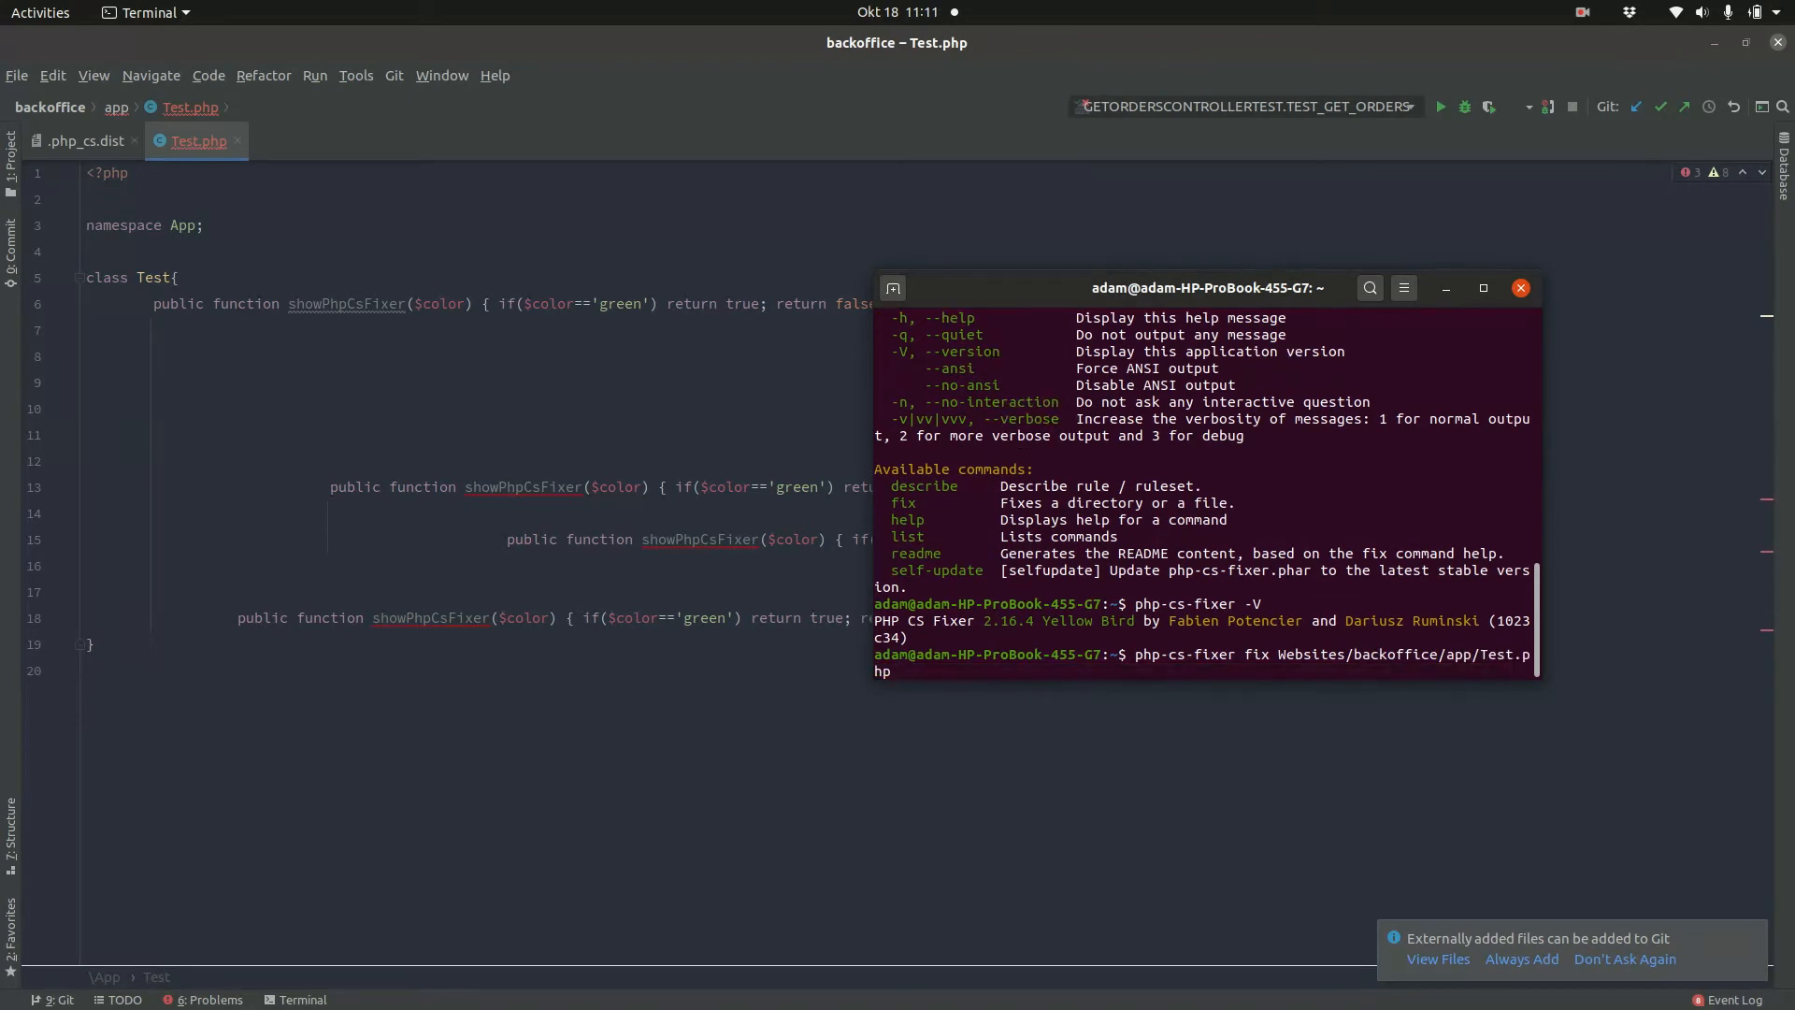
key(Return)
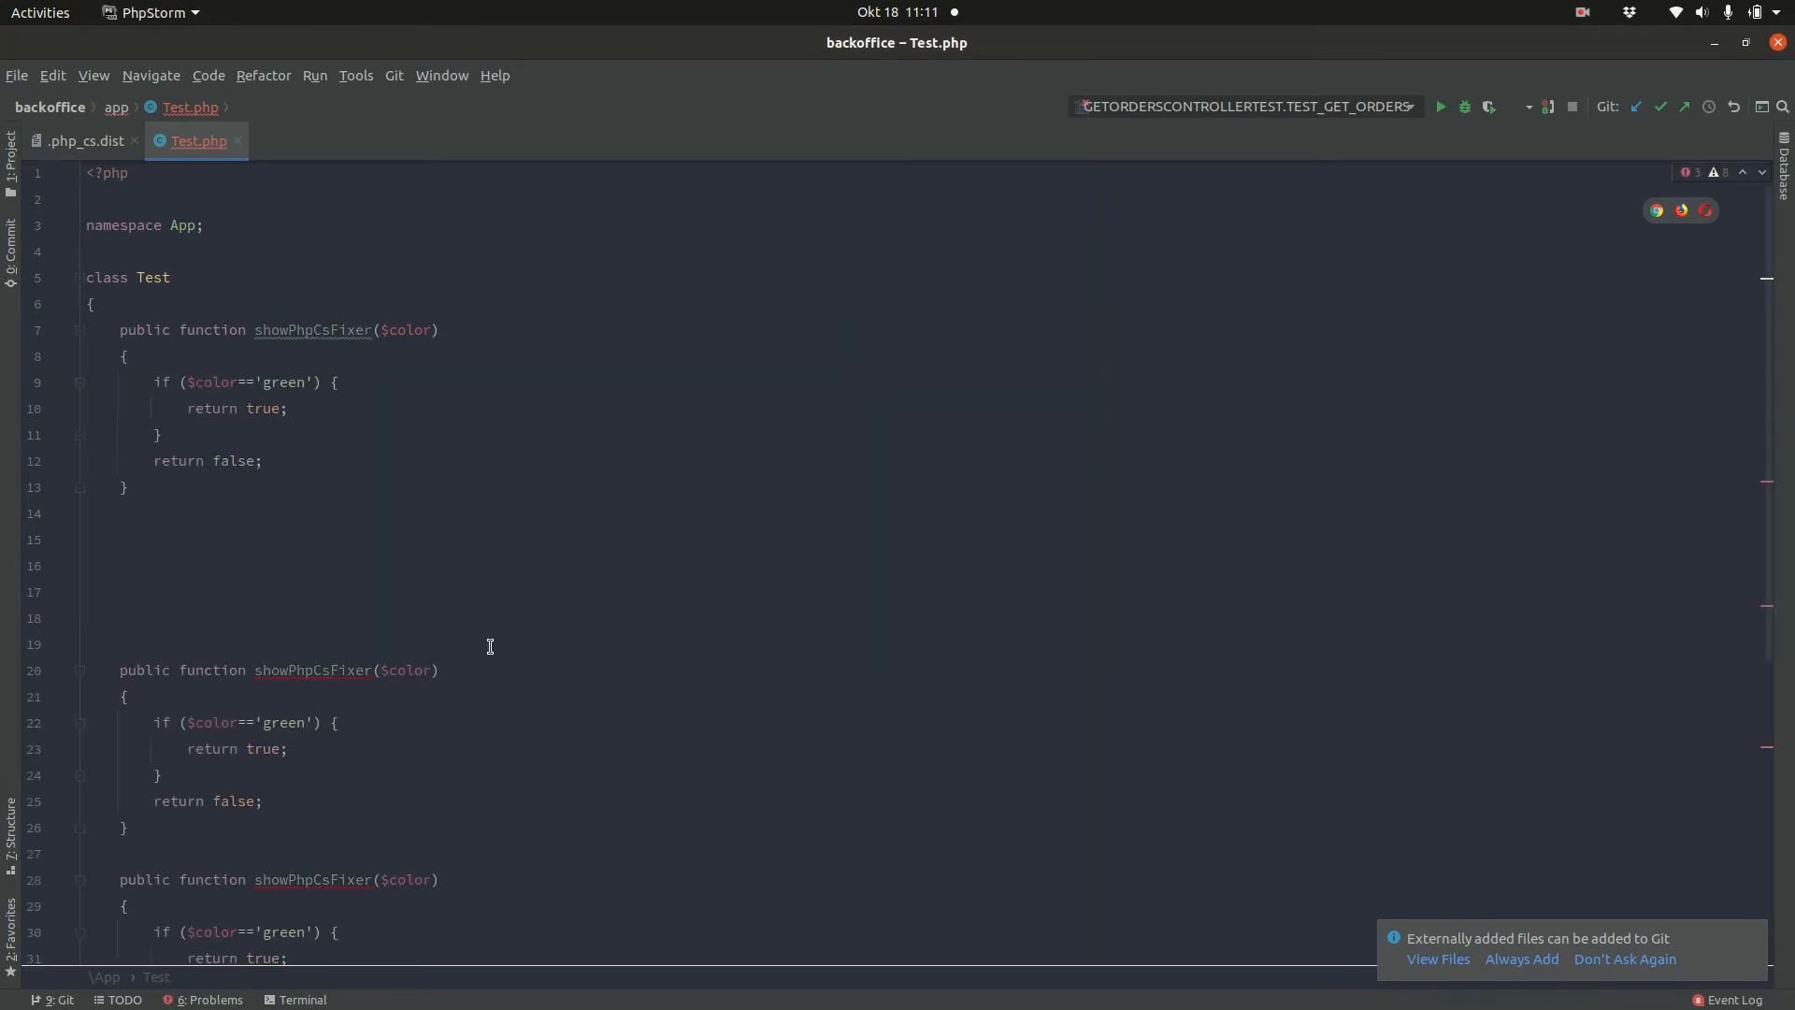
mouse_move(529, 817)
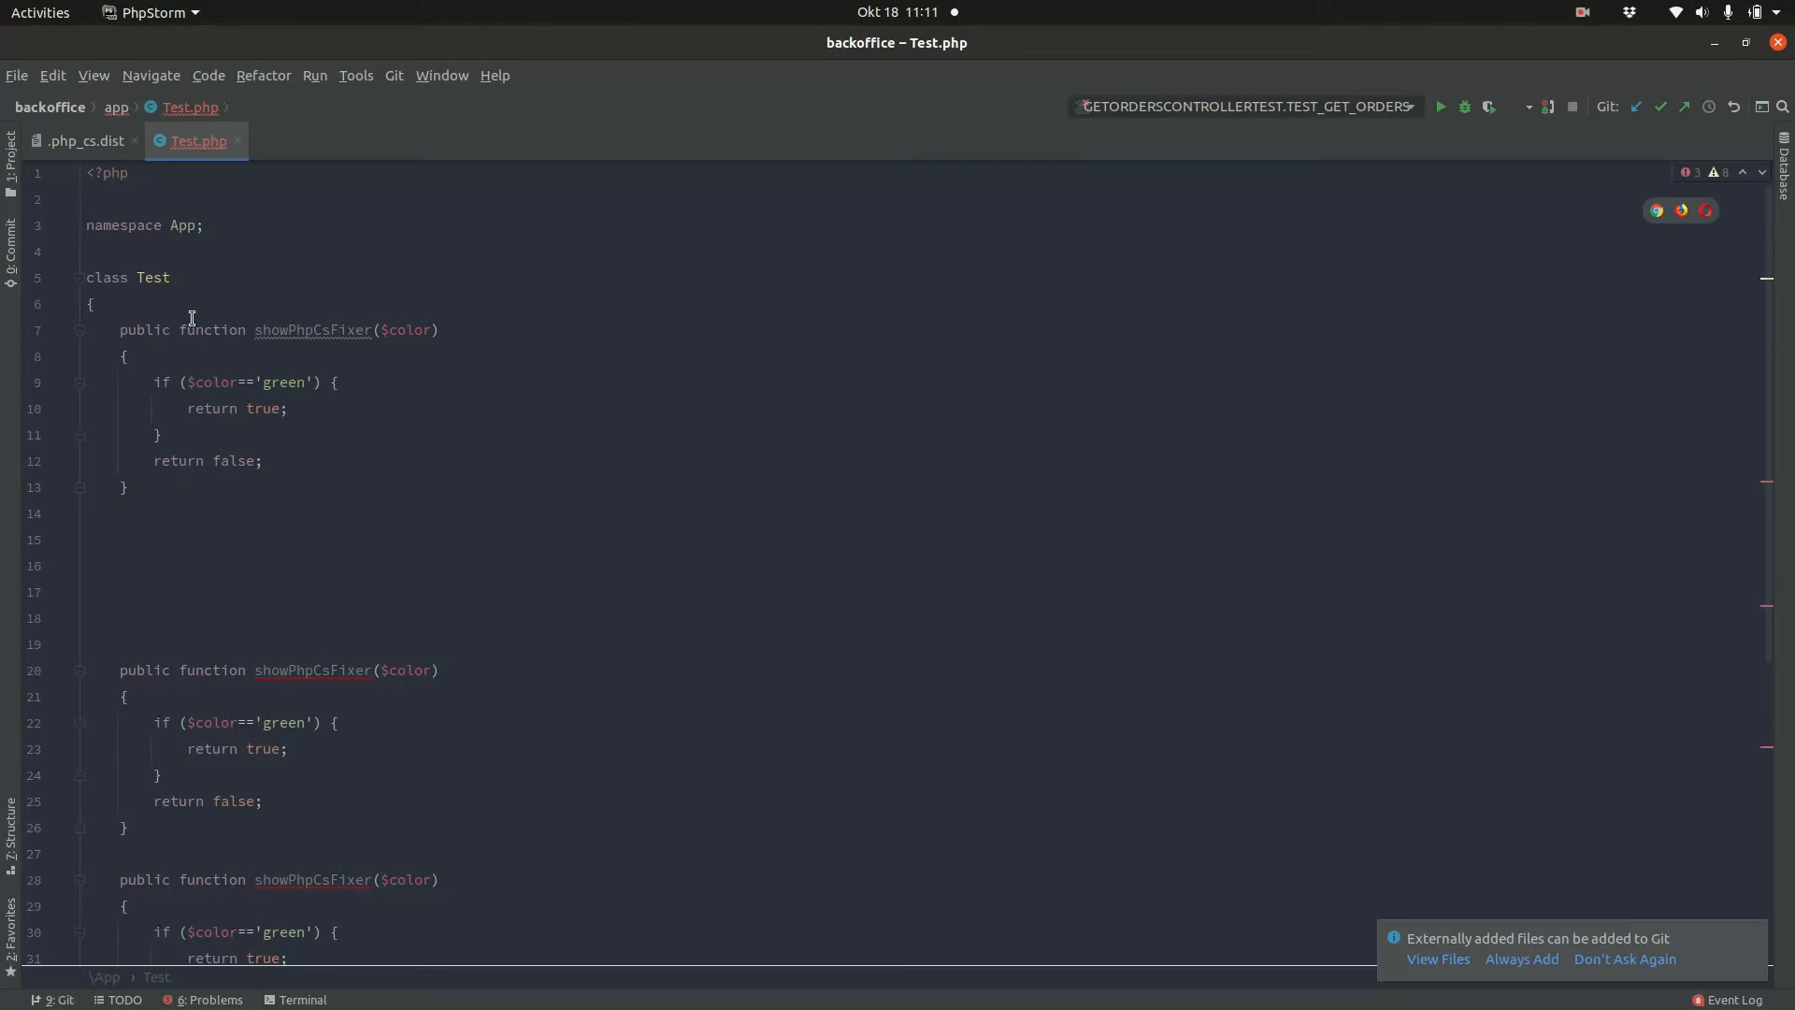
mouse_move(152, 645)
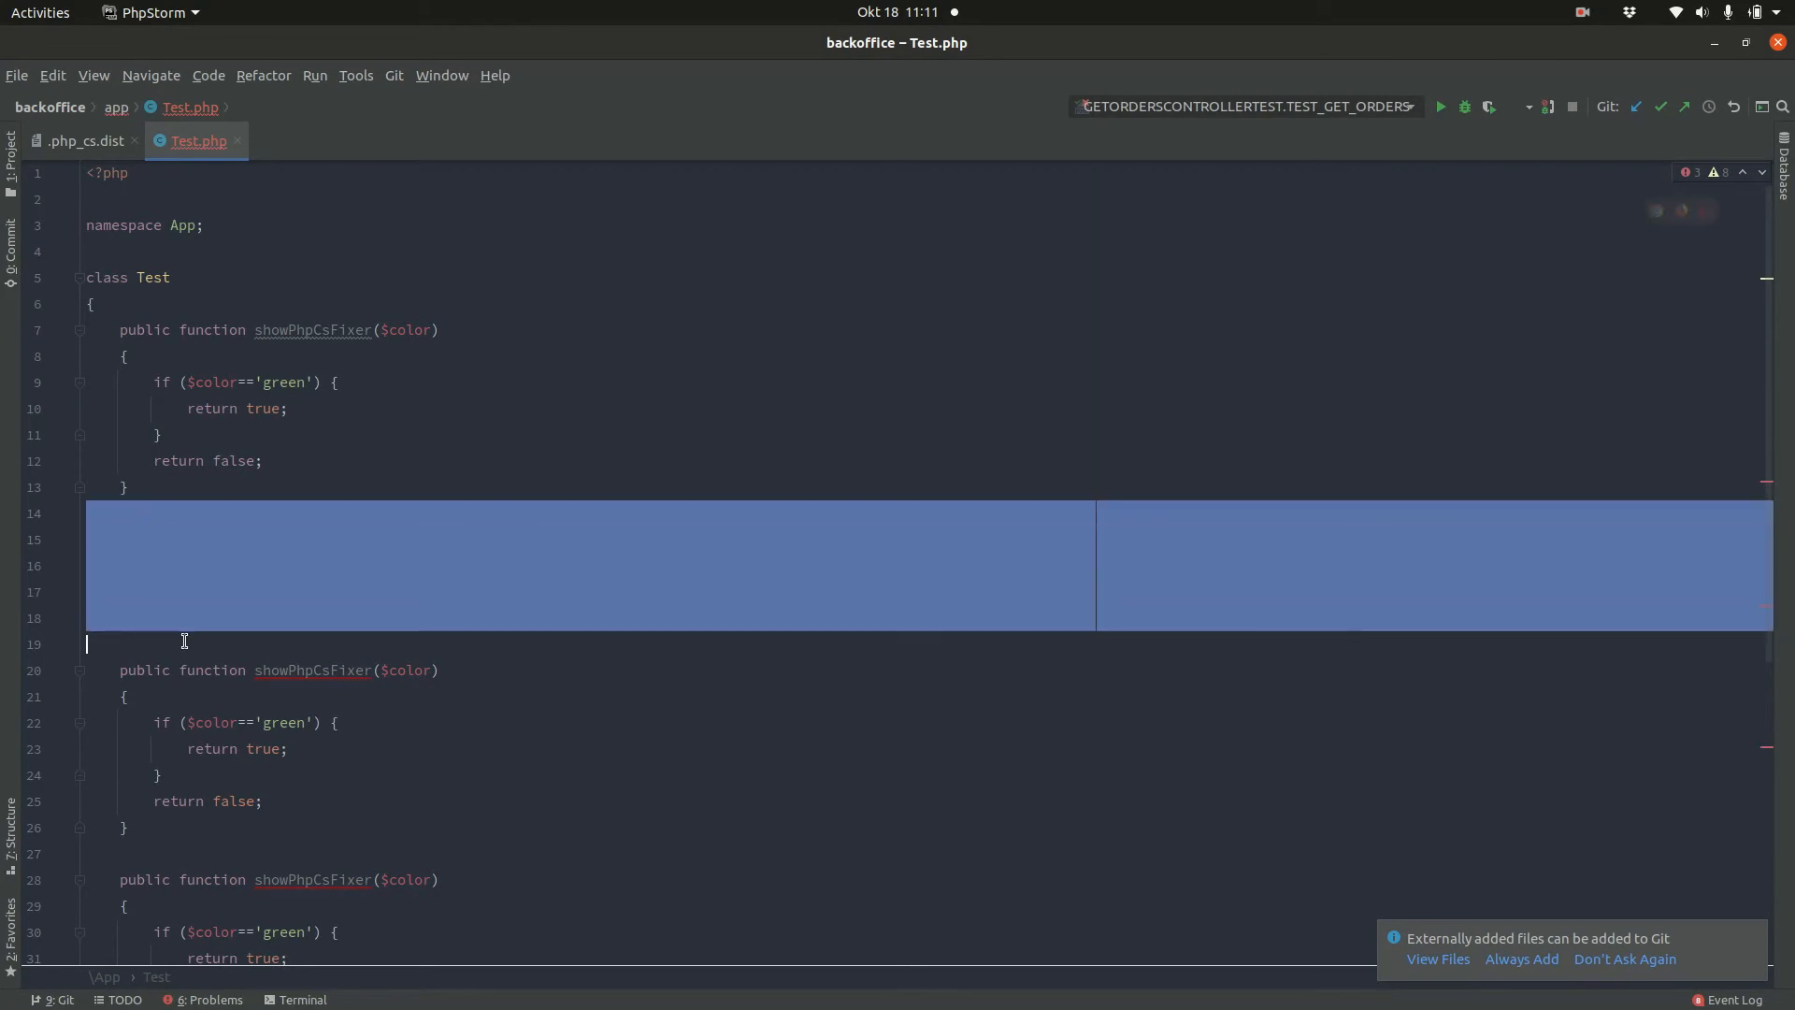
Step: Review the no_extra_blank_lines rule in .php_cs.dist and Test.php, then return to the terminal
click(84, 140)
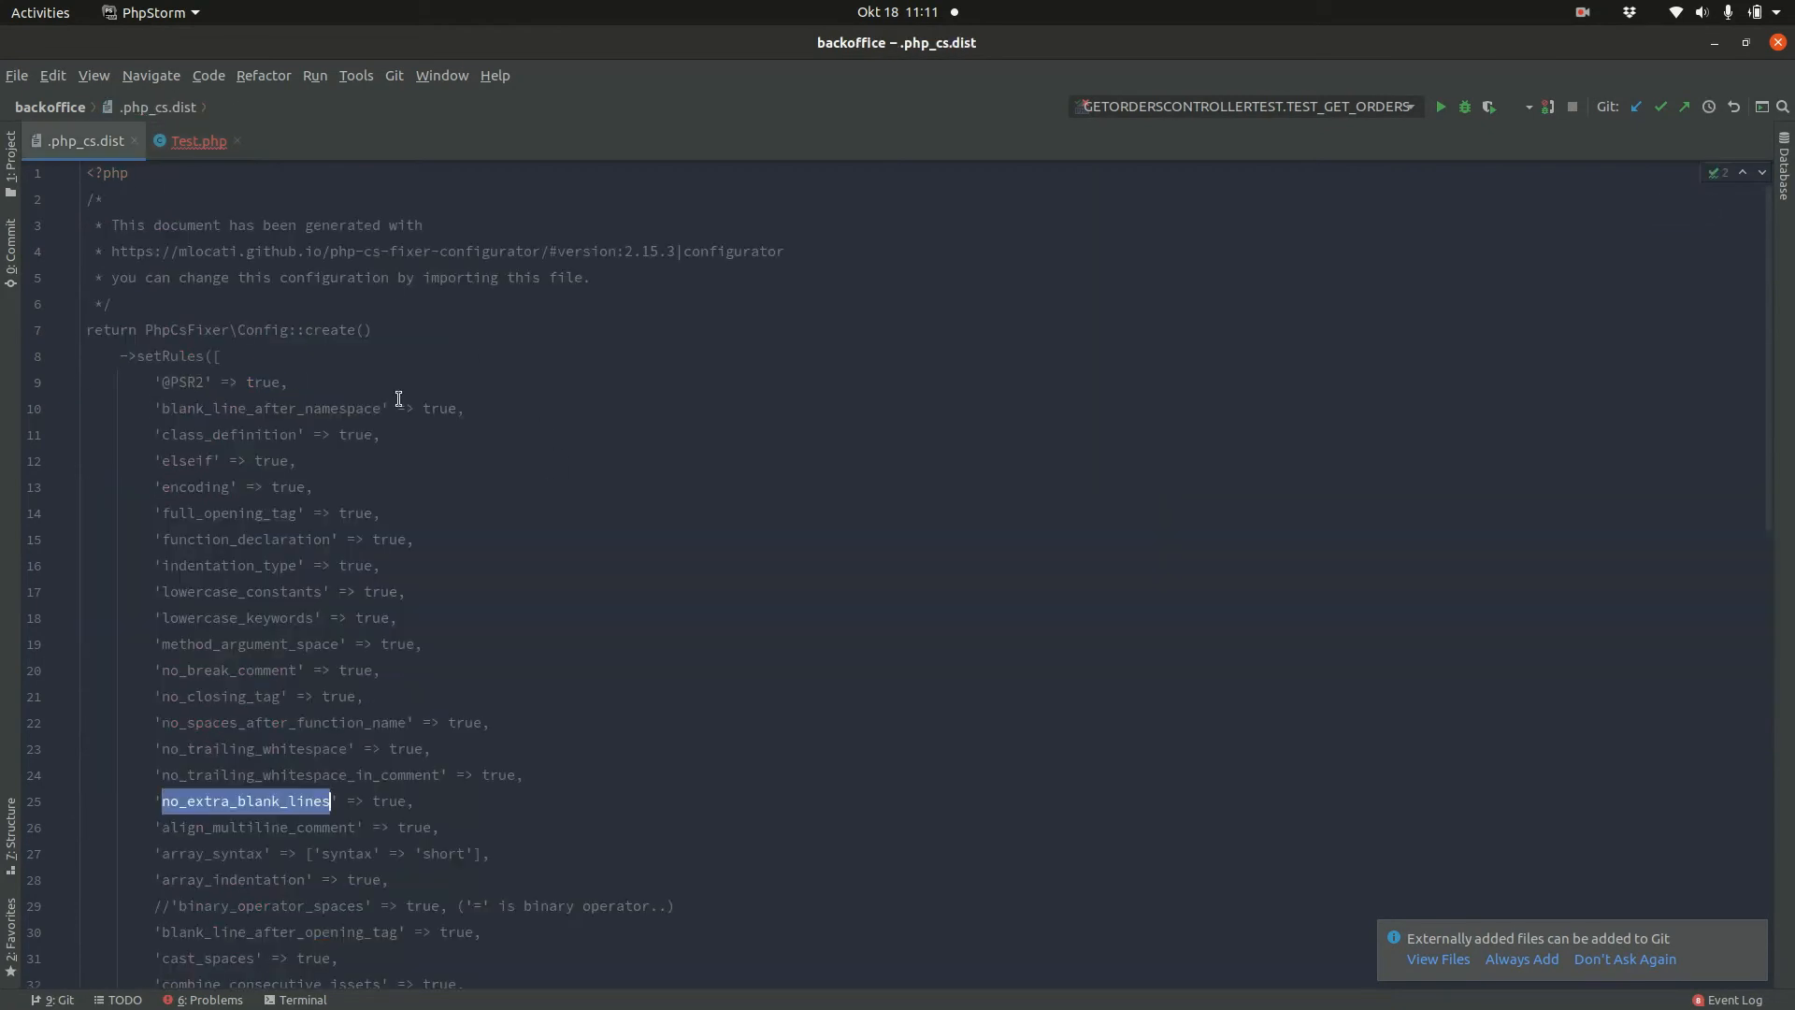
click(221, 802)
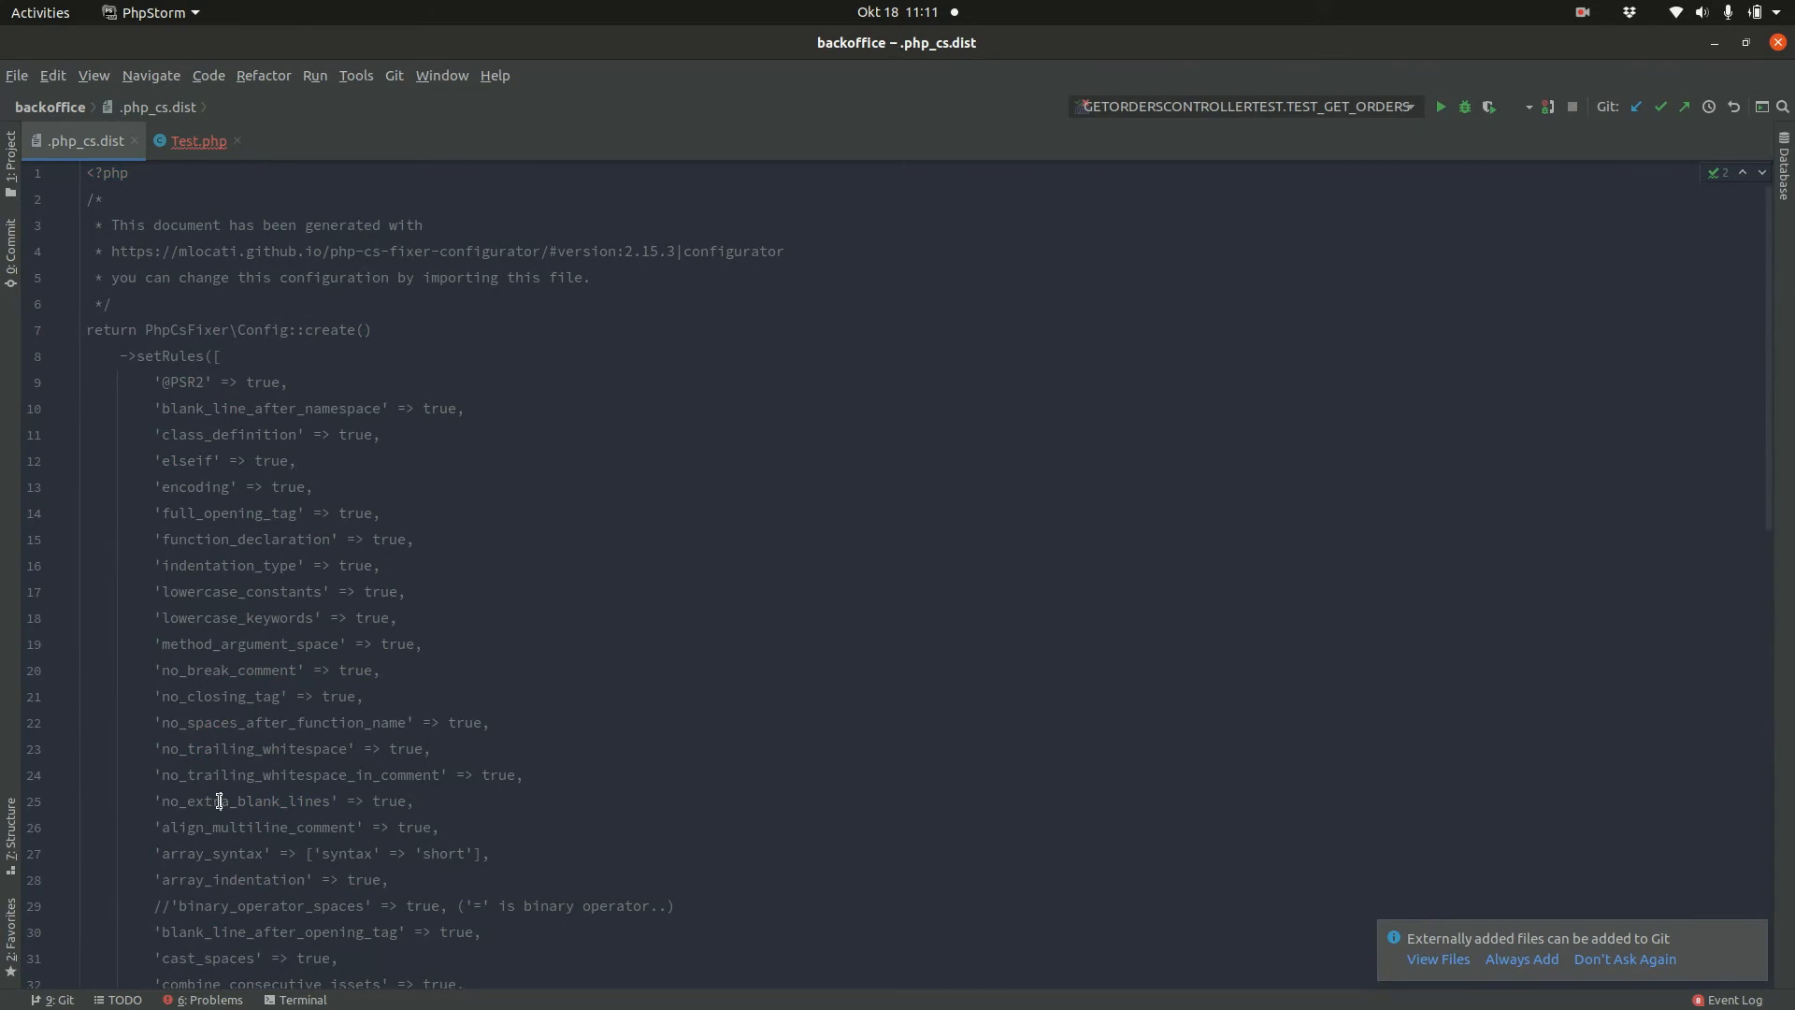
double_click(243, 801)
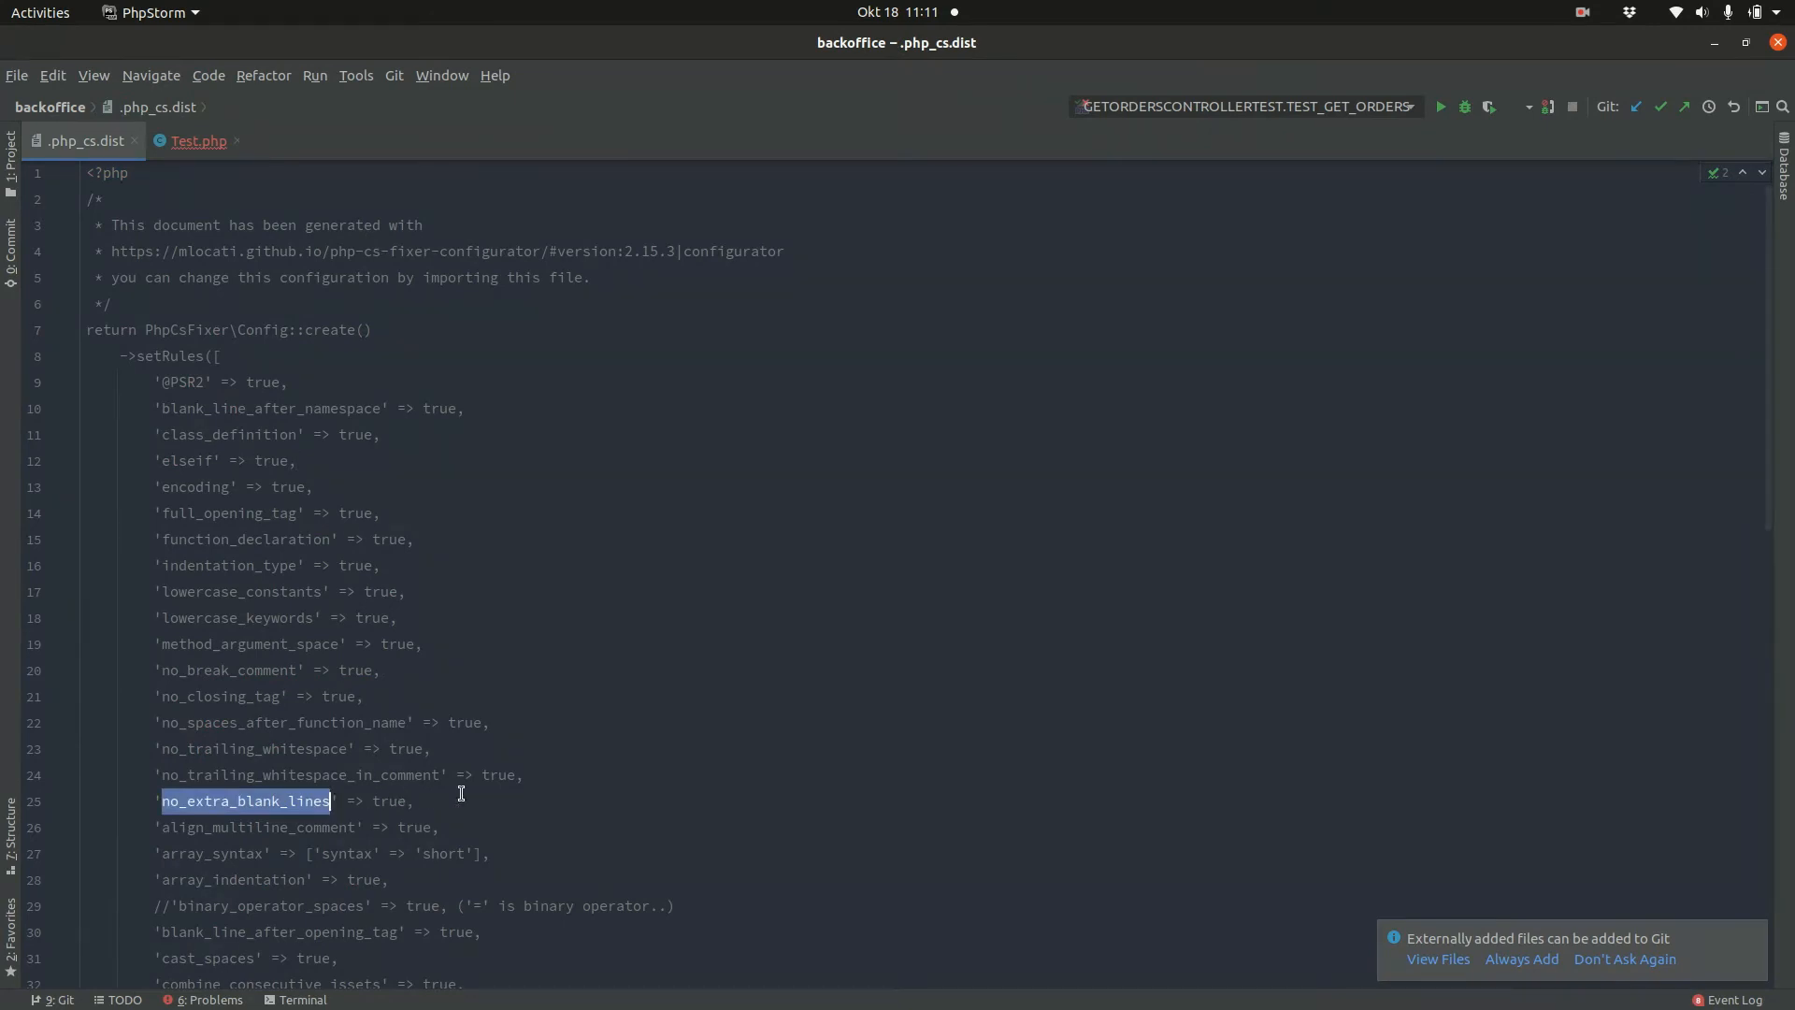
scroll(down, 3)
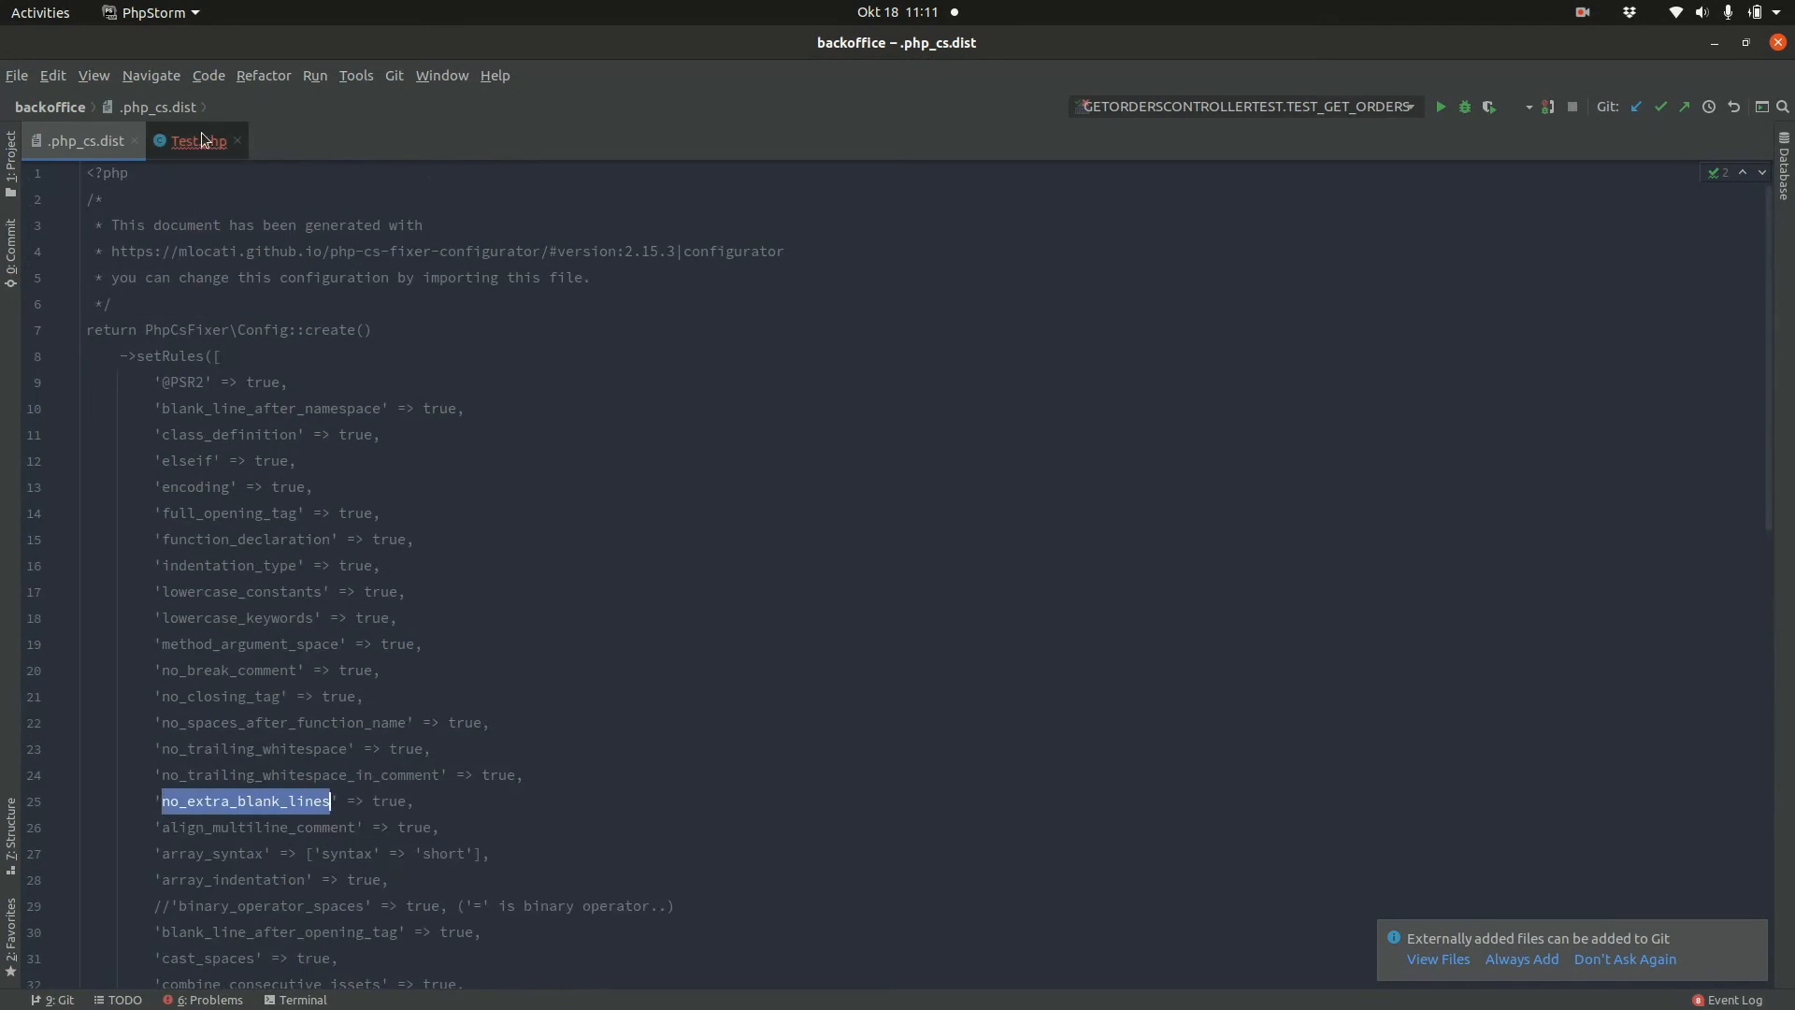
mouse_move(80, 140)
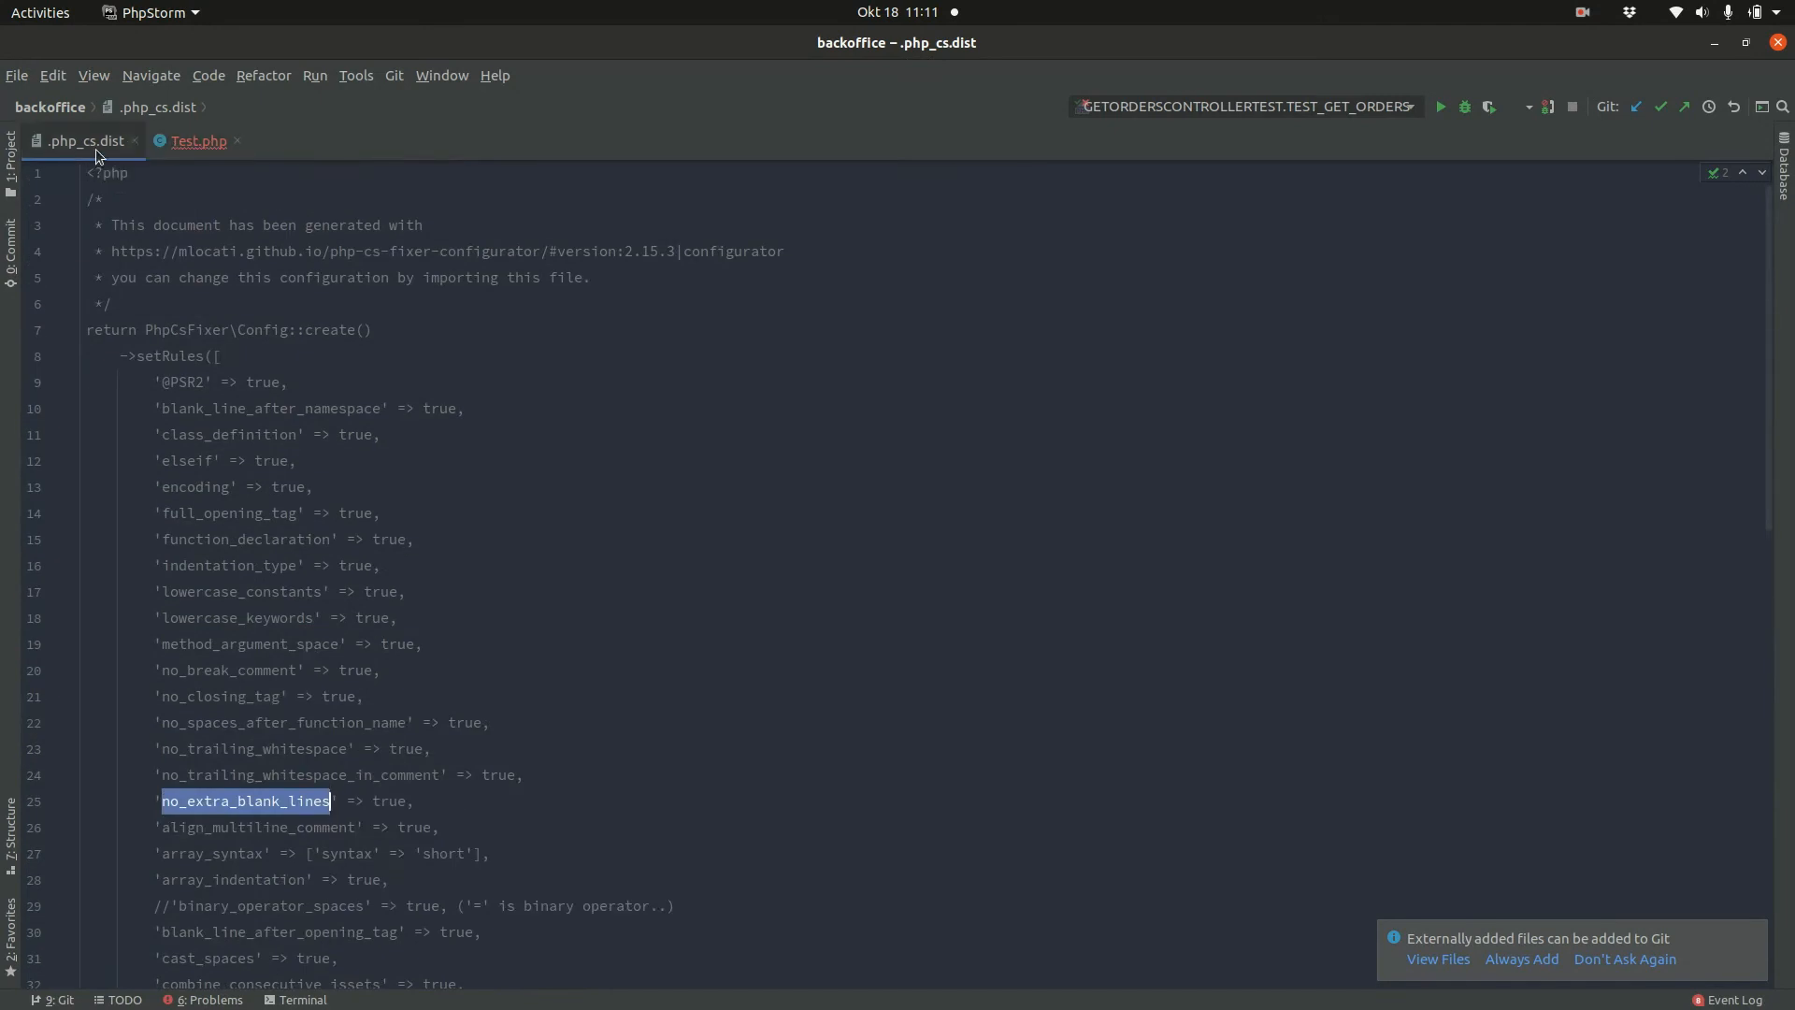
mouse_move(197, 140)
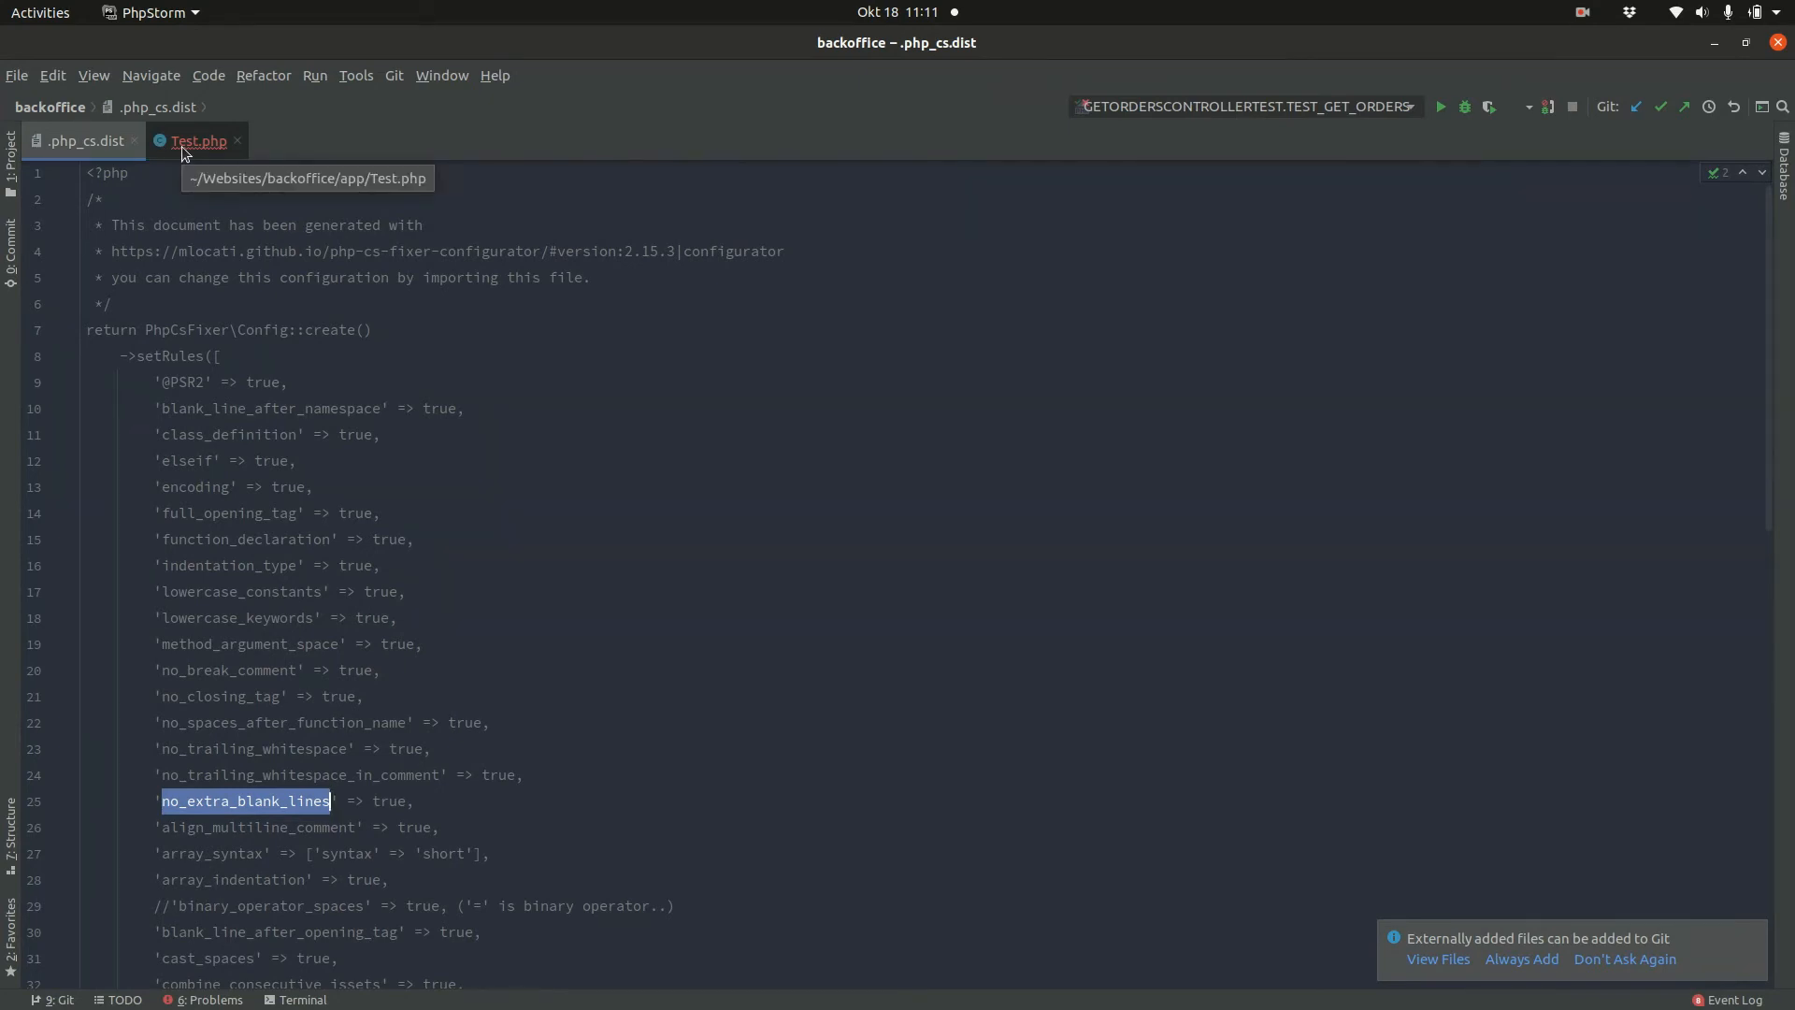
click(196, 140)
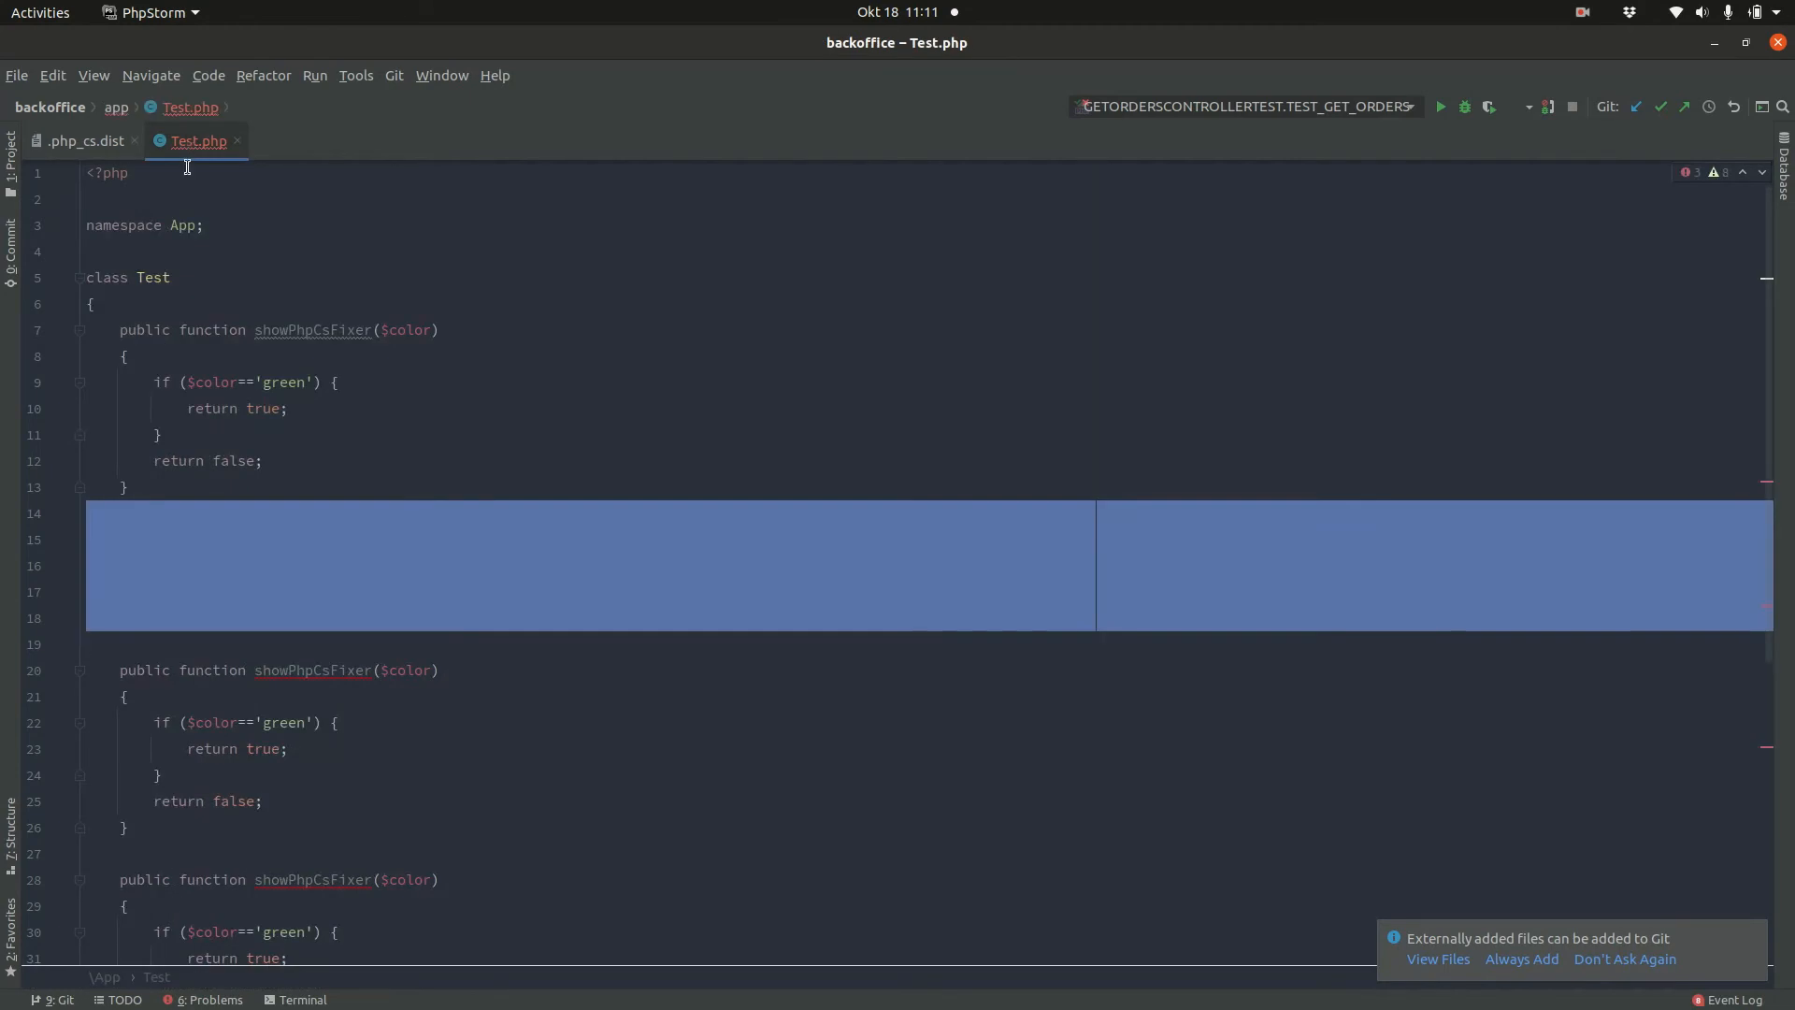
click(126, 486)
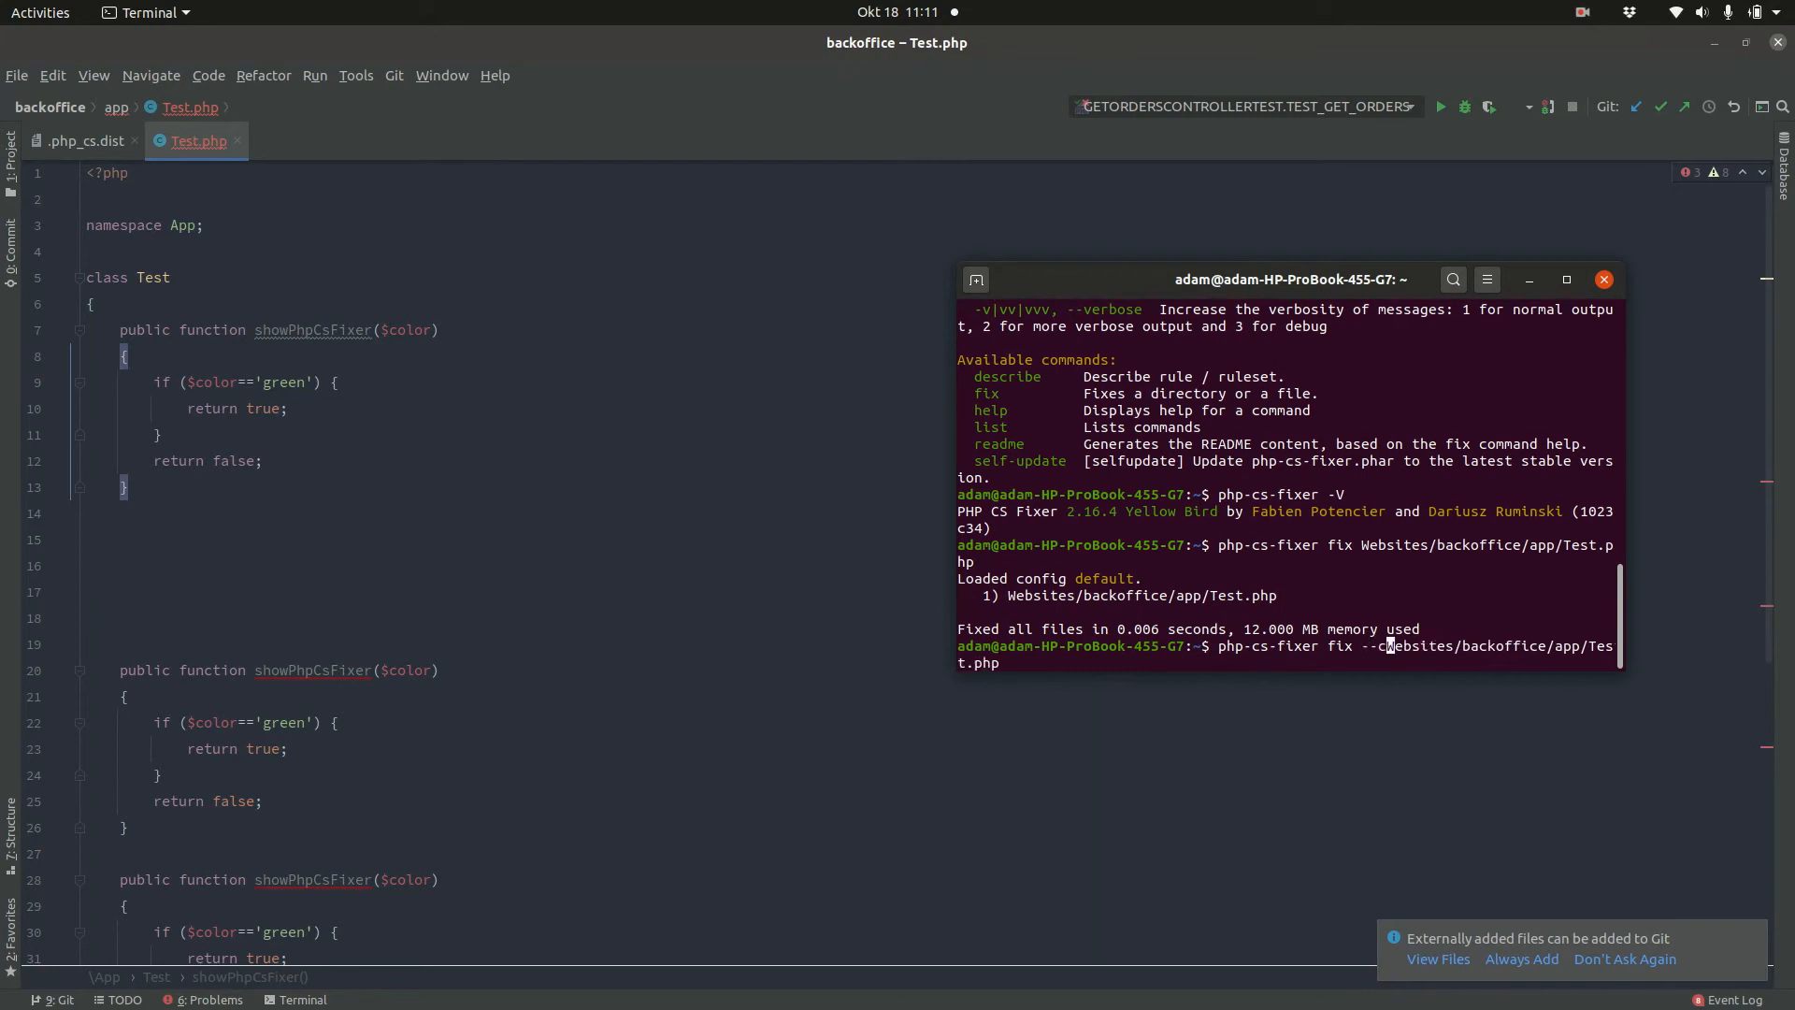
Step: Rerun php-cs-fixer fix on Test.php with --config=Websites/backoffice/.php_cs.dist
text(onfig=Websites/backoffice/.php)
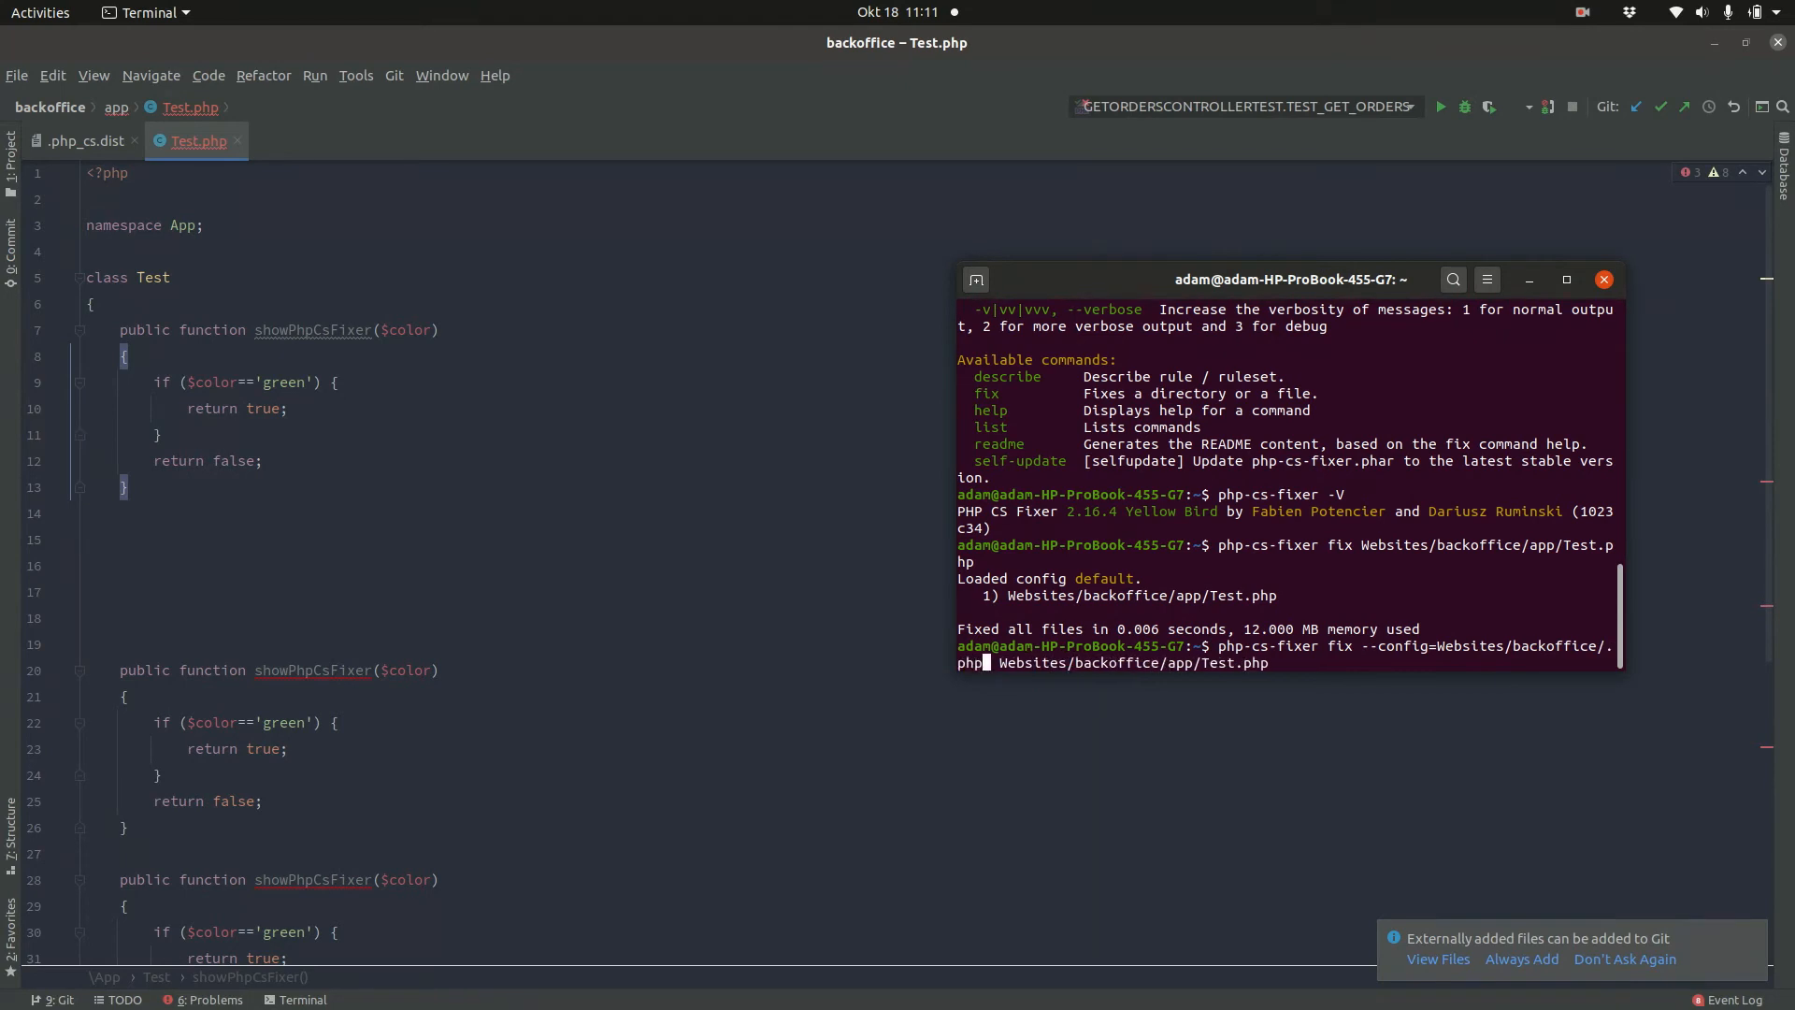
text(_cs)
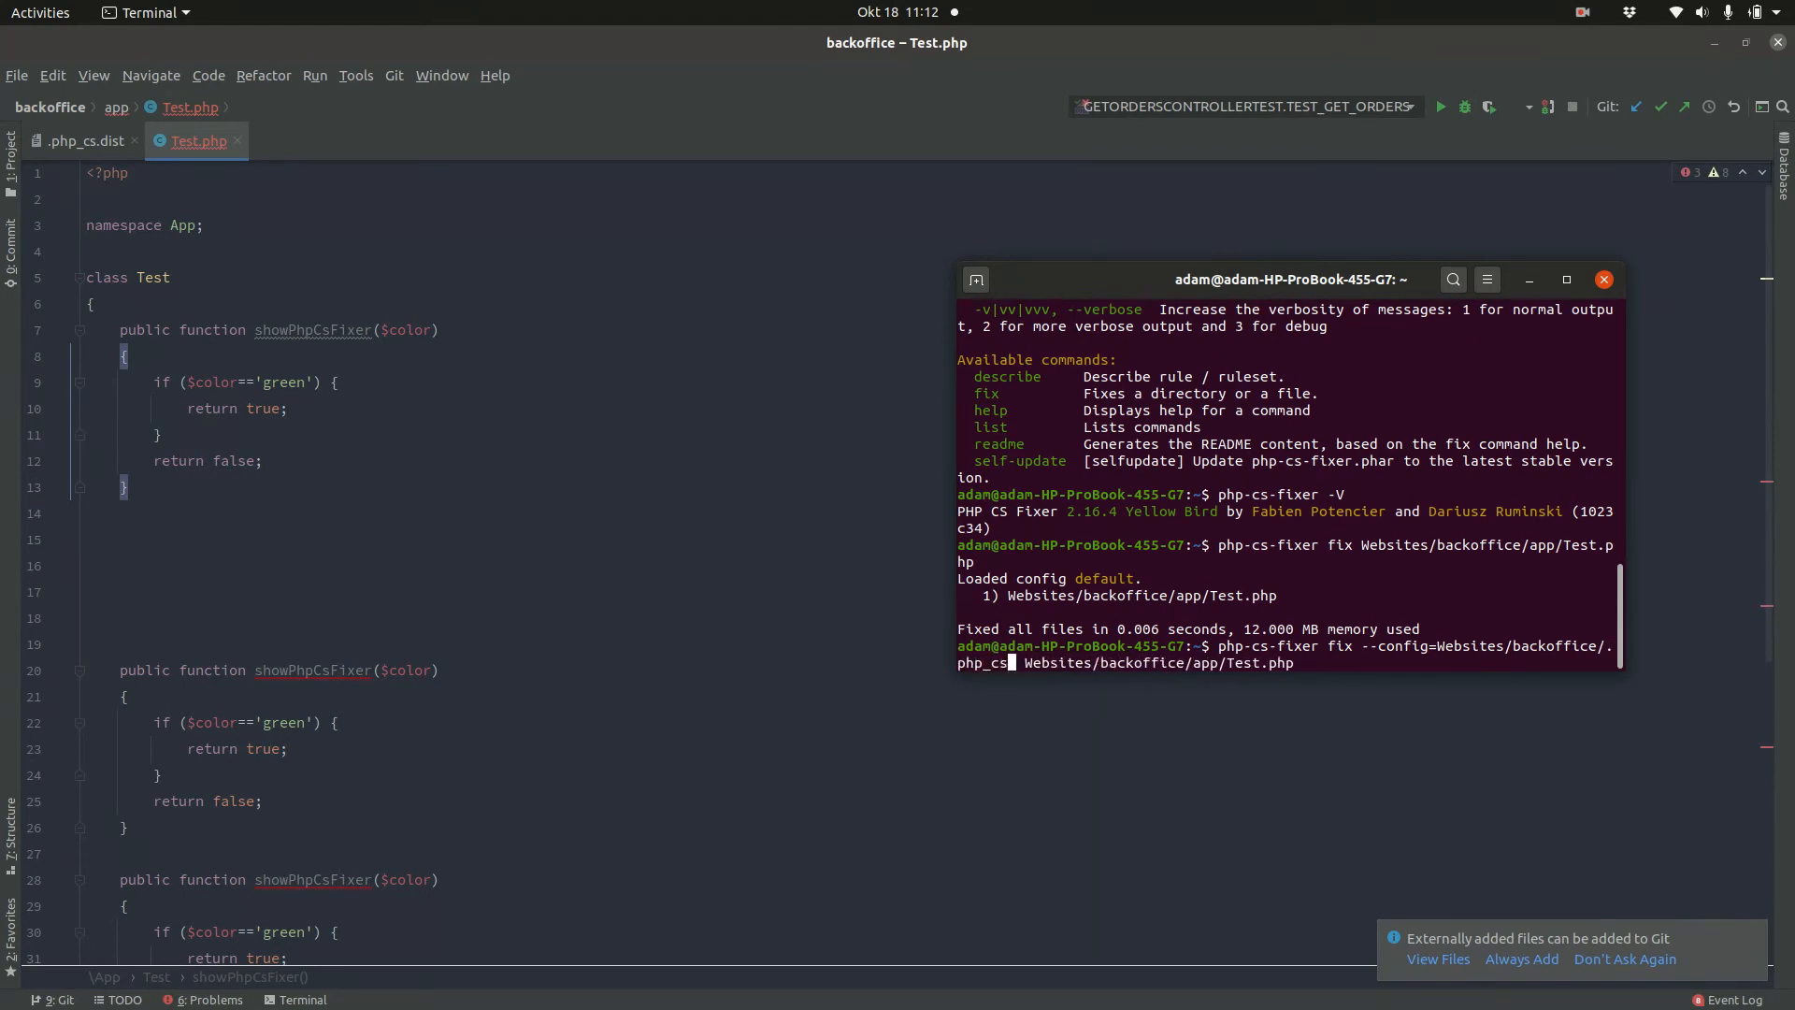
key(Return)
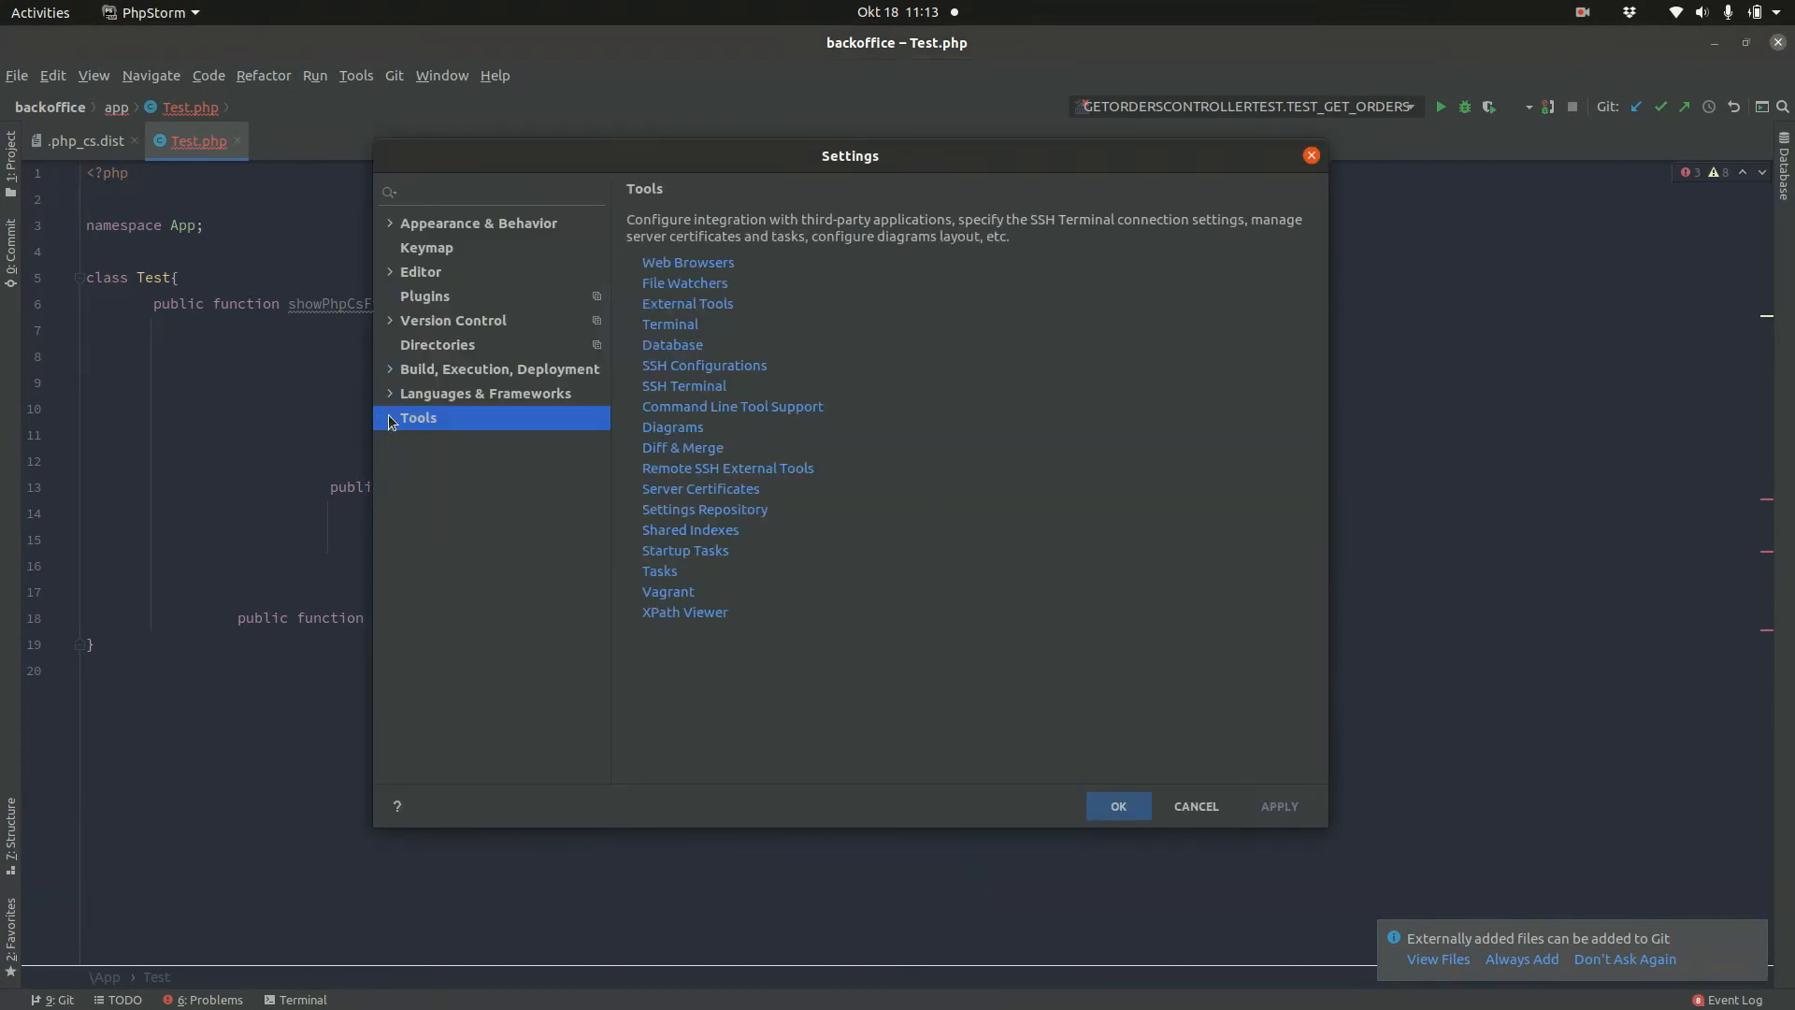
Step: Go to Tools > File Watchers in Settings and start adding a new watcher
click(391, 417)
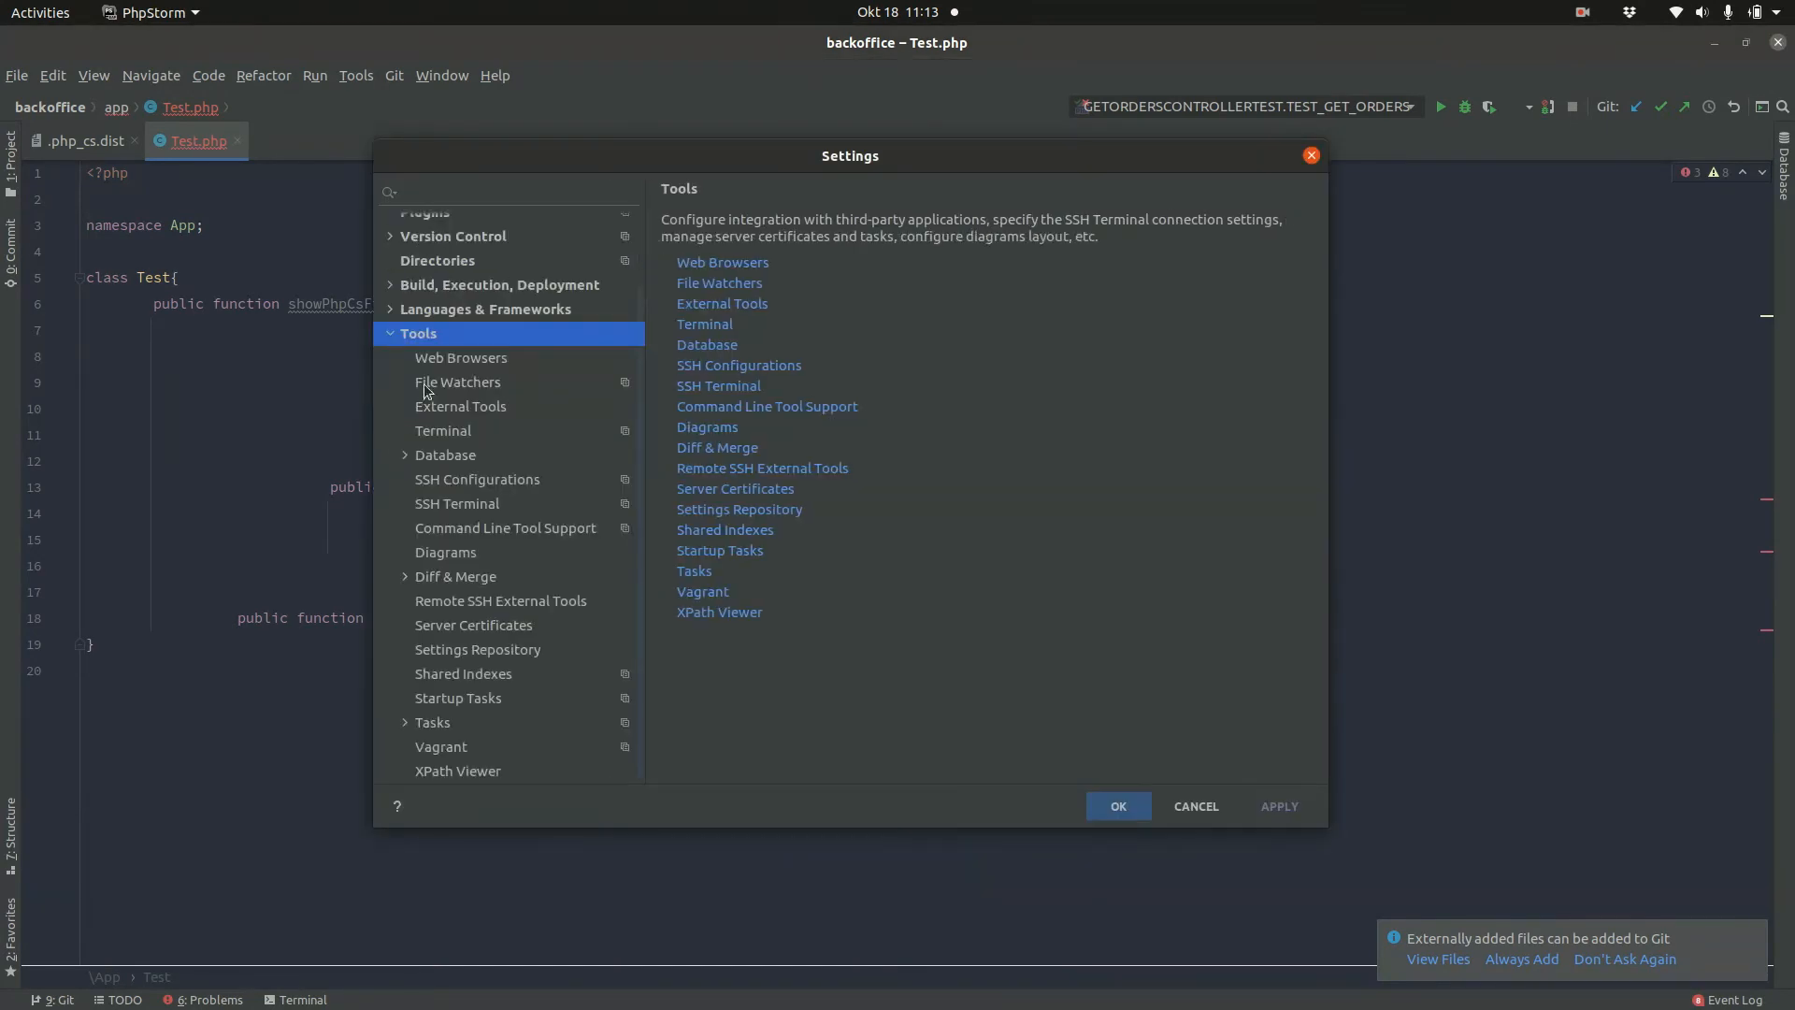
click(458, 382)
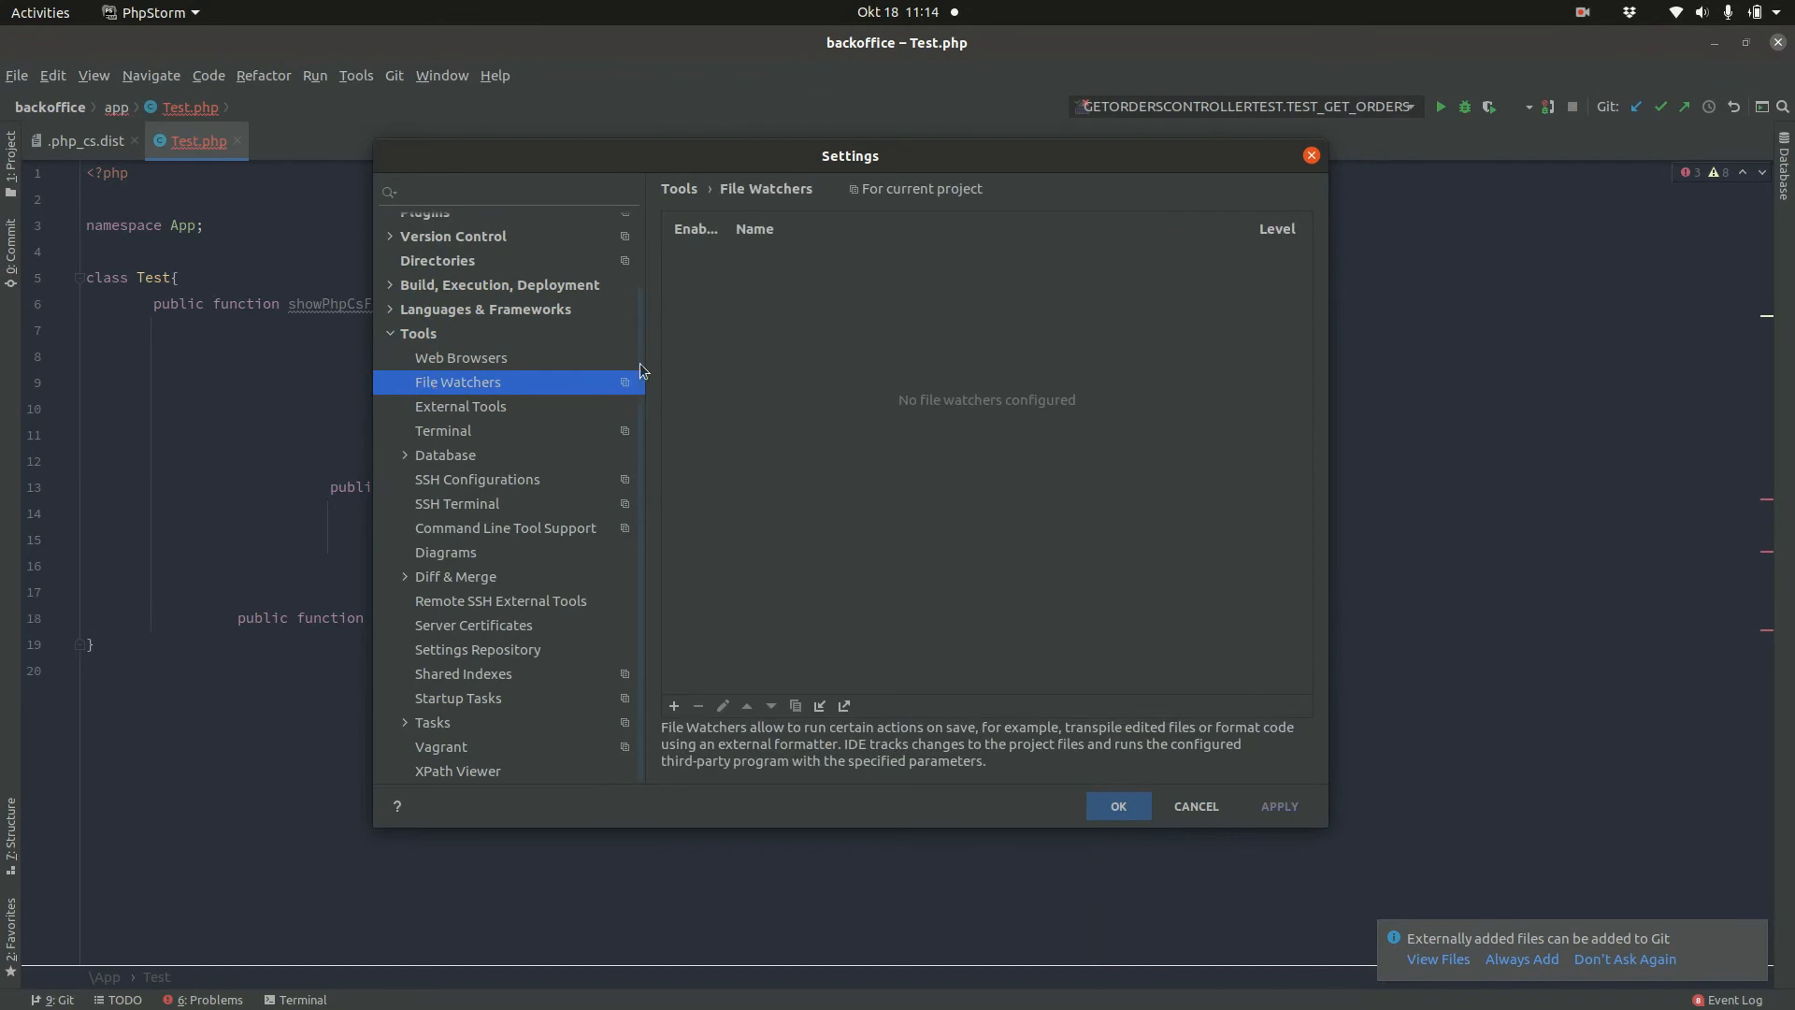
click(673, 707)
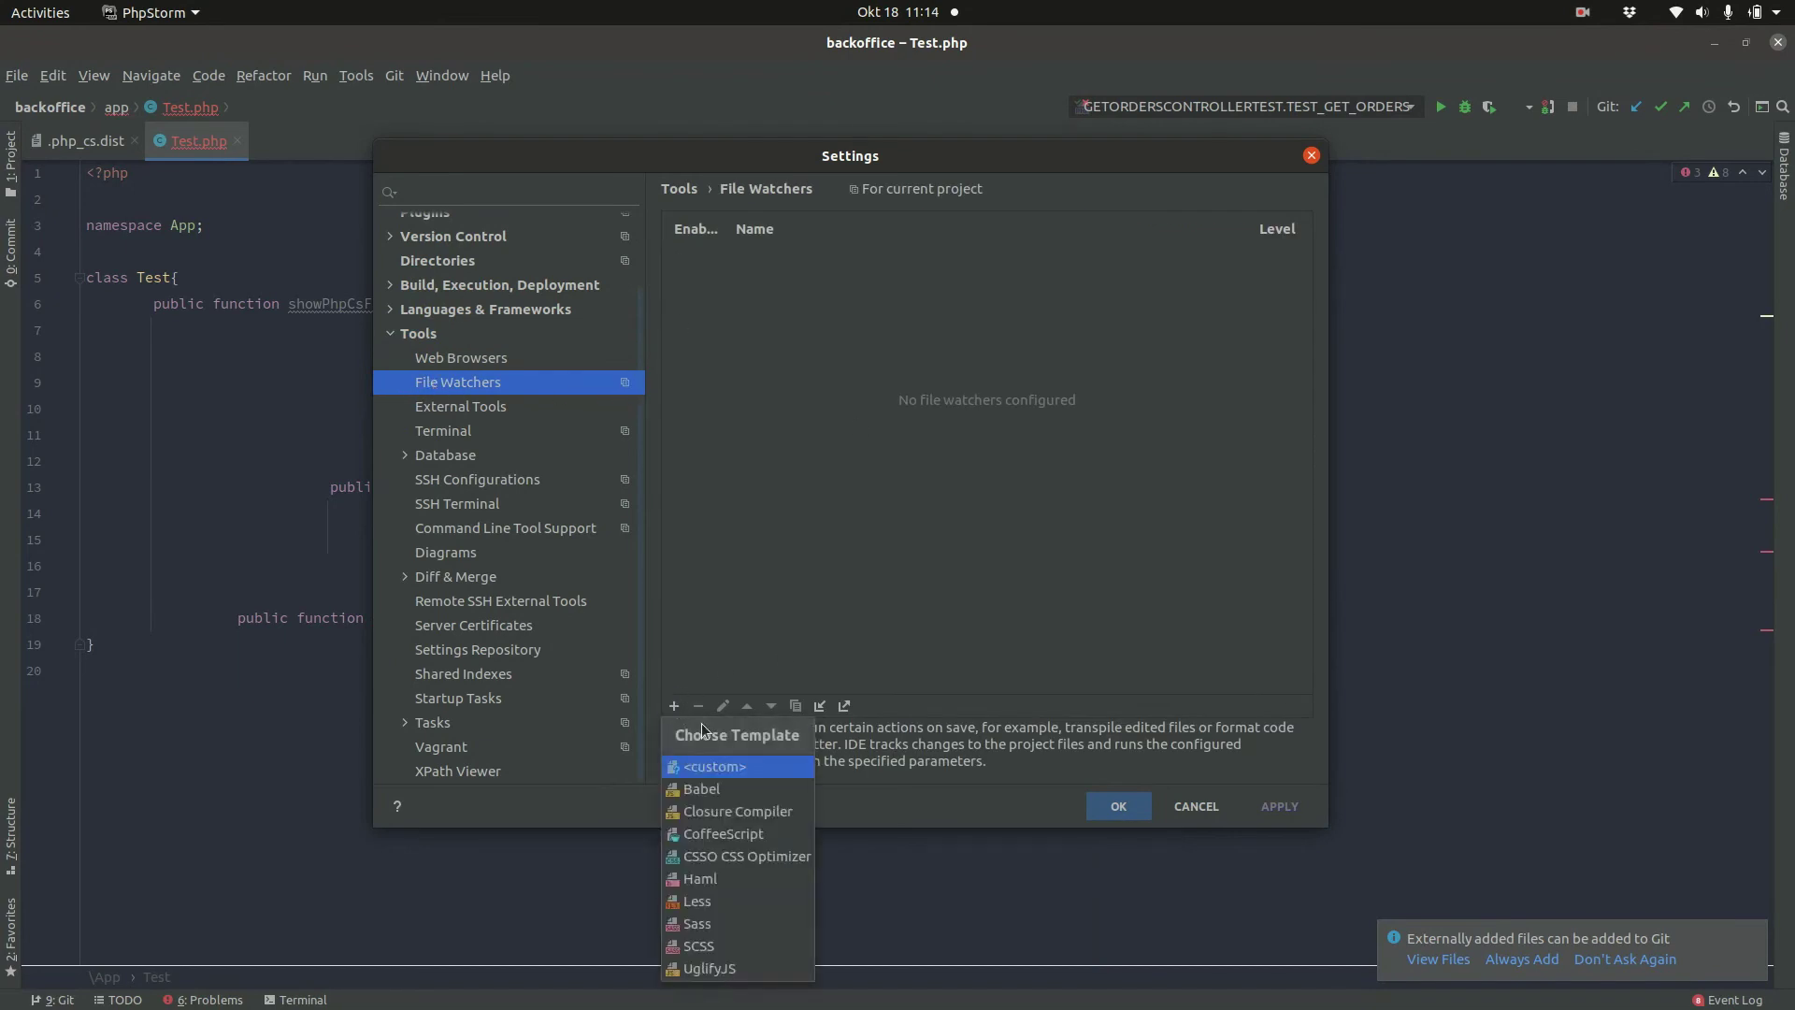
Step: Create a custom watcher named PHP CS FIXER for PHP files scoped to Current File, starting the program path
click(712, 767)
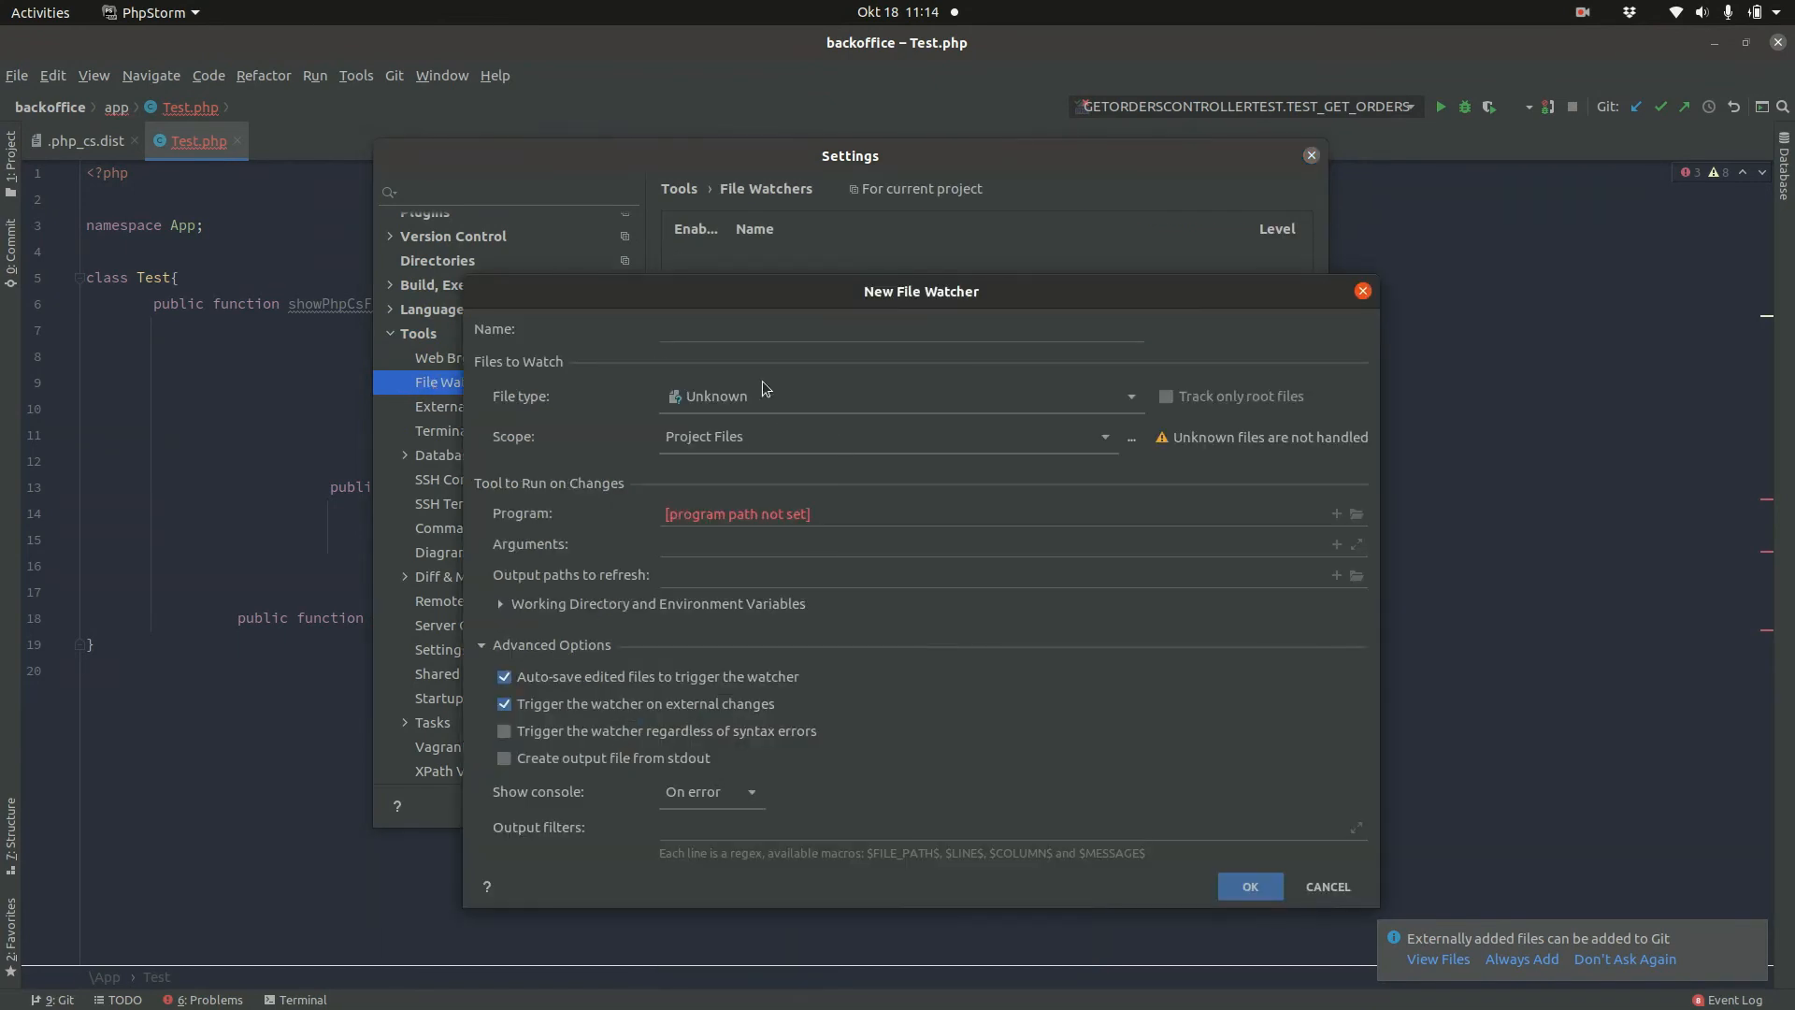
click(899, 331)
text(PHP CS FIXER)
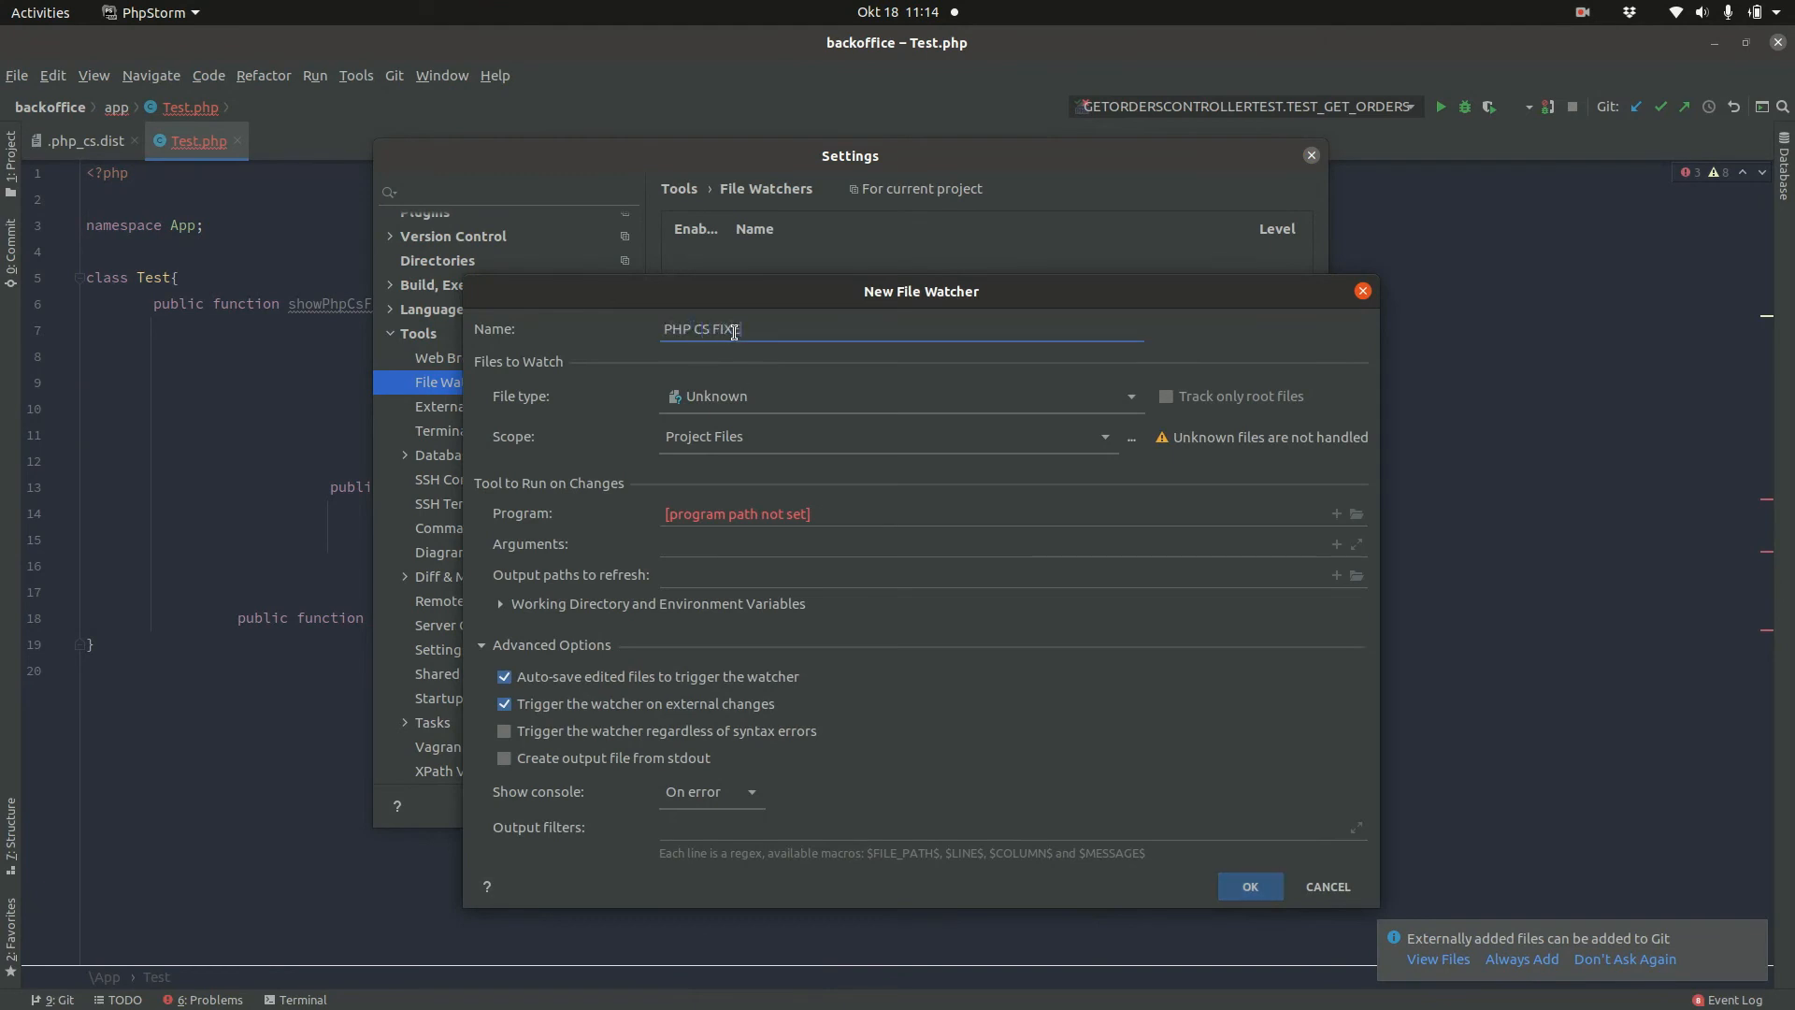
click(1128, 397)
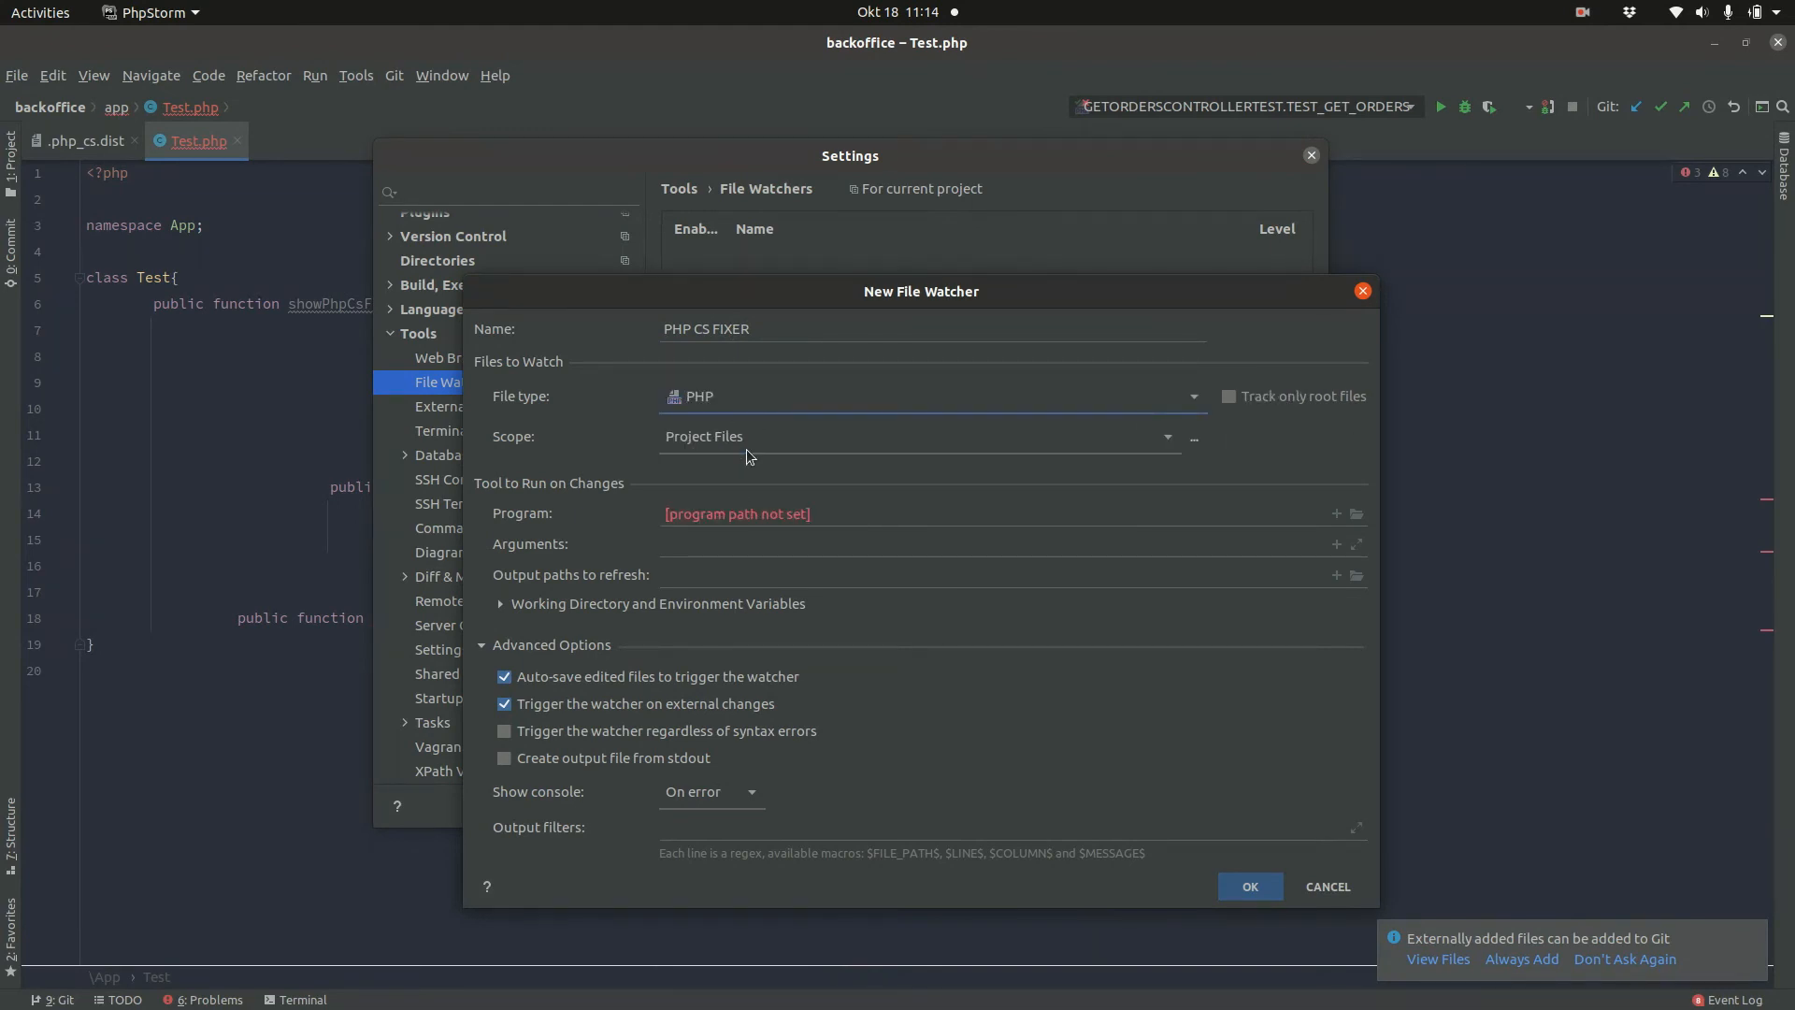
click(1165, 437)
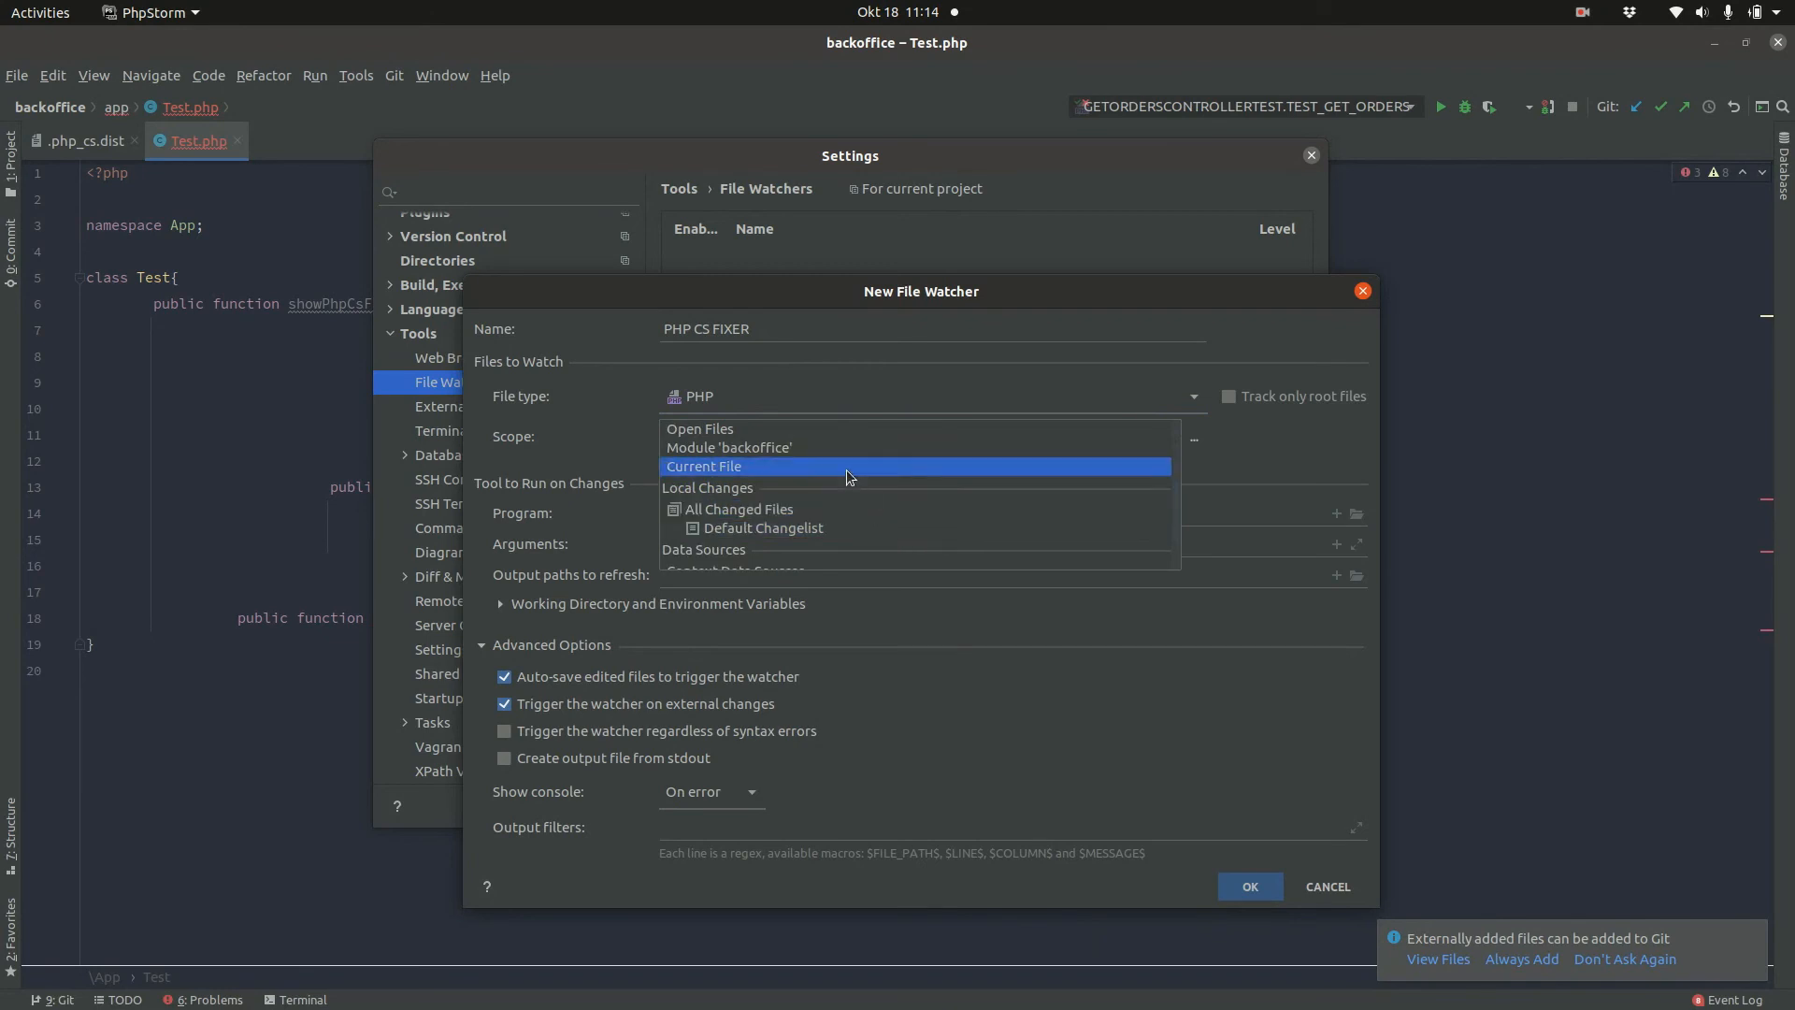
click(703, 466)
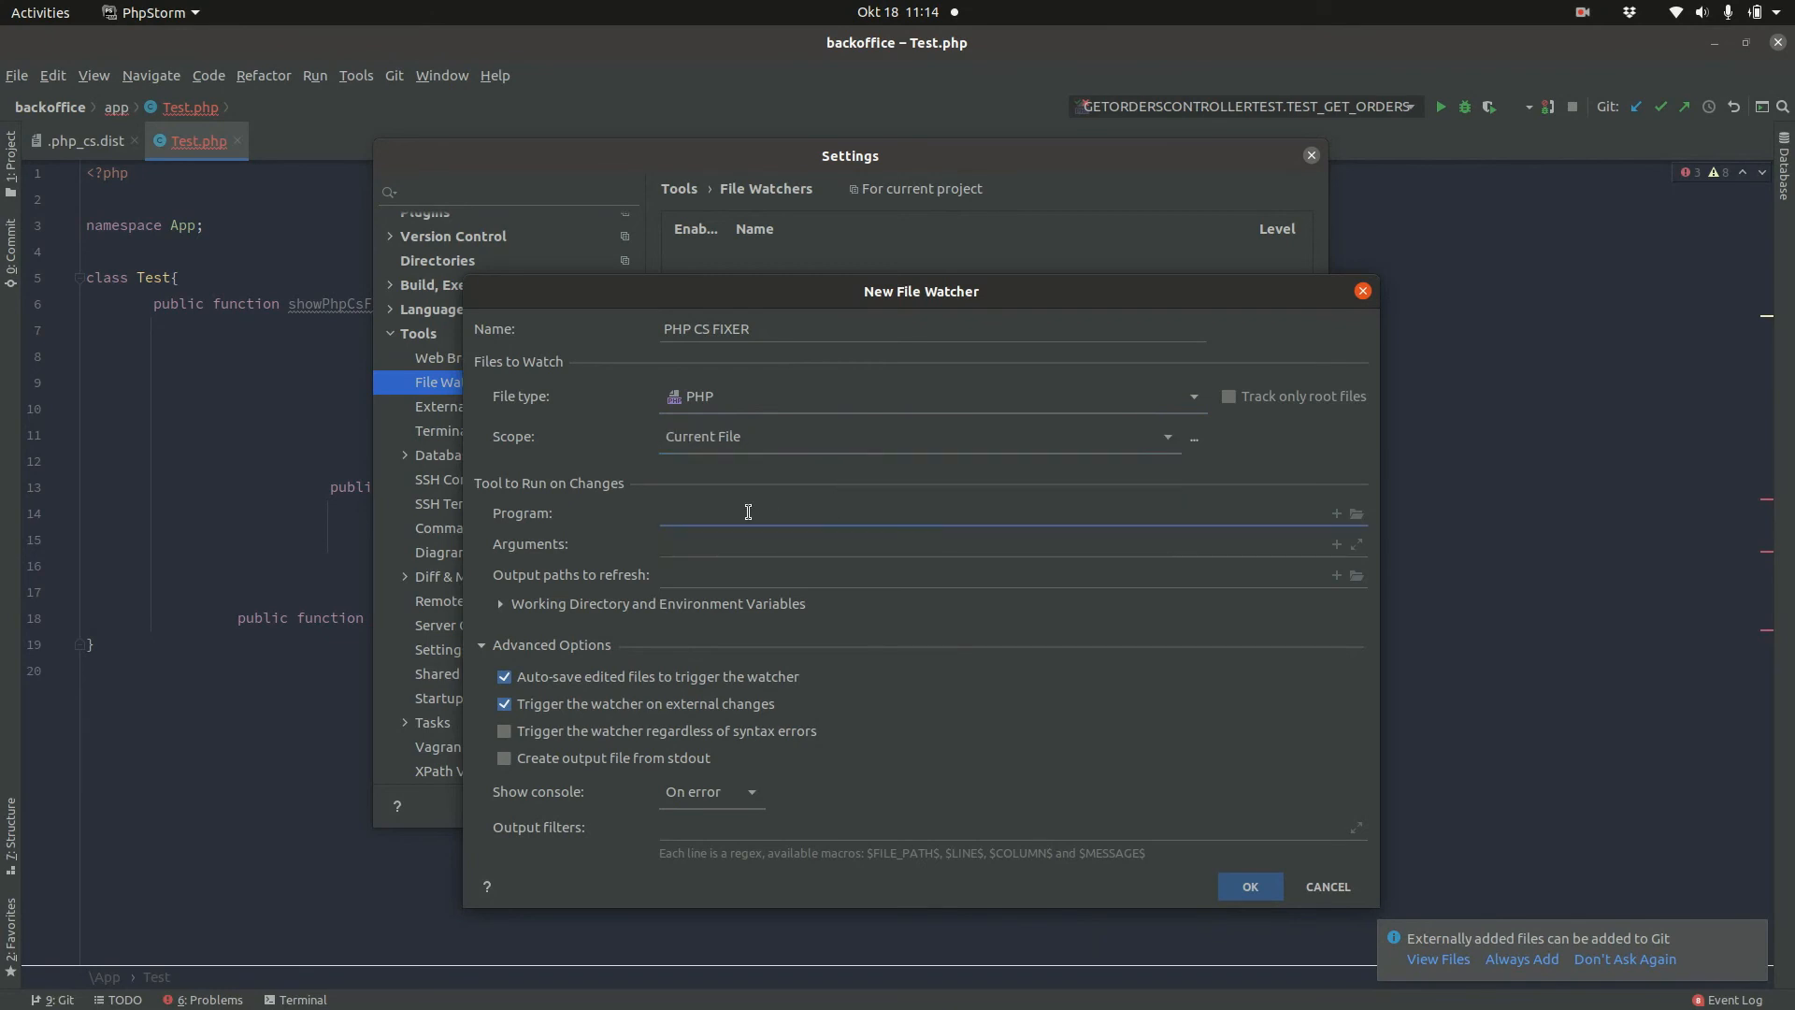
text(php-cs)
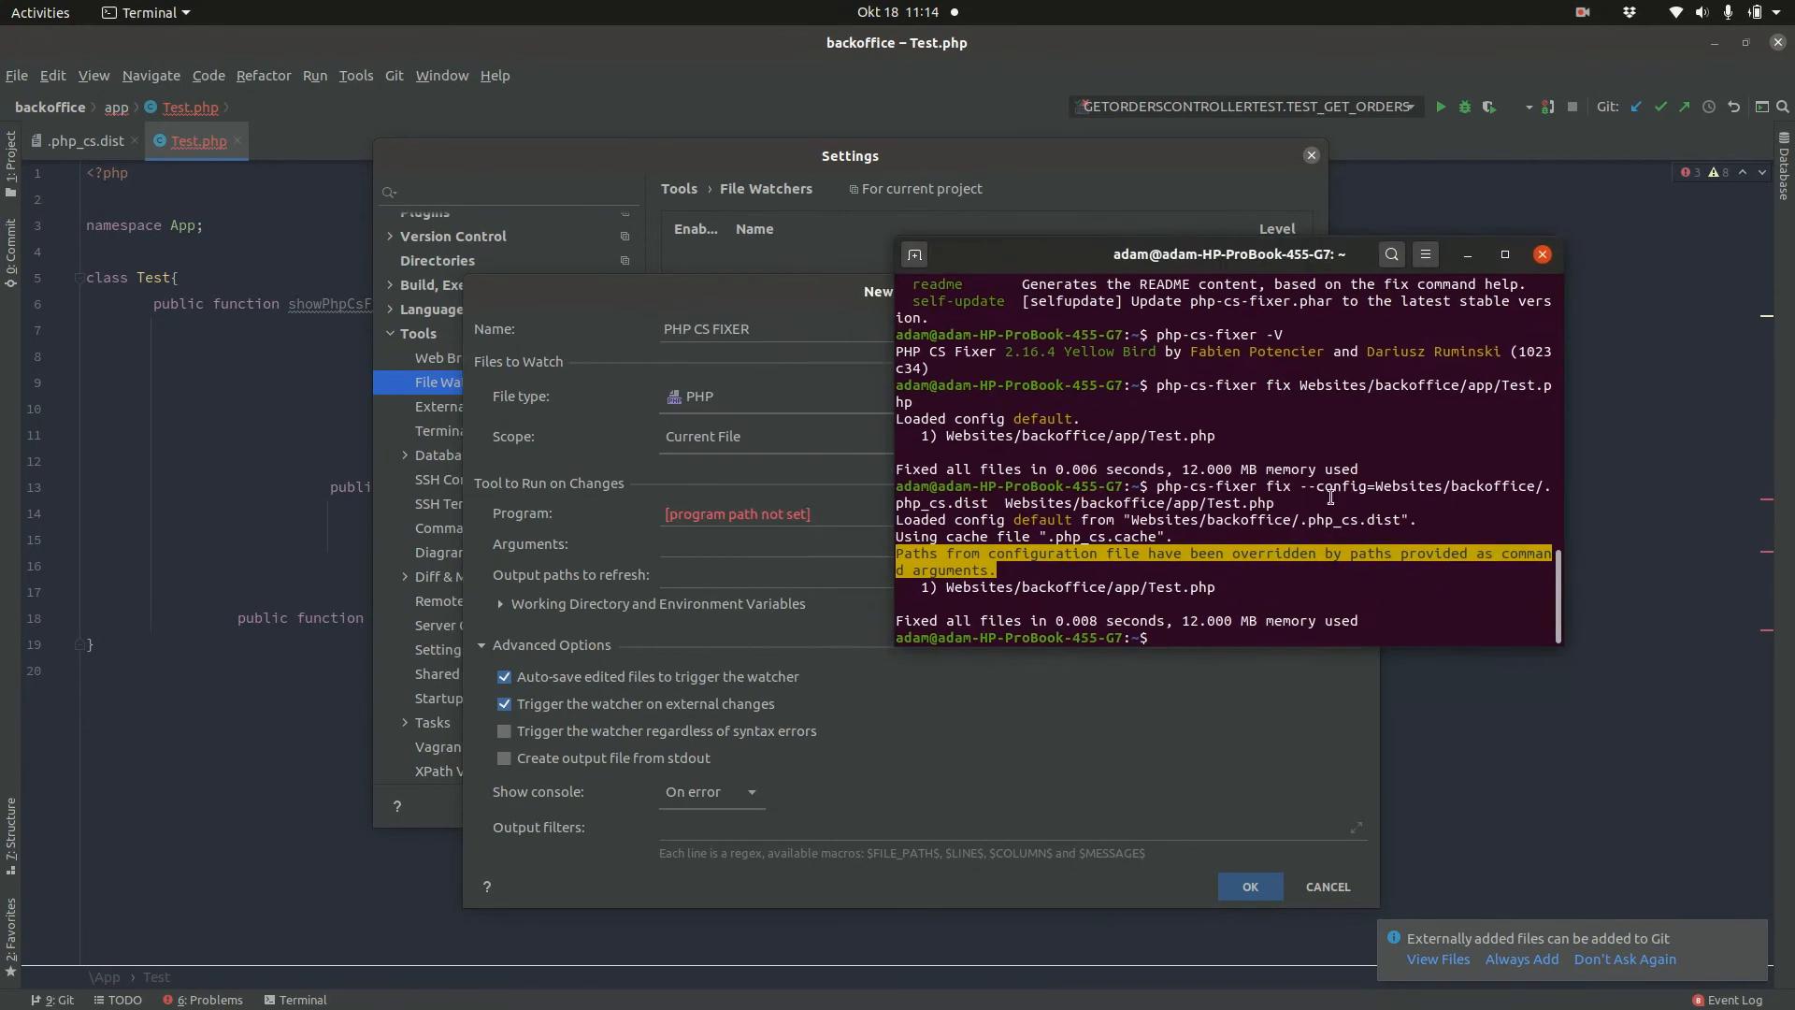
Step: Run which php-cs-fixer to find its install path /usr/local/bin/php-cs-fixer
text(which php-cs-fix)
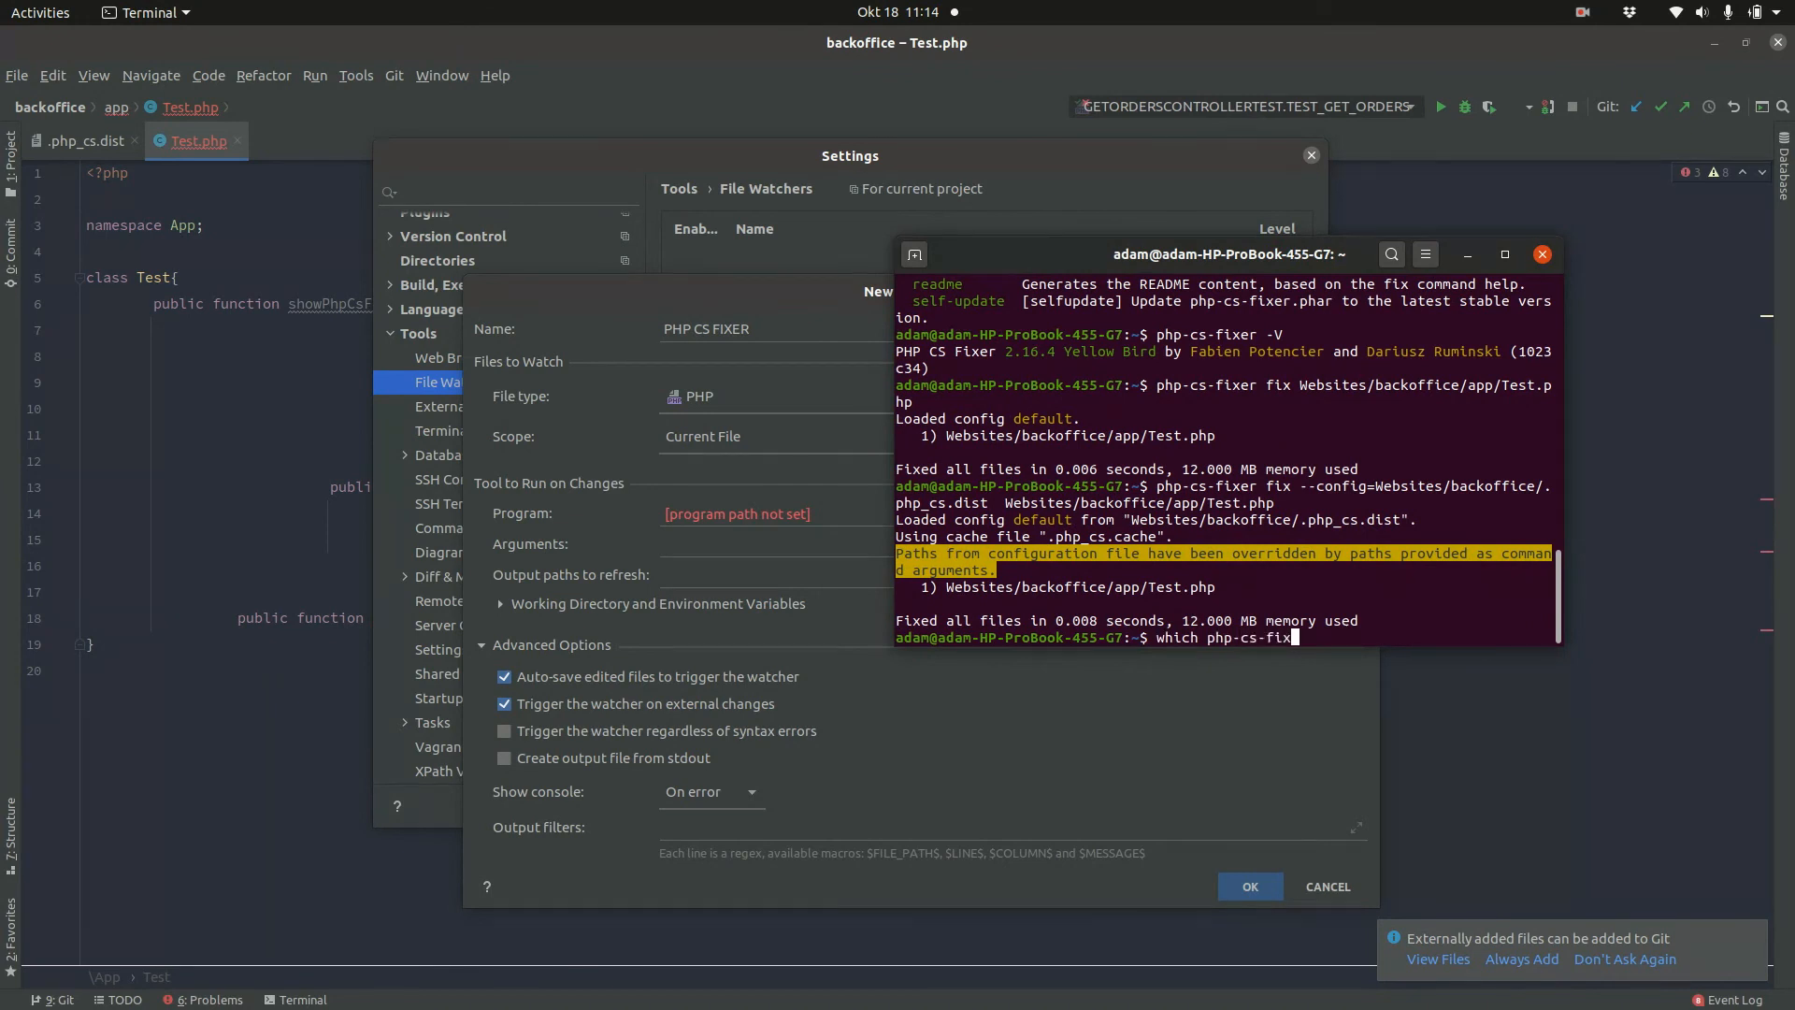
key(Return)
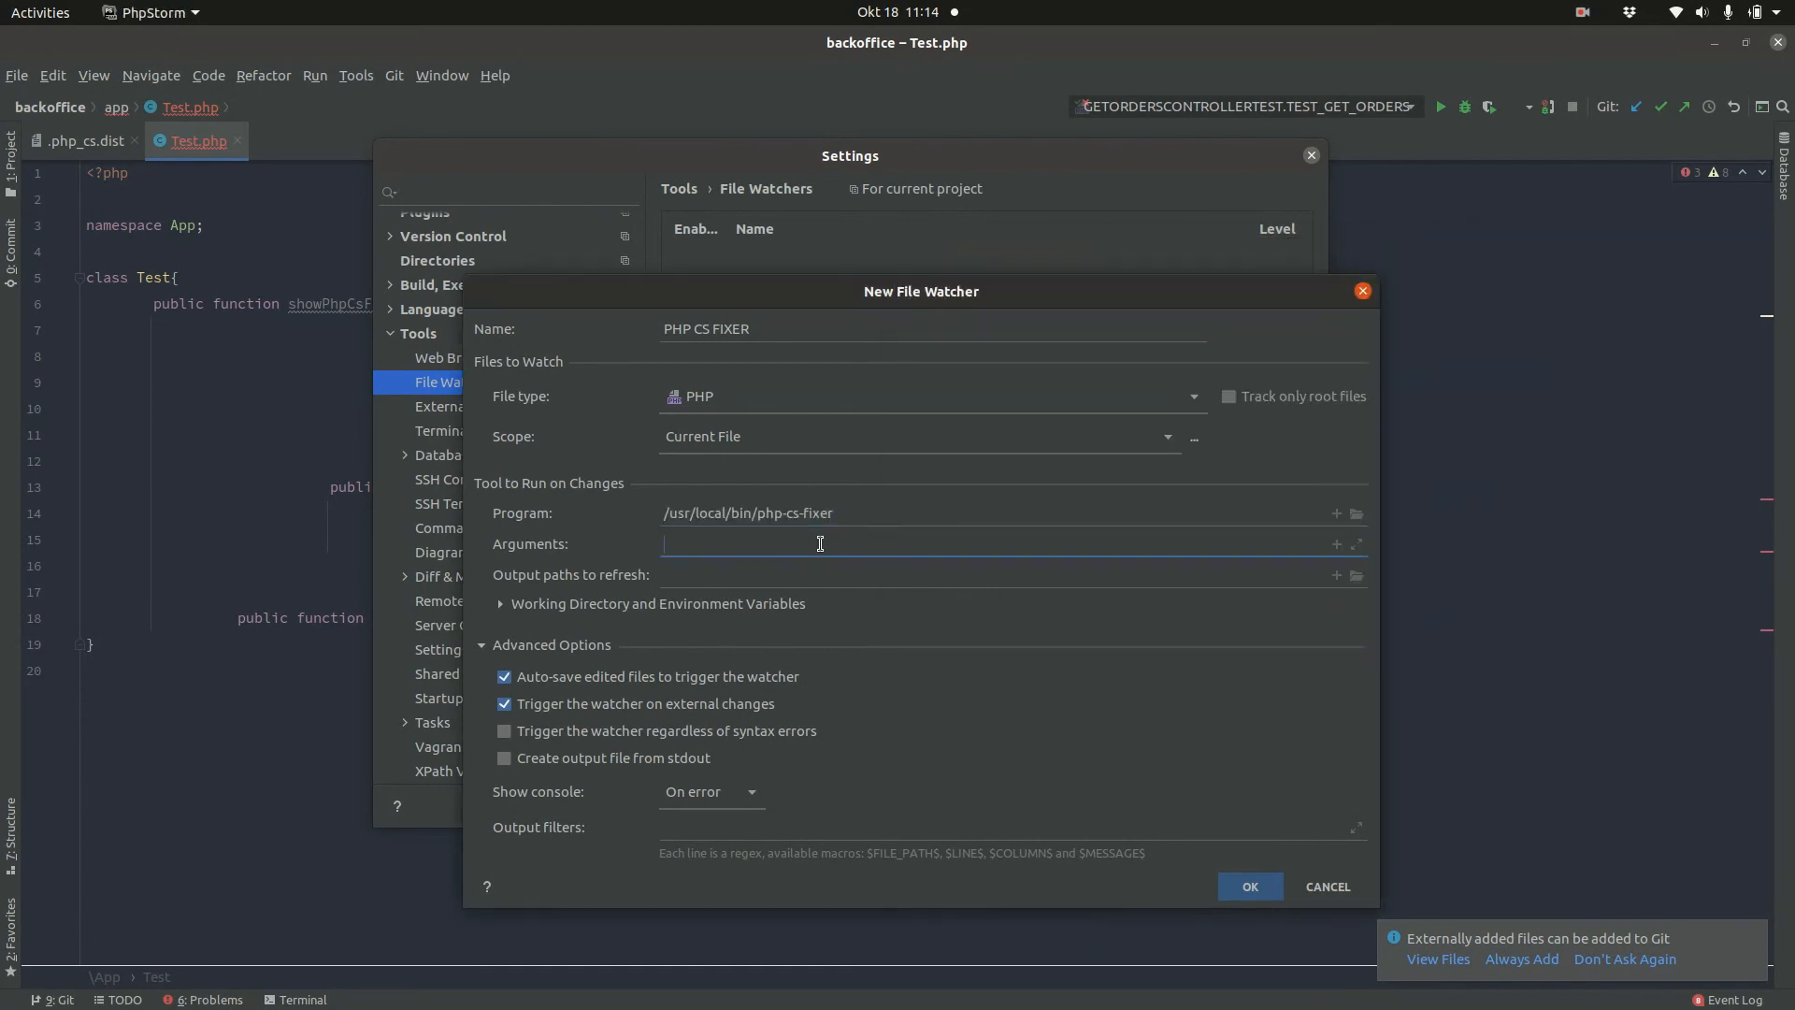
Step: Set the watcher arguments to fix $FileDir$/$FileName$
text(fix)
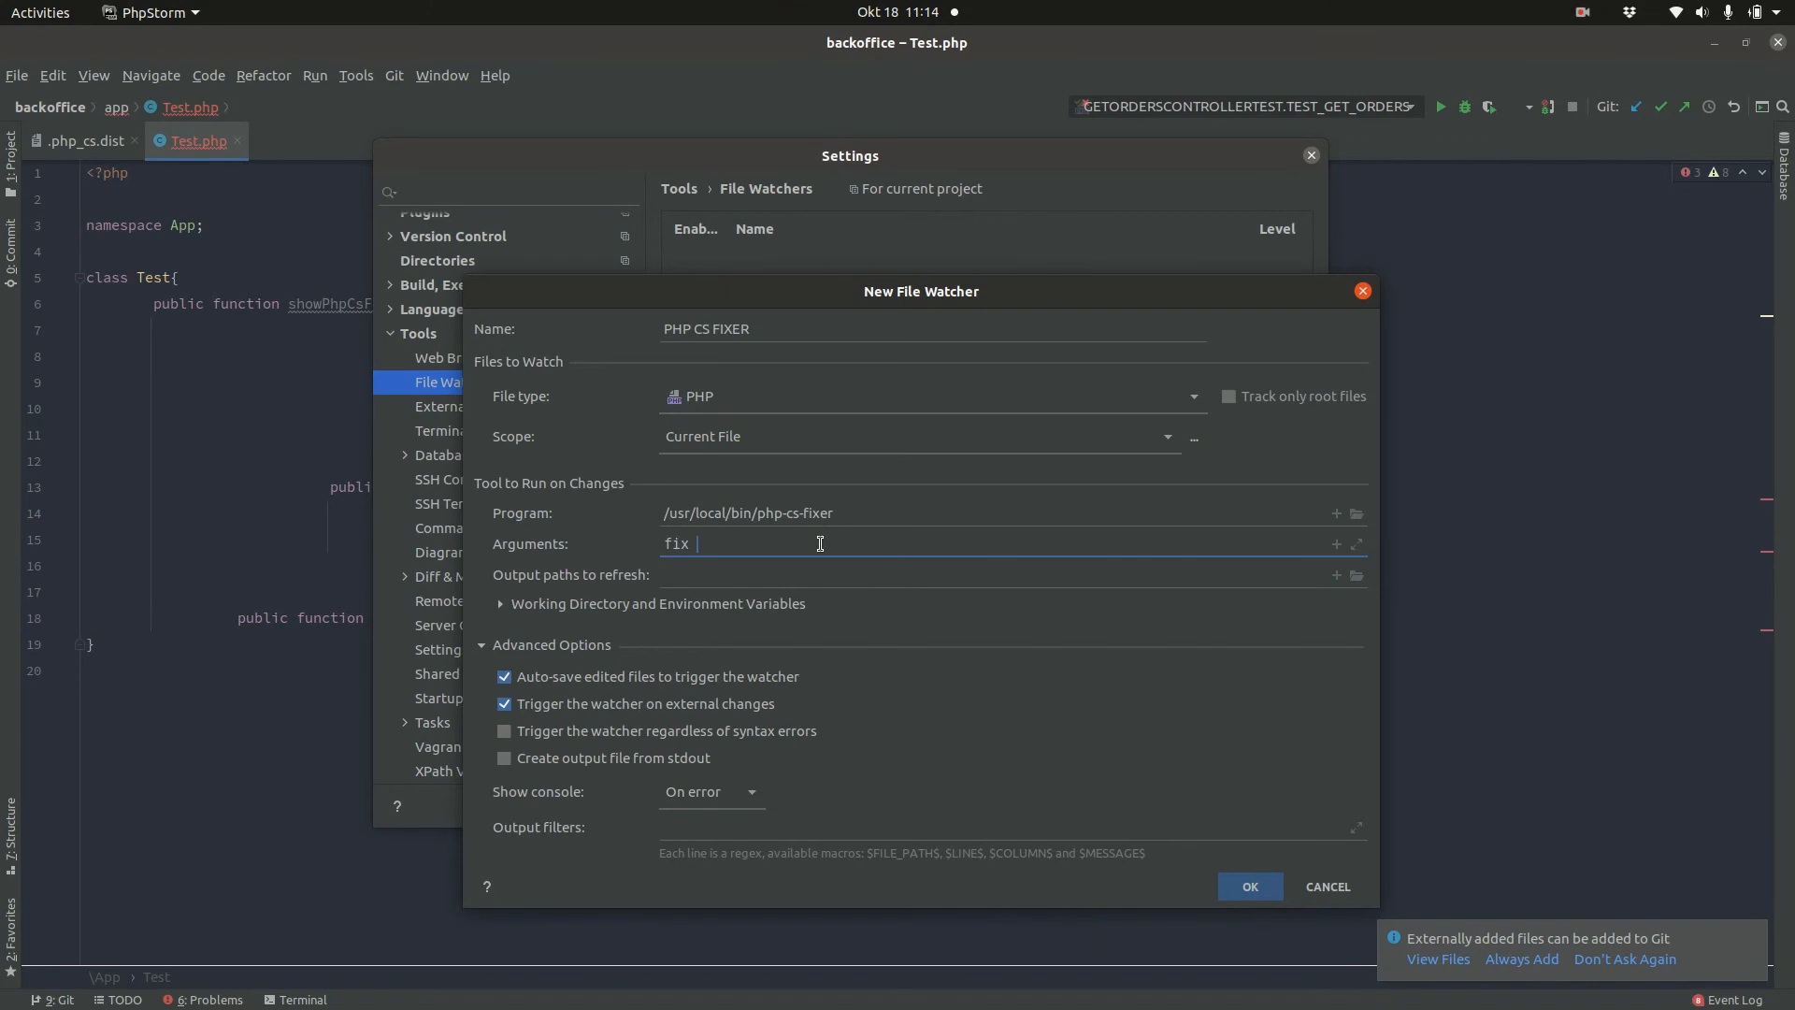
mouse_move(605, 568)
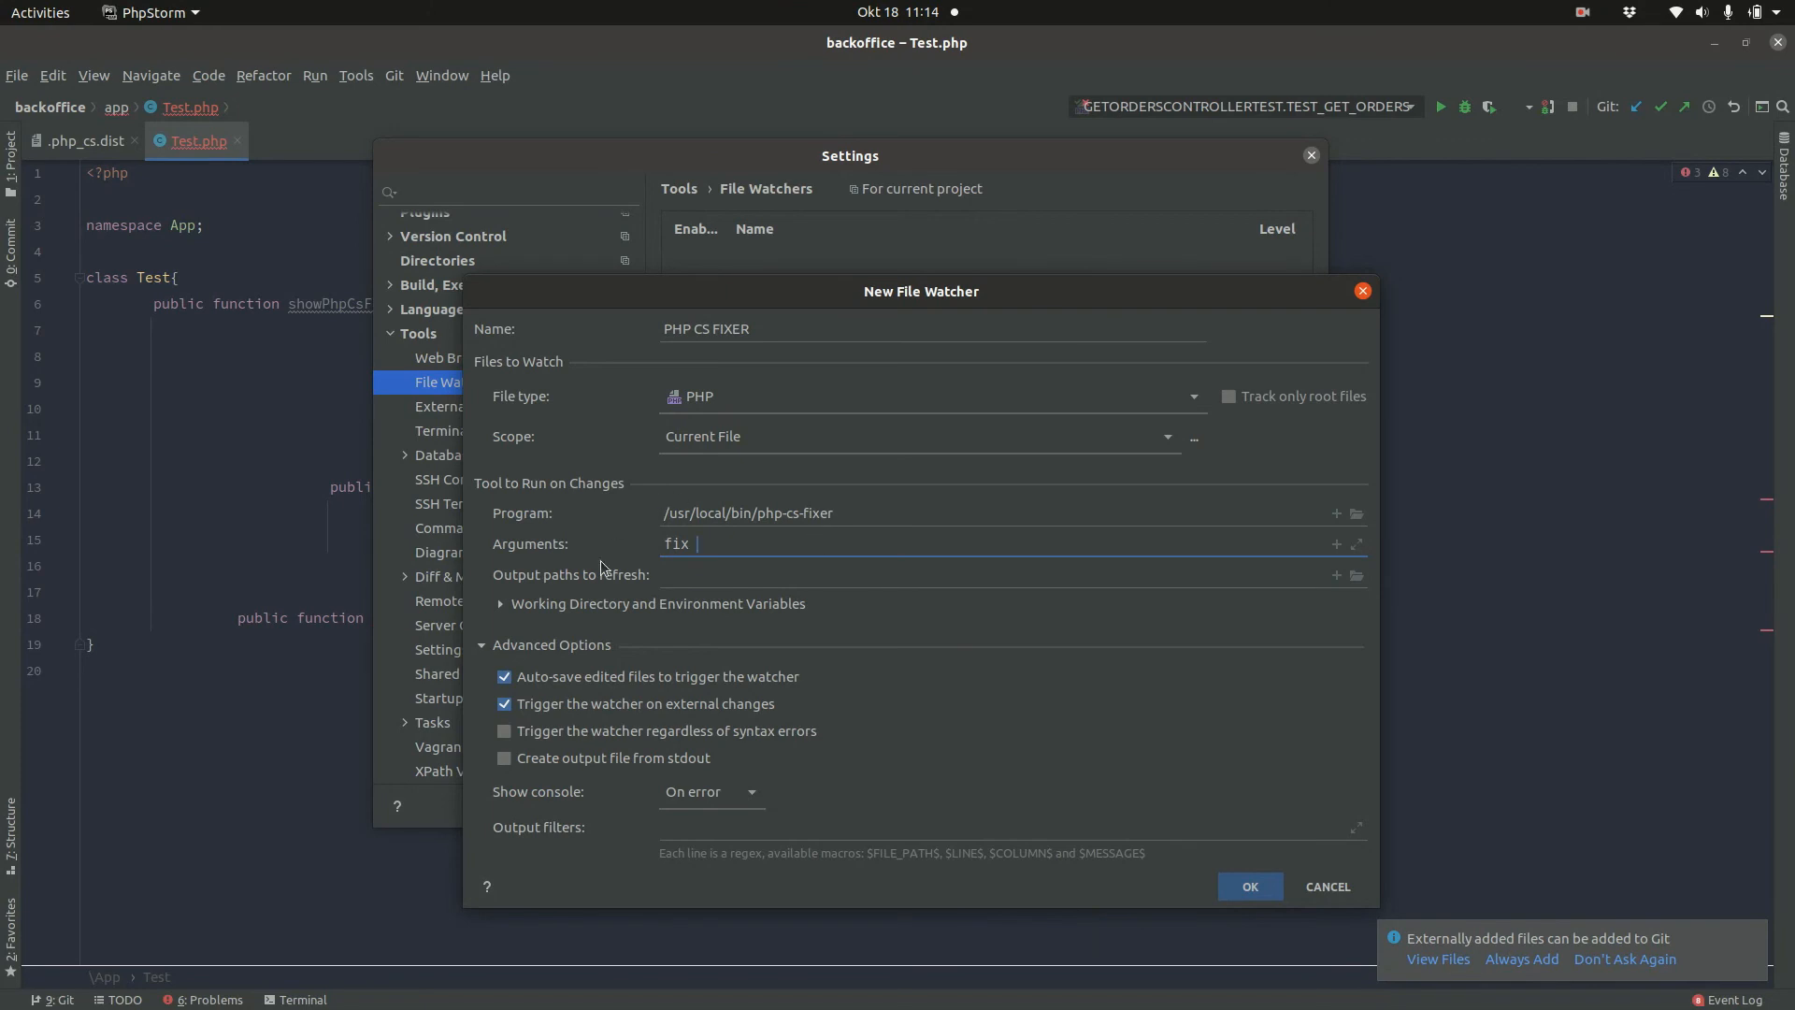
click(499, 605)
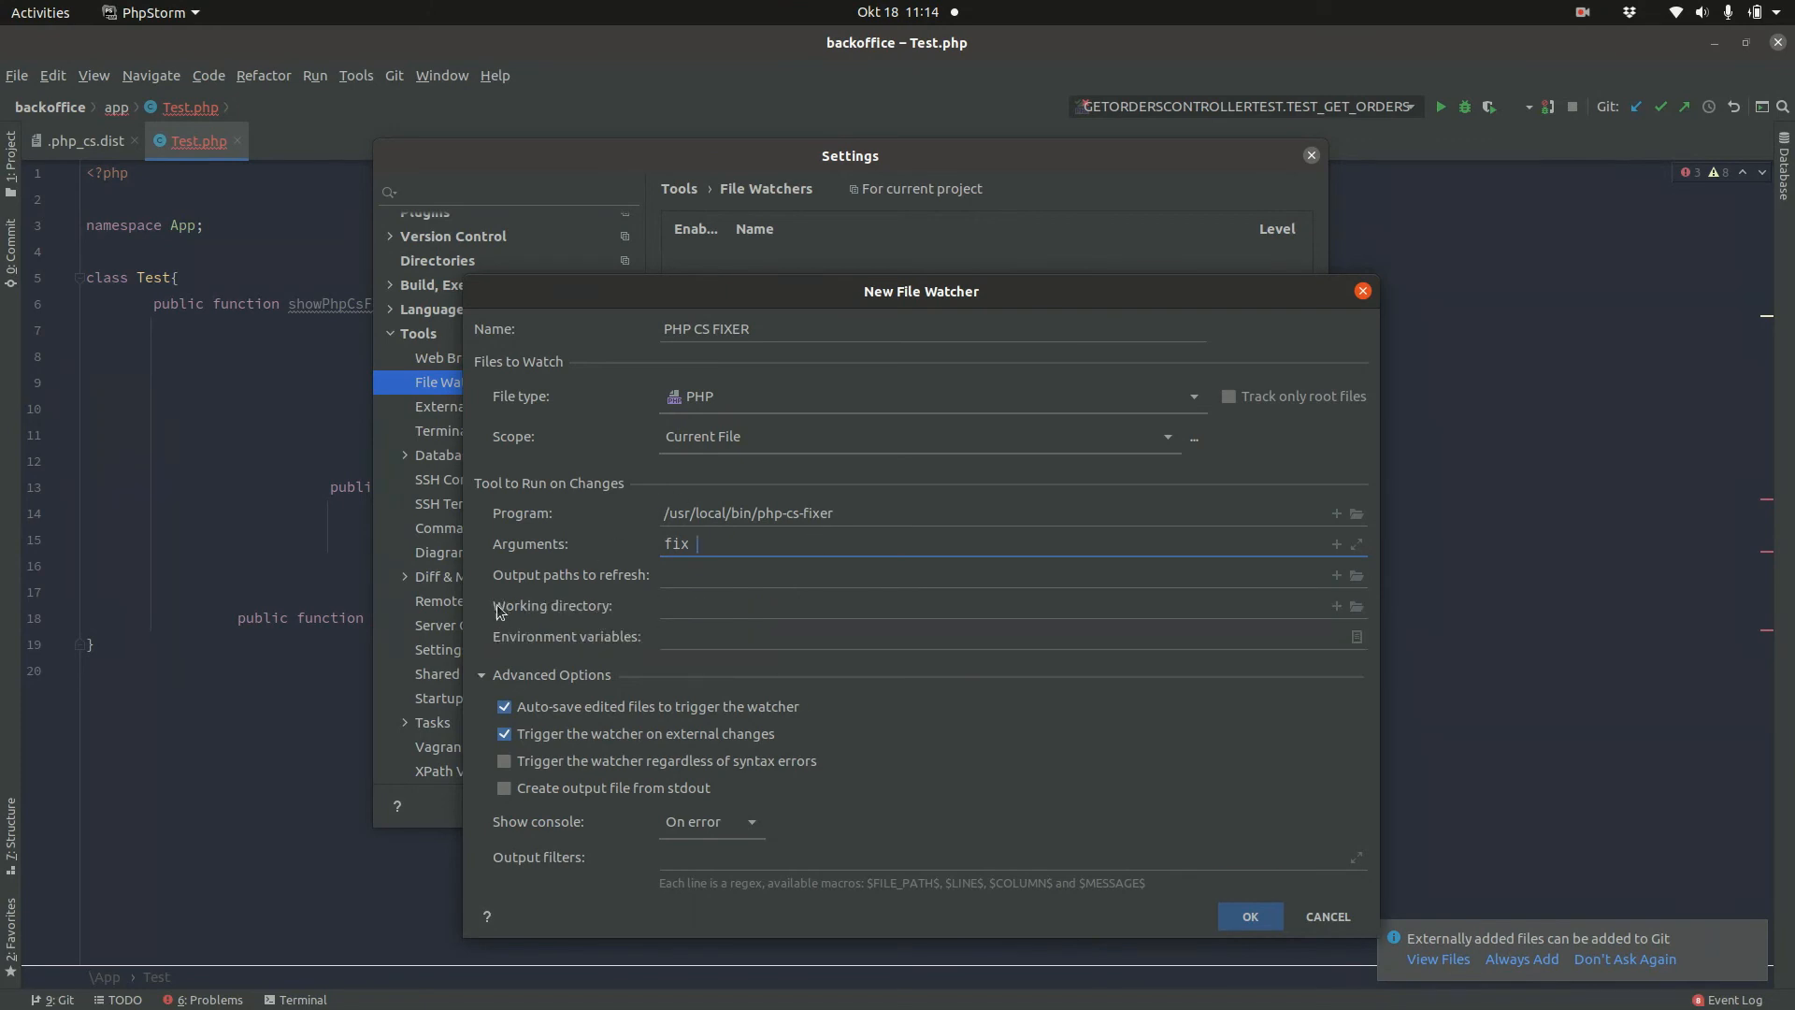
mouse_move(518, 627)
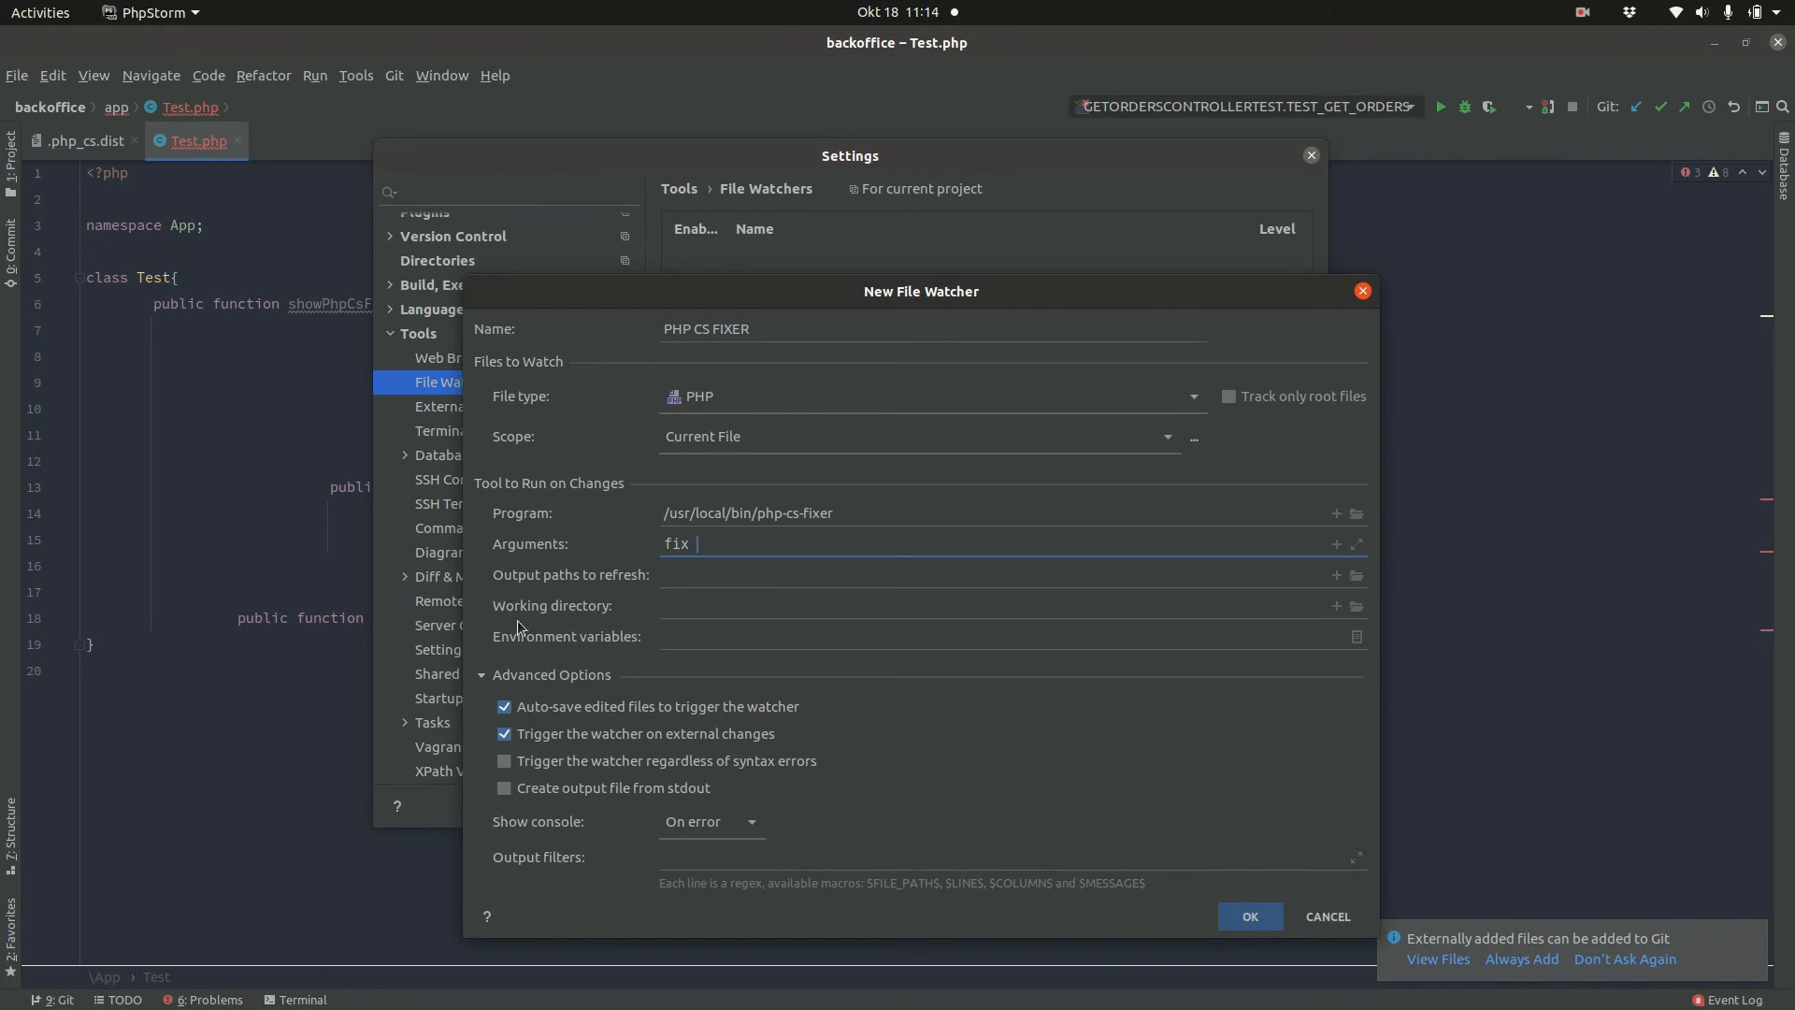
mouse_move(743, 539)
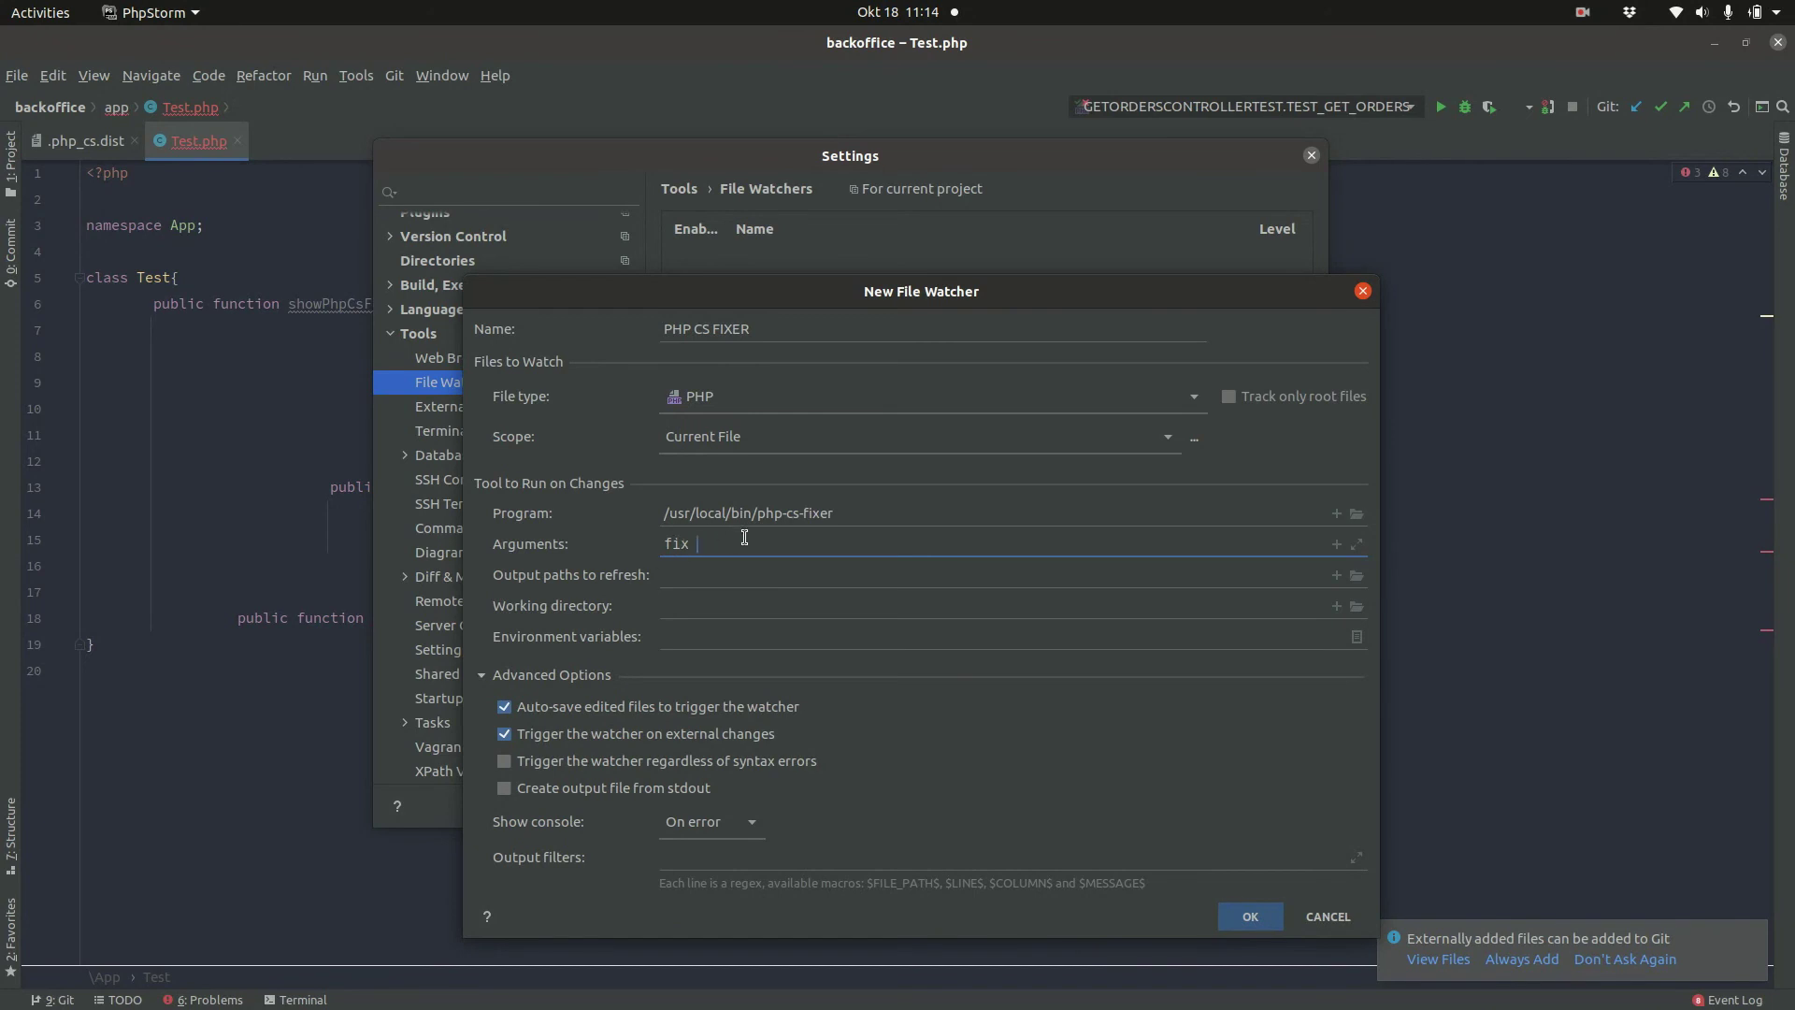
text($FileDir$/)
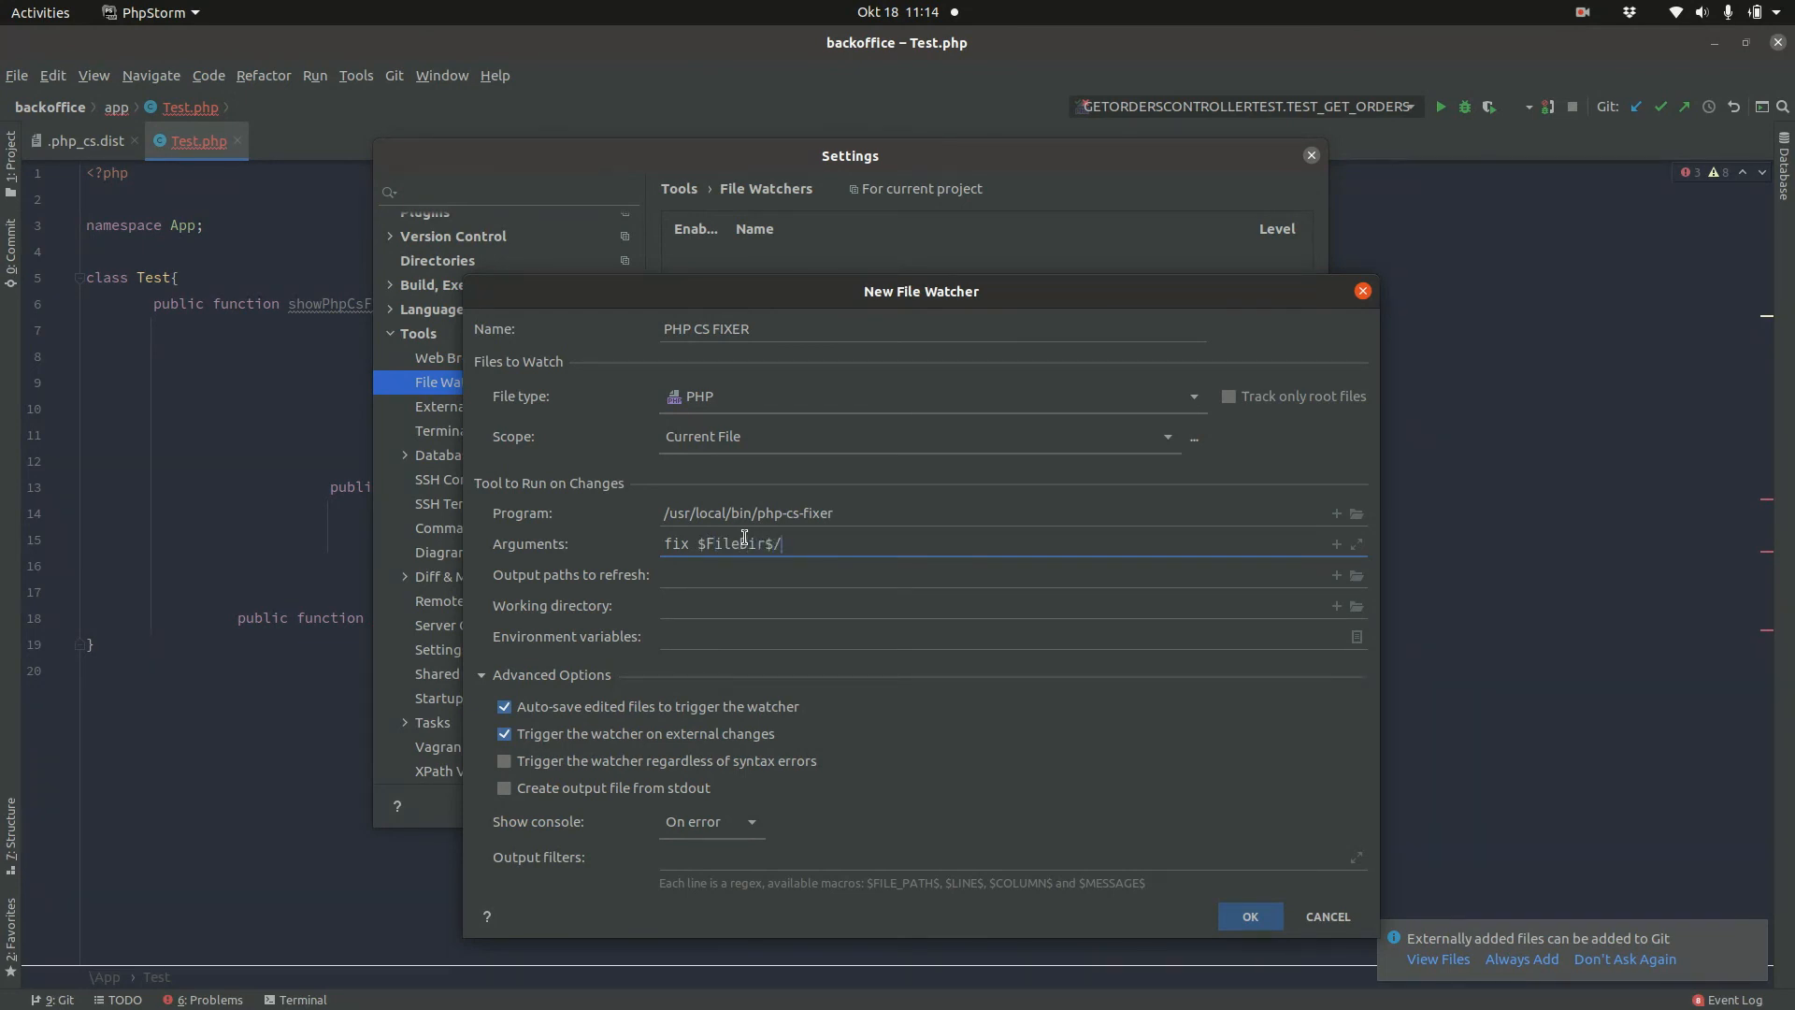
text($FileN)
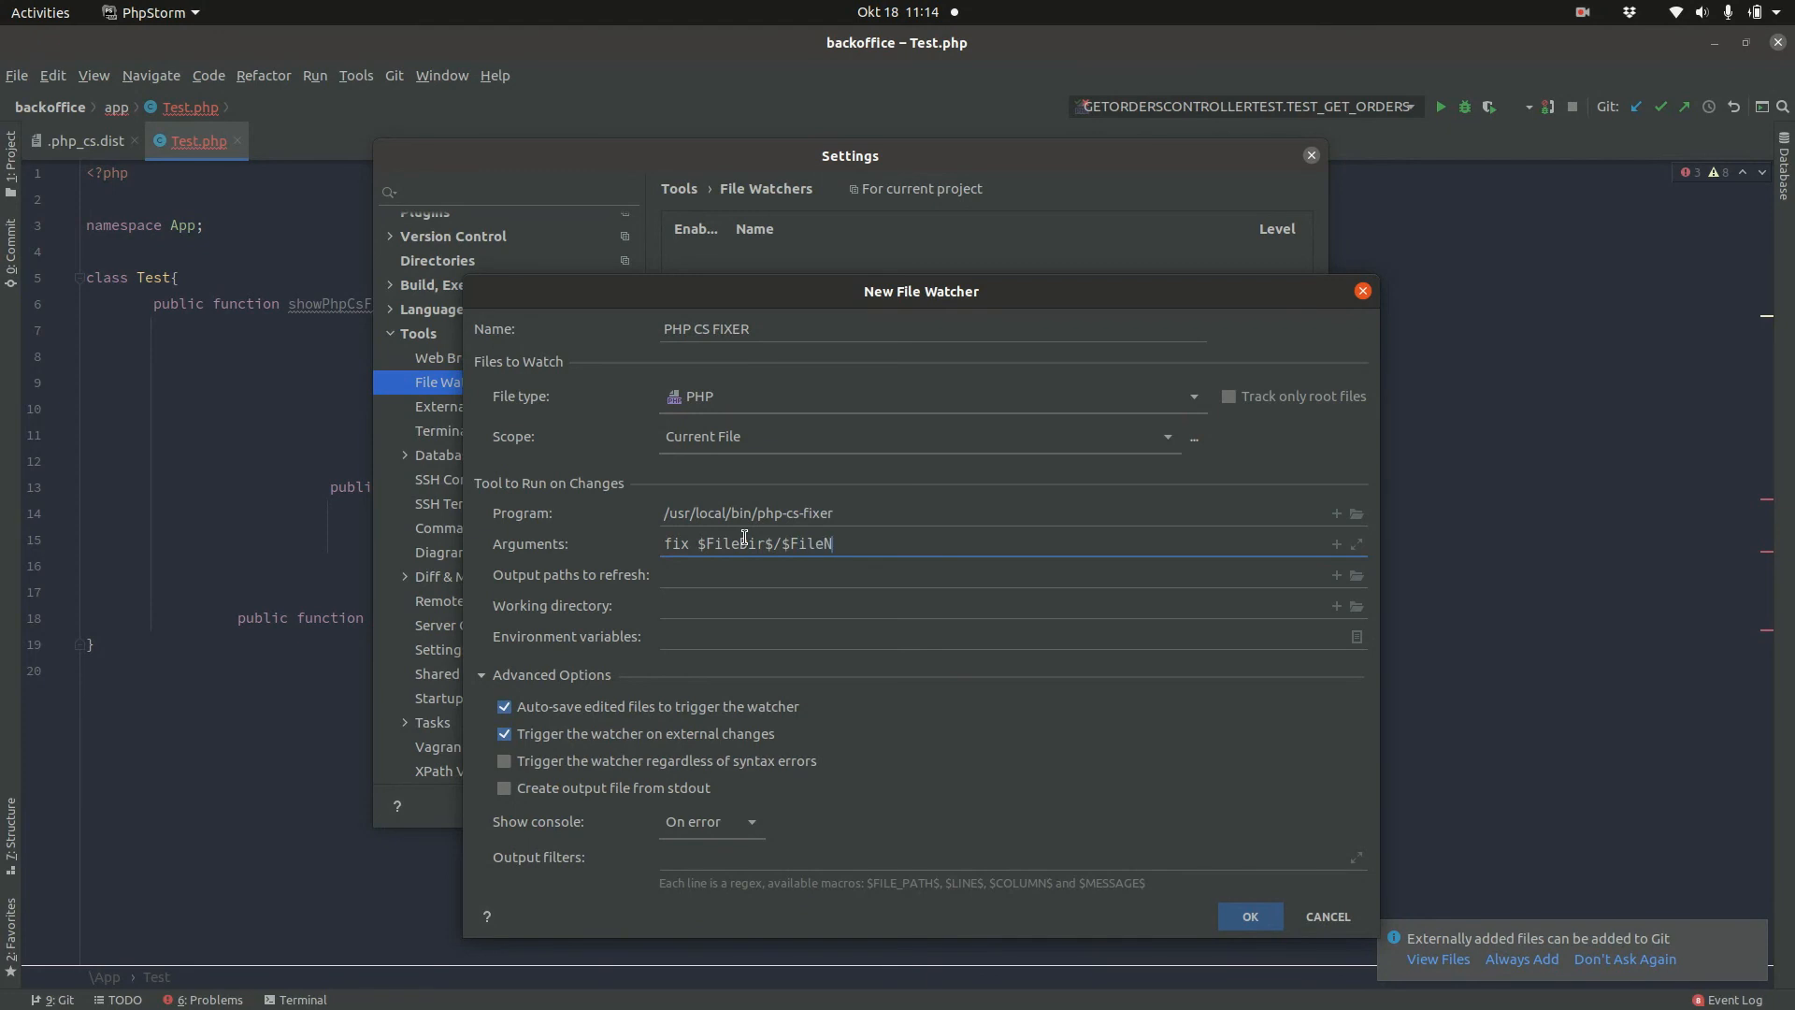
text(ame$)
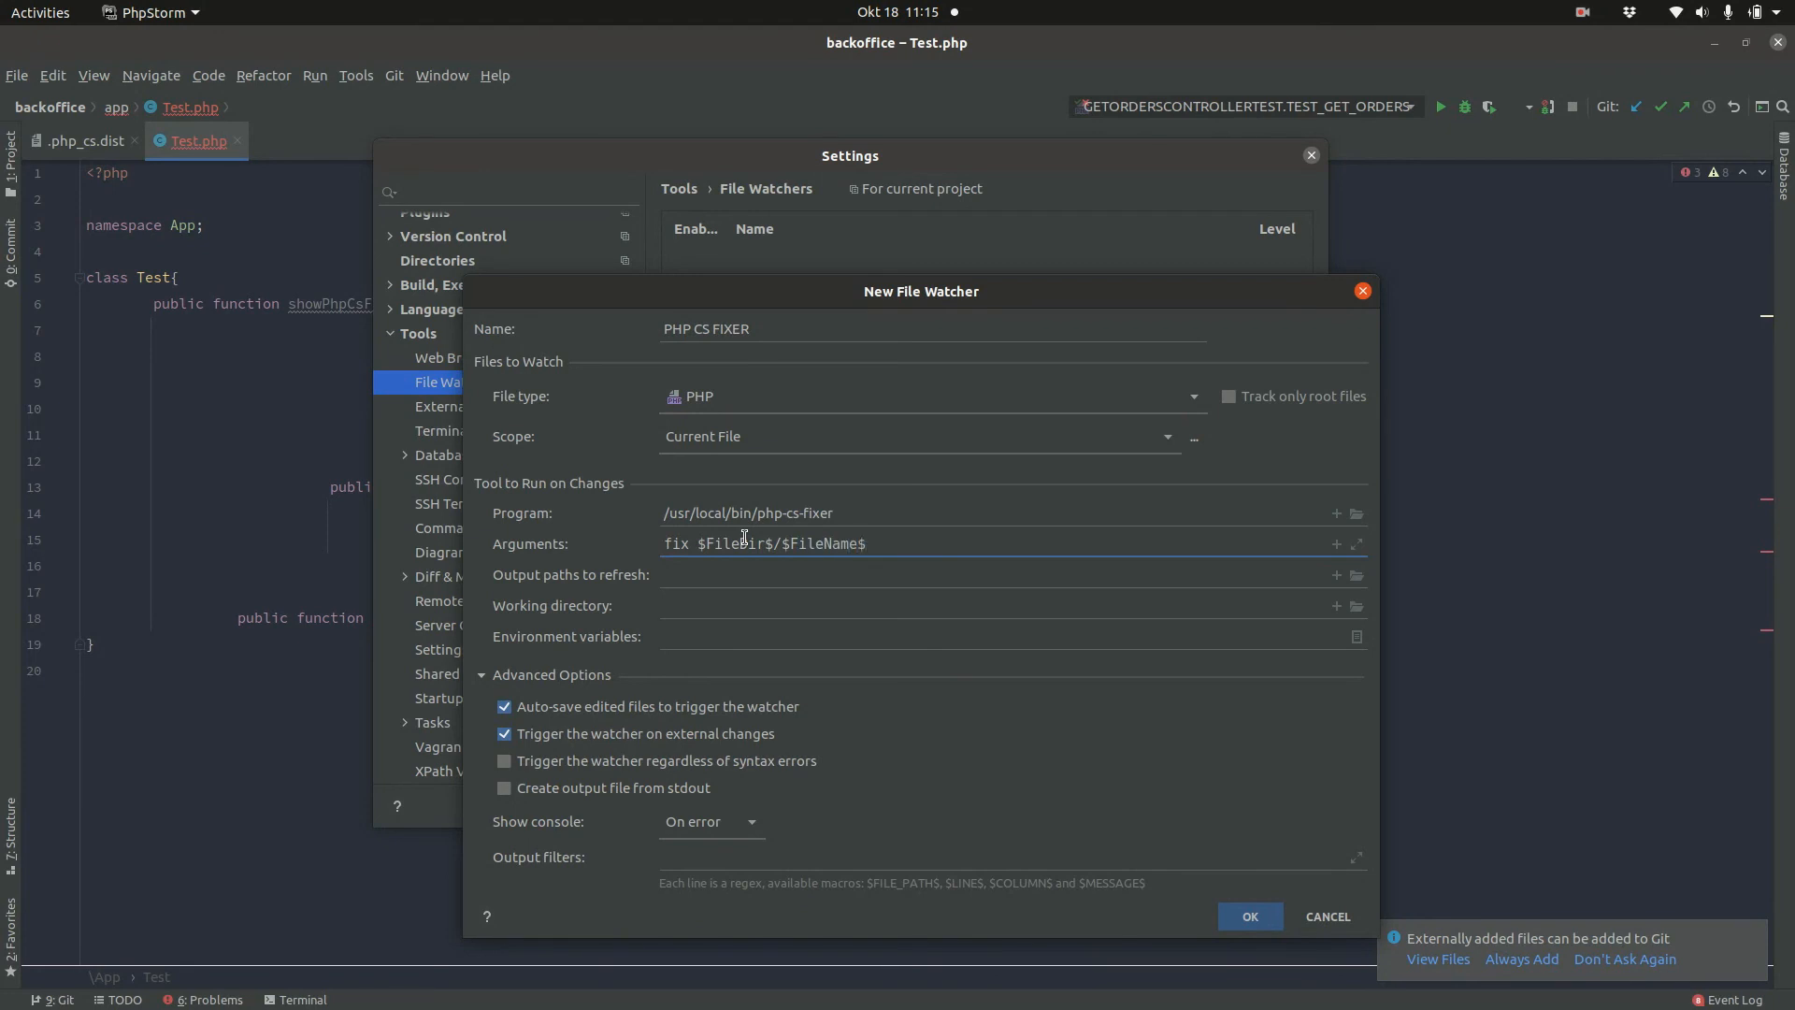
Step: Disable the auto-save and external-change triggers and save the PHP CS FIXER watcher
click(503, 707)
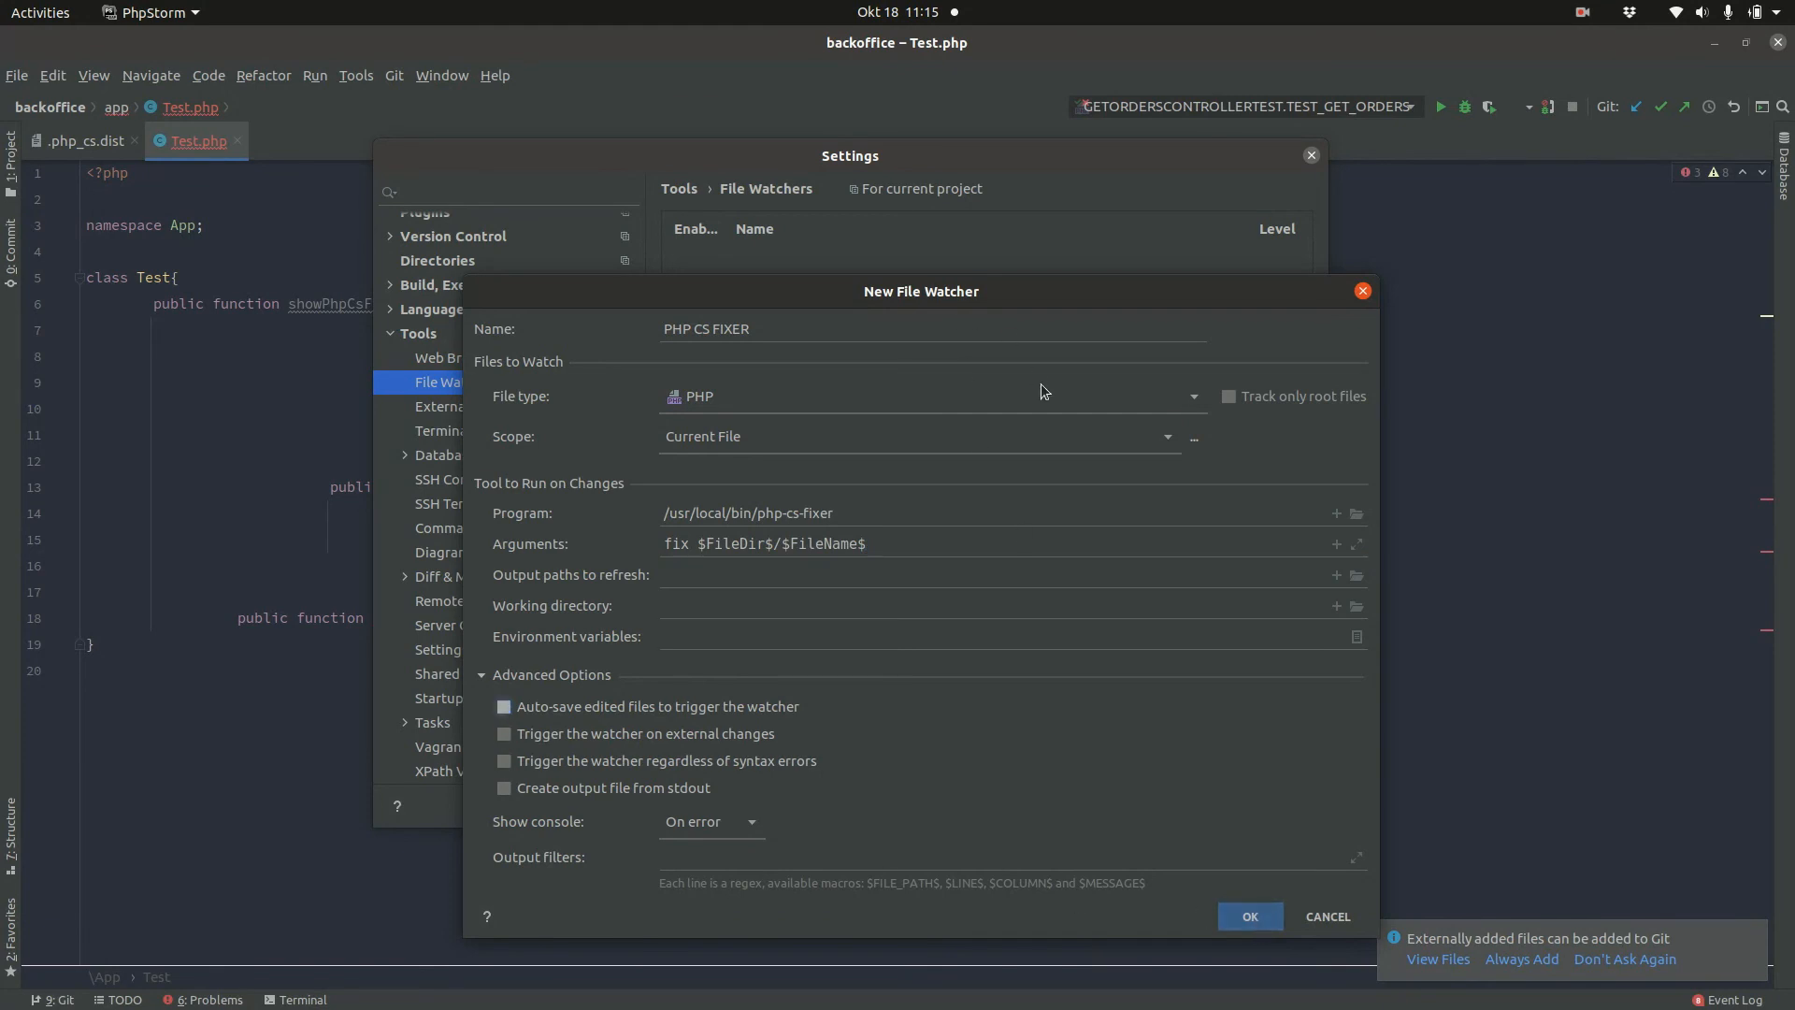
click(1248, 917)
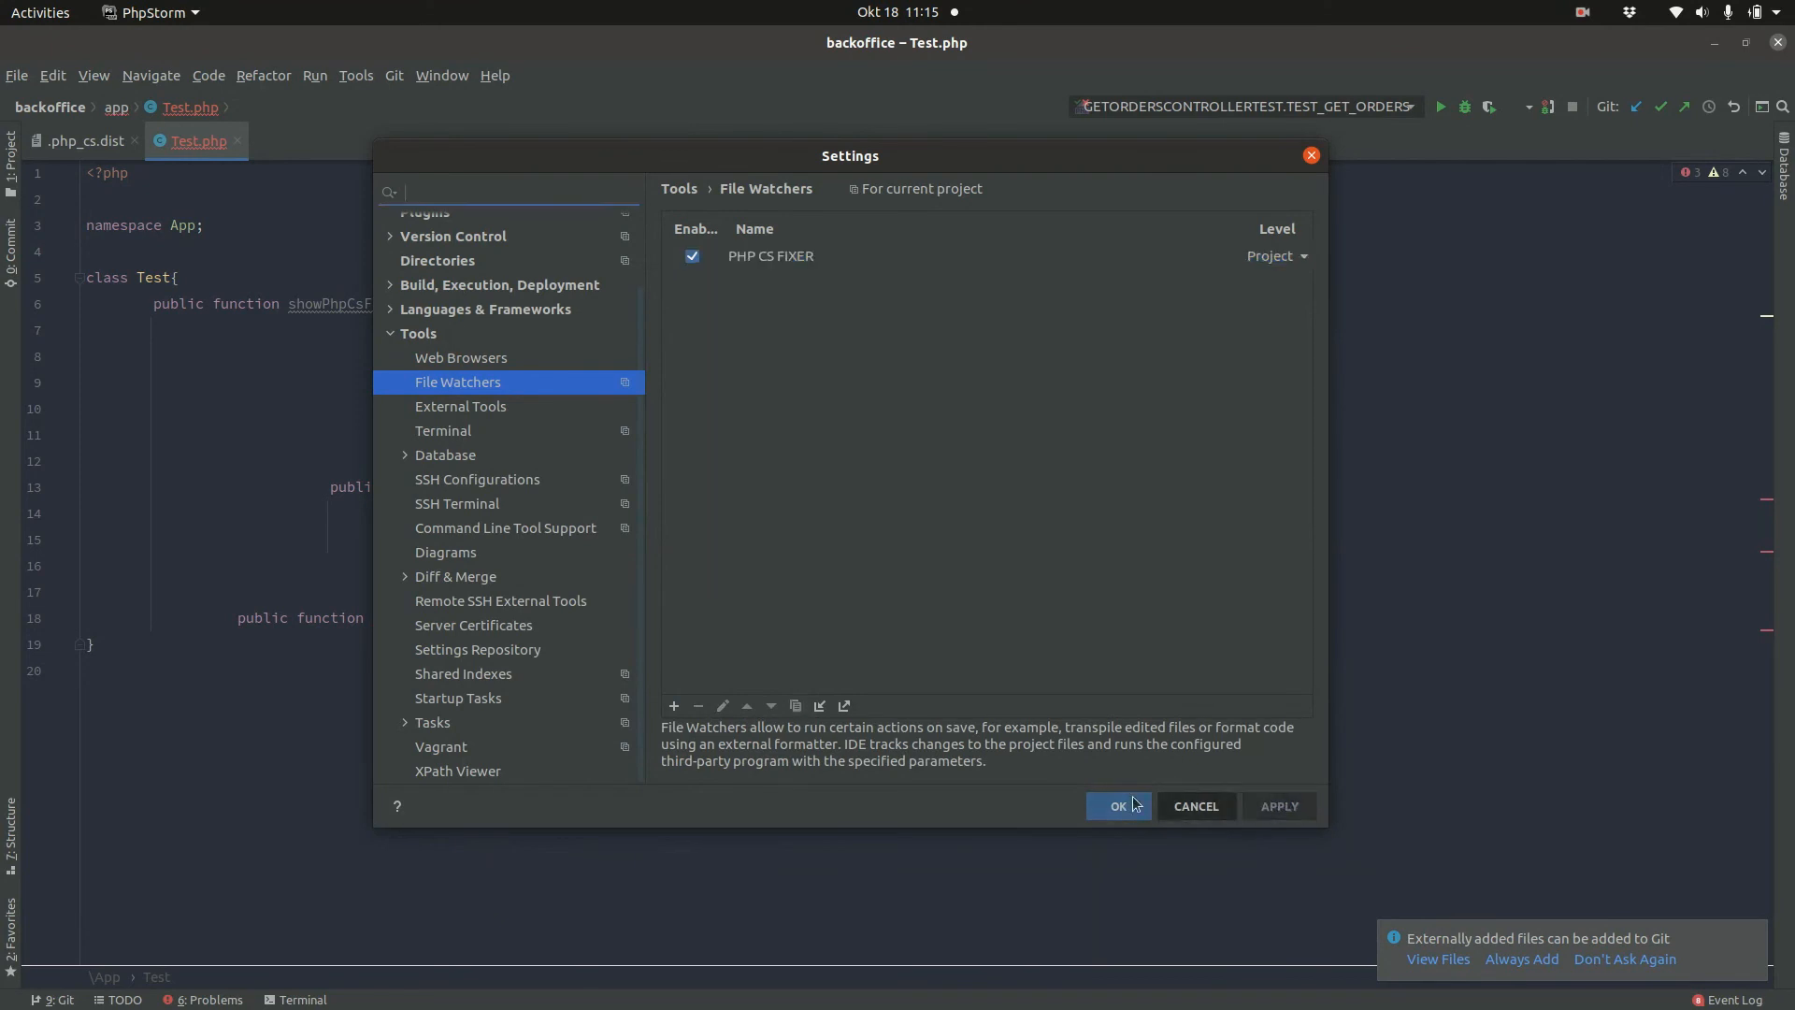
Step: Save the PHP CS FIXER watcher by confirming the Settings dialog with OK
click(1118, 806)
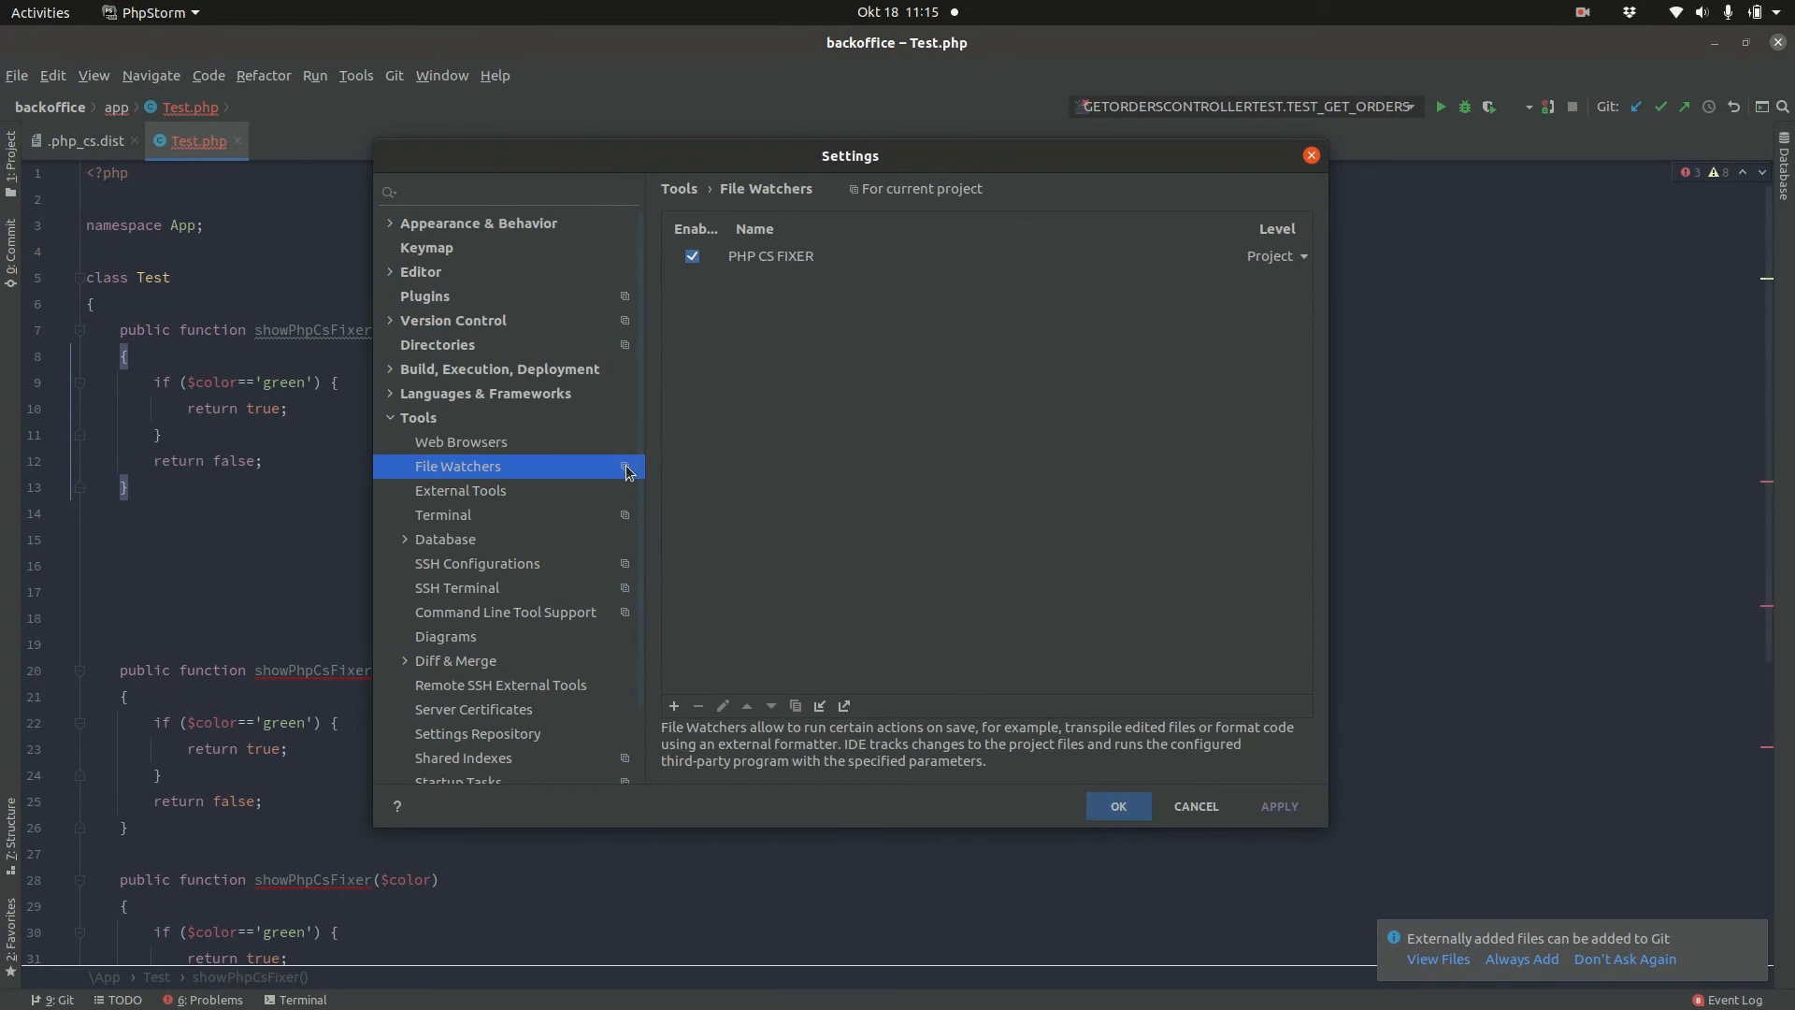
mouse_move(809, 236)
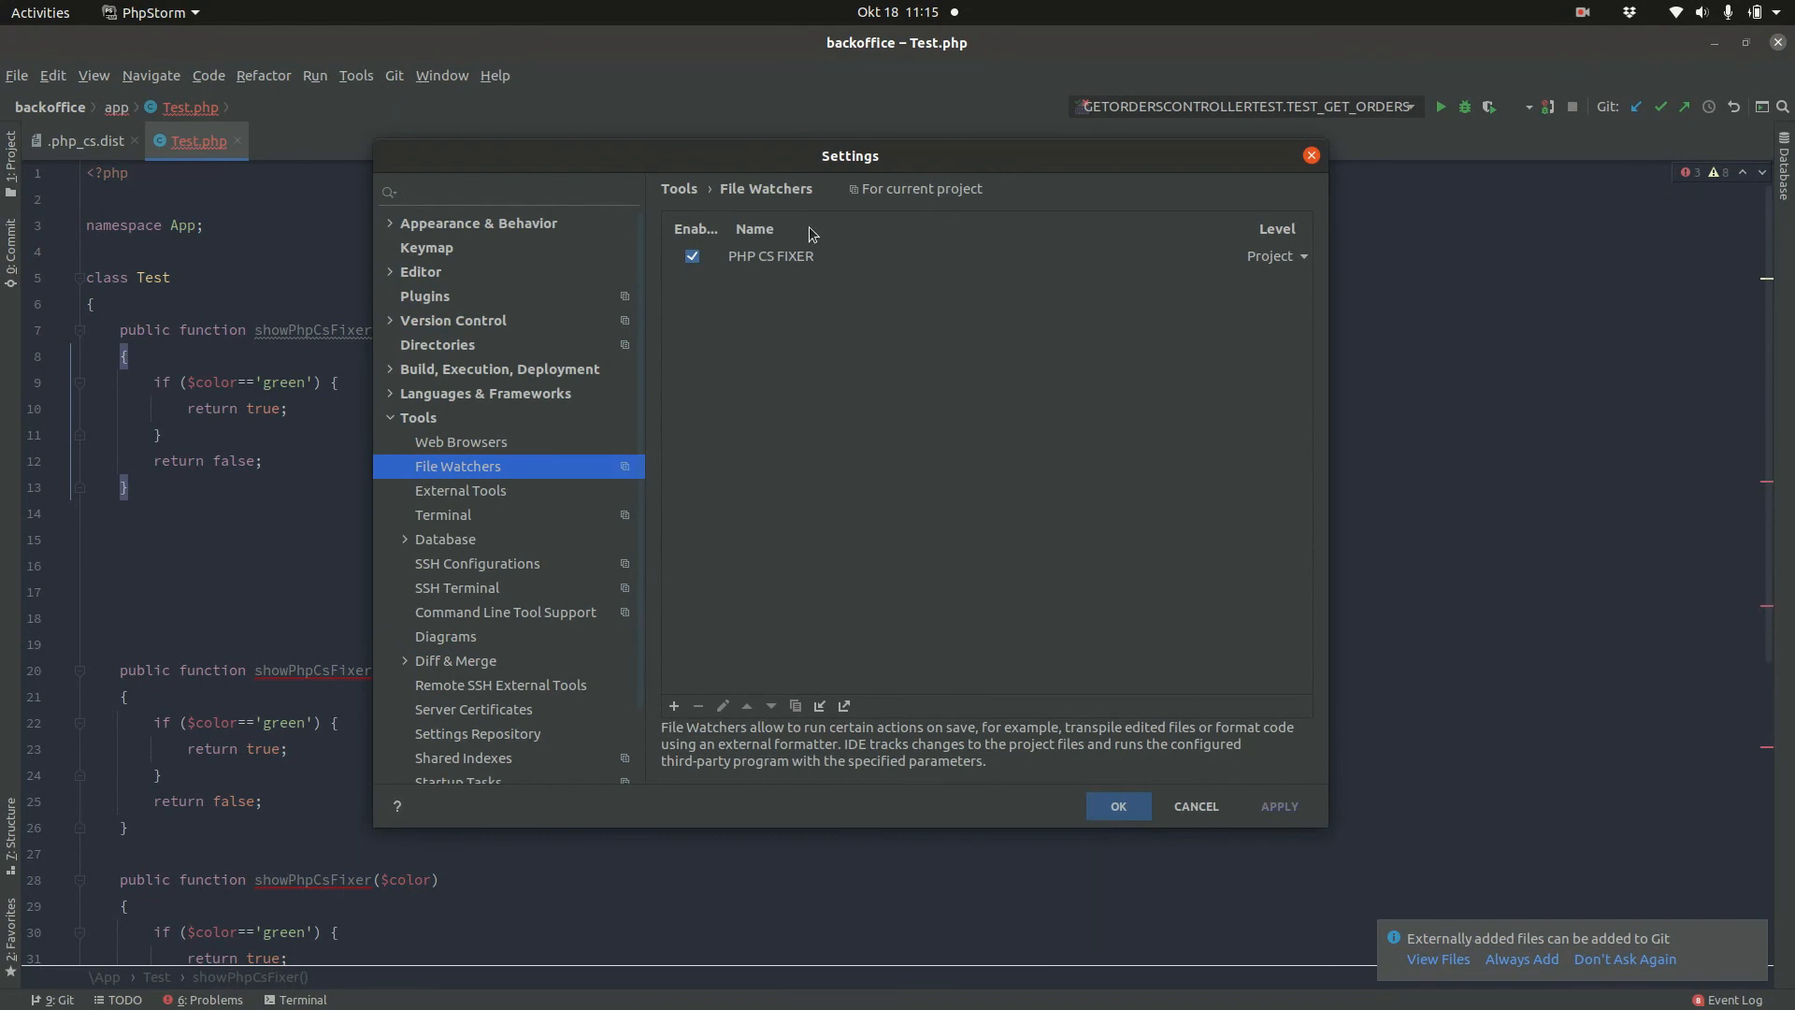
Step: Review the enabled PHP CS FIXER entry, then cancel the Settings dialog to return to Test.php
double_click(770, 256)
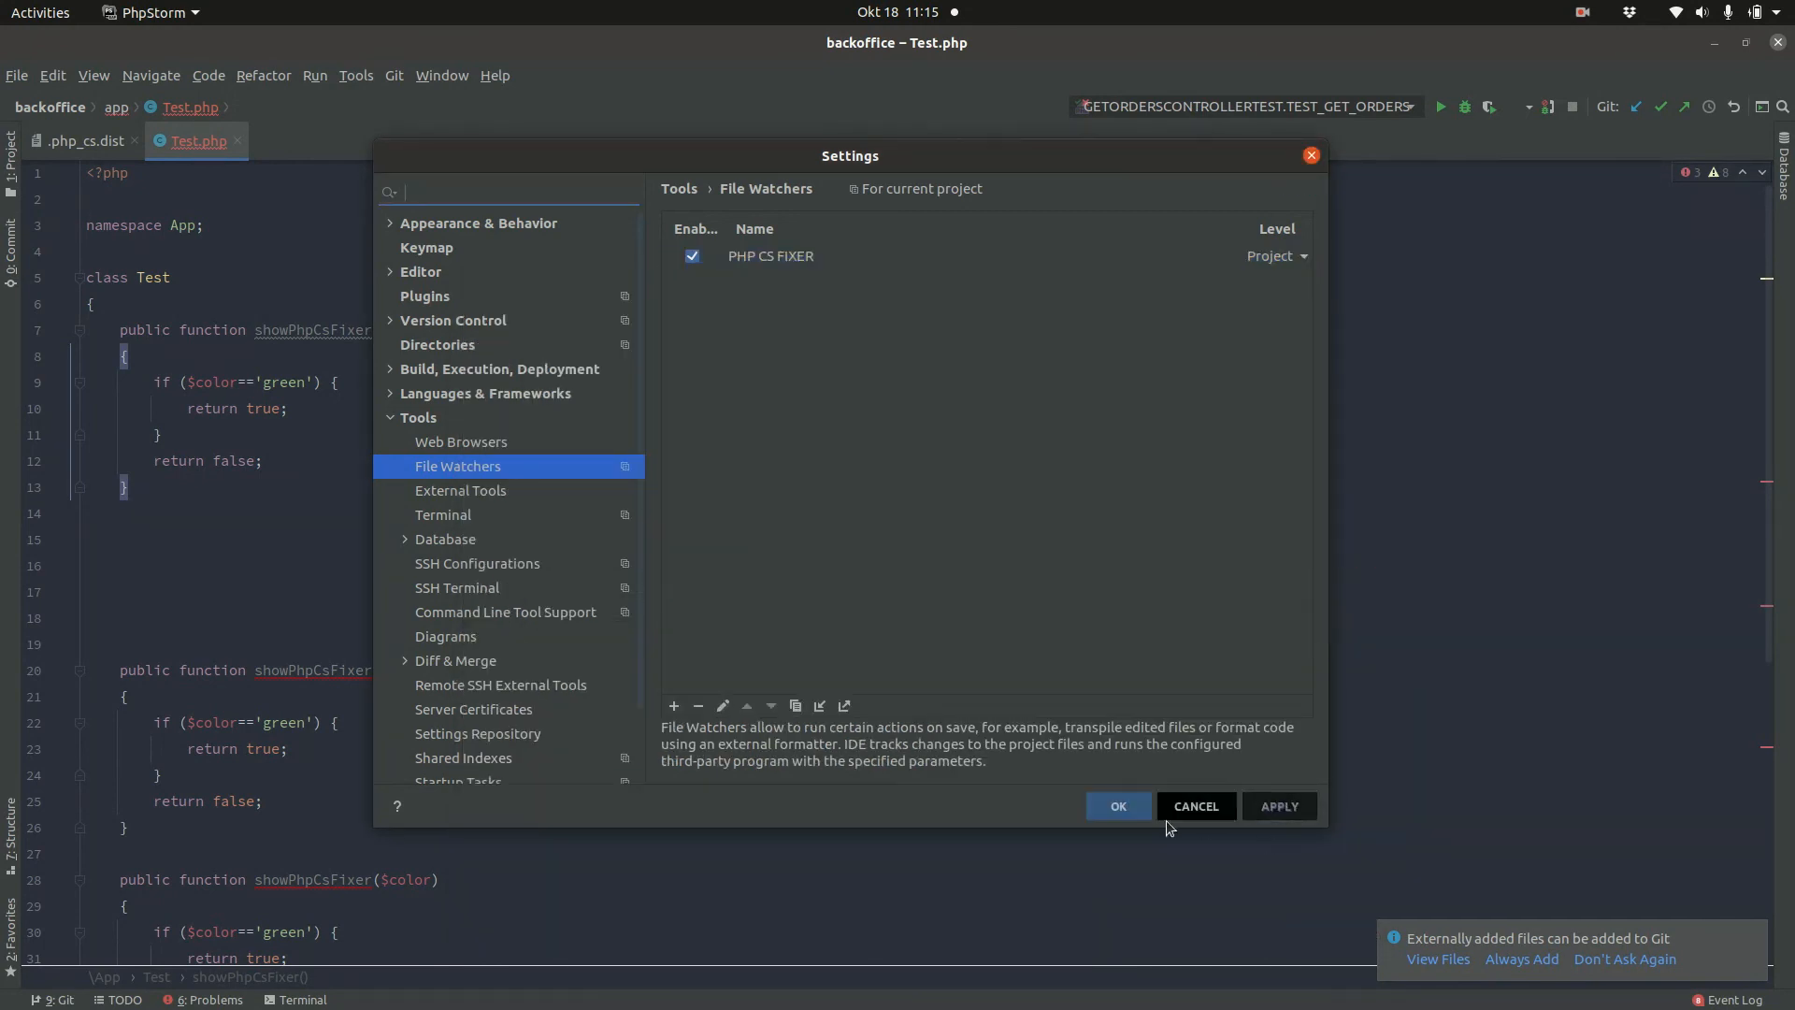
click(1117, 806)
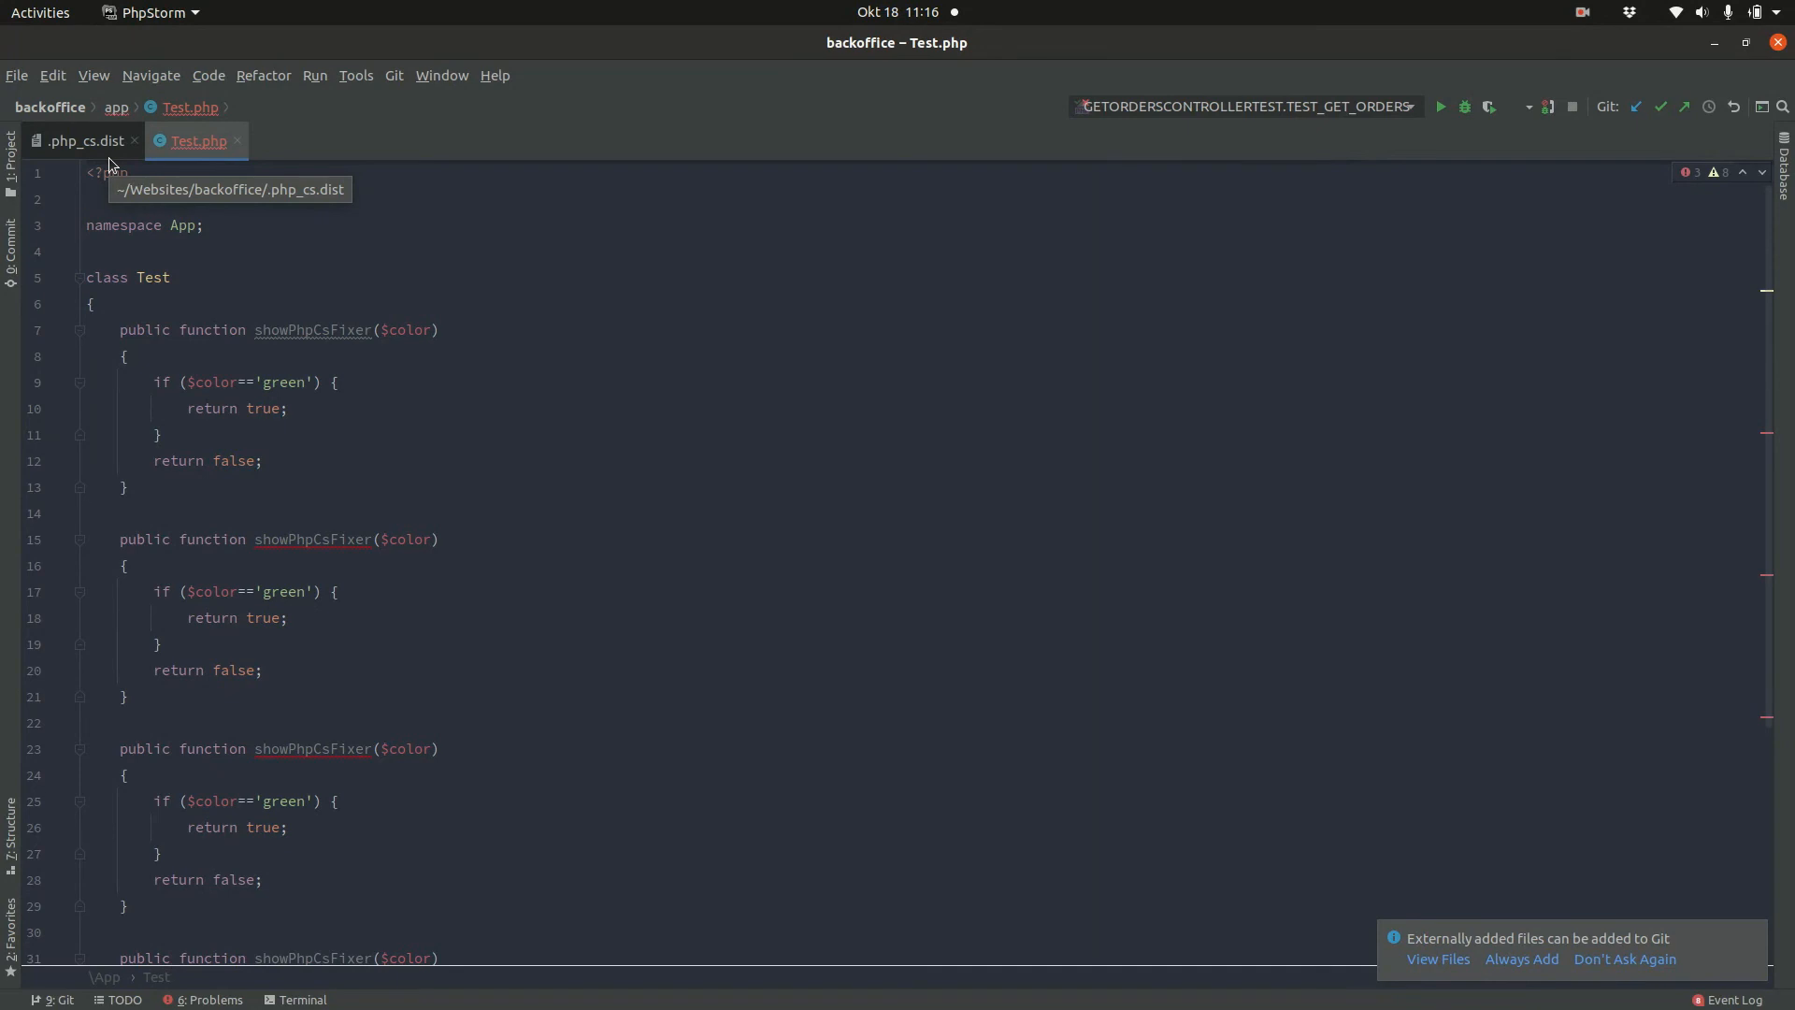
mouse_move(1504, 71)
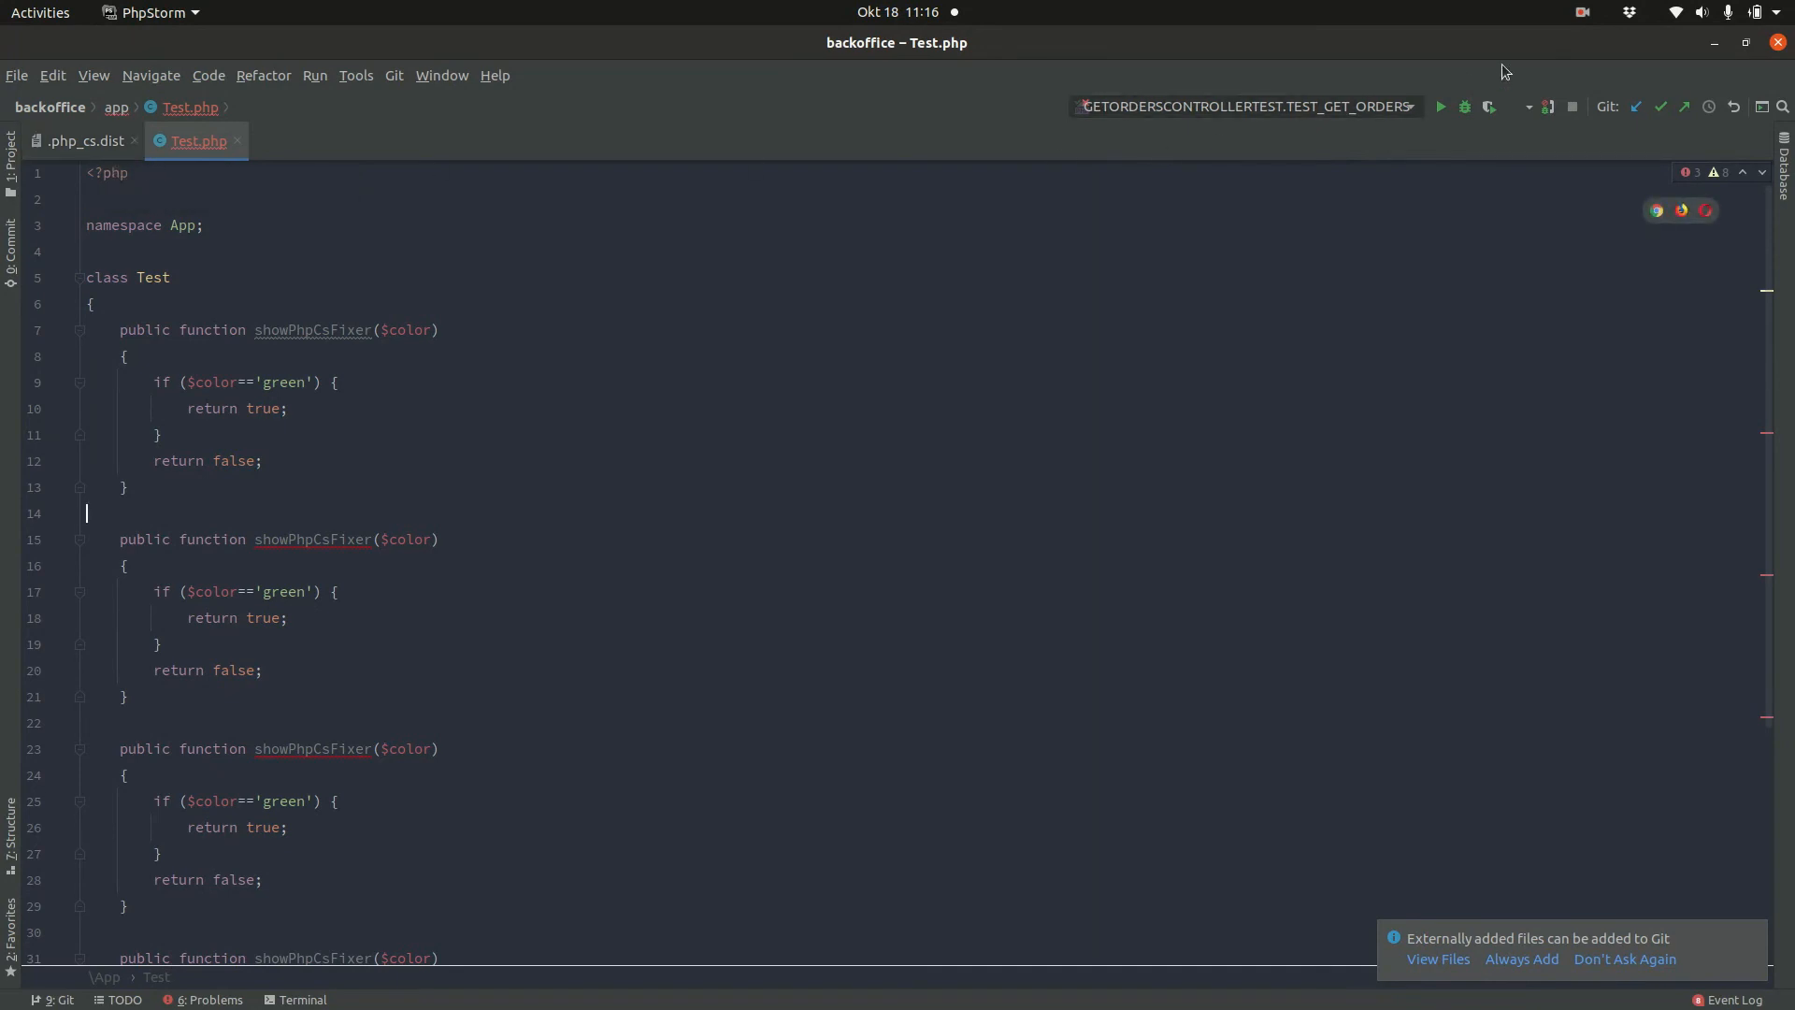